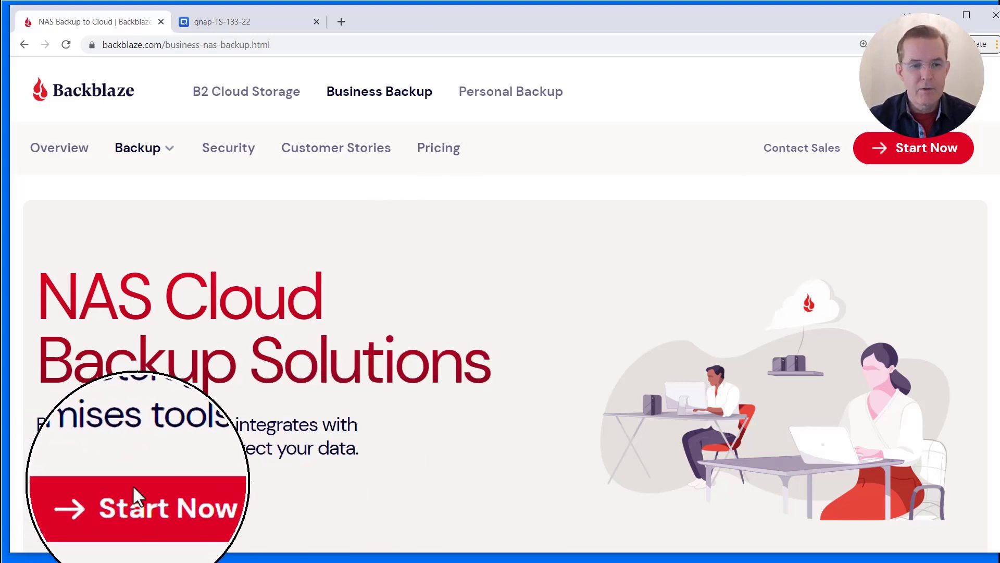
- Use Start Now on the NAS Cloud Backup Solutions page to reach B2 sign-up
{"action": "left_click", "coordinate": [141, 494]}
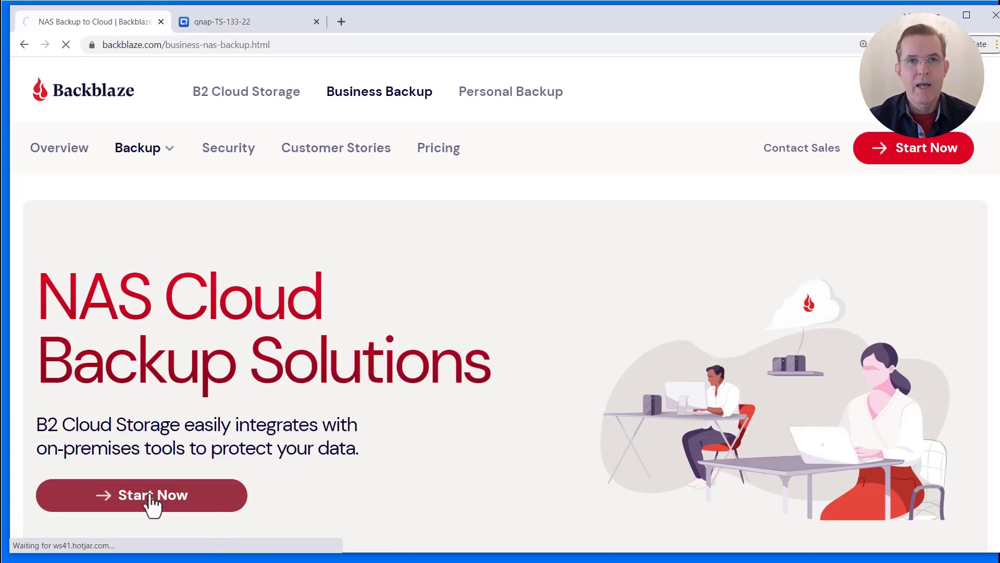
{"action": "left_click", "coordinate": [141, 495]}
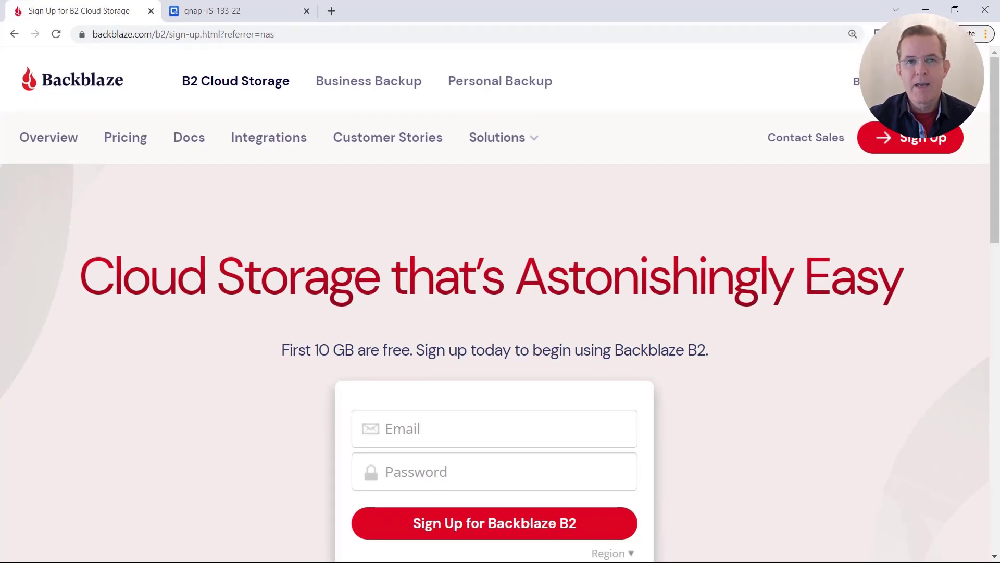
{"action": "mouse_move", "coordinate": [336, 192]}
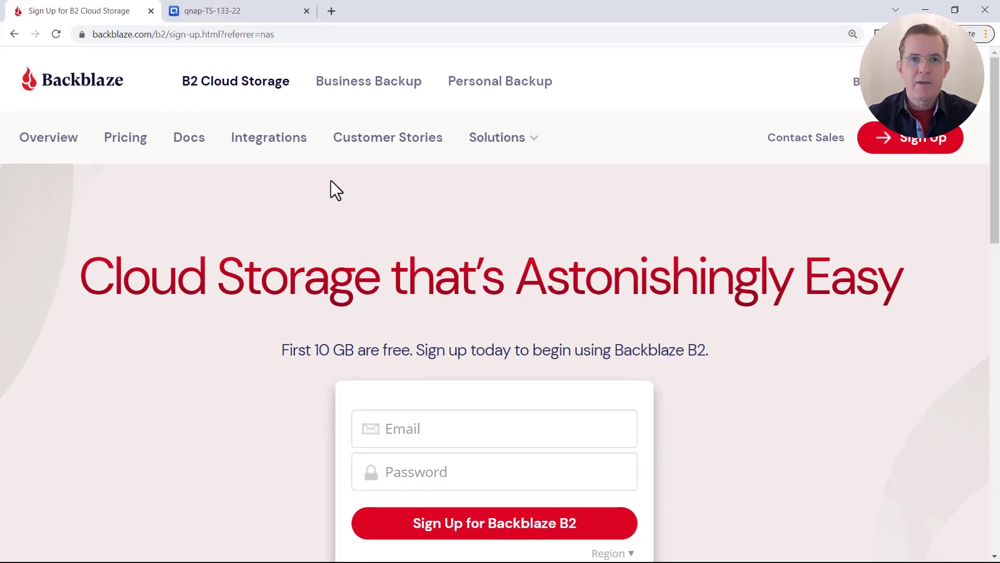
{"action": "mouse_move", "coordinate": [407, 394]}
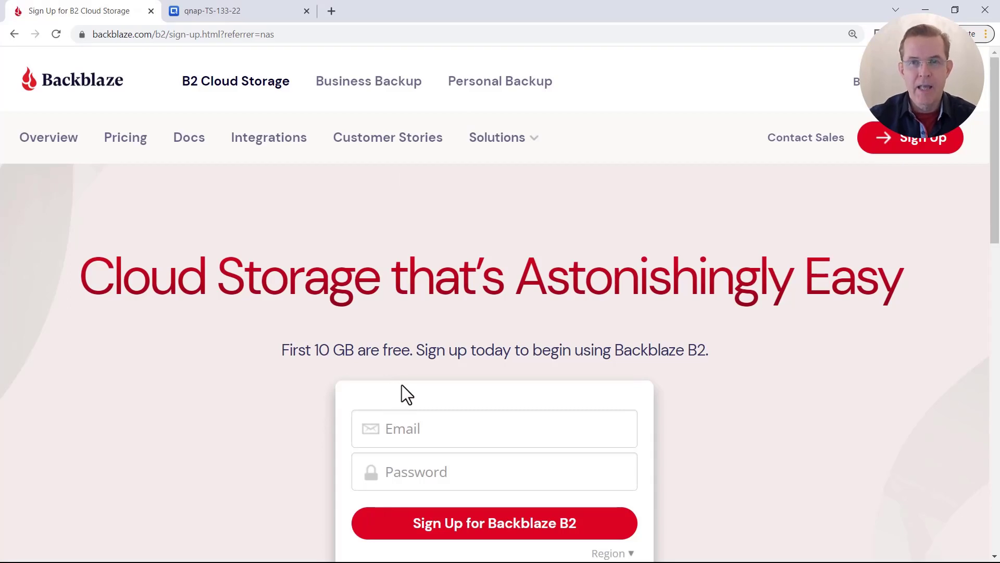
- Enter an email and password in the B2 sign-up form and submit it
{"action": "left_click", "coordinate": [494, 428]}
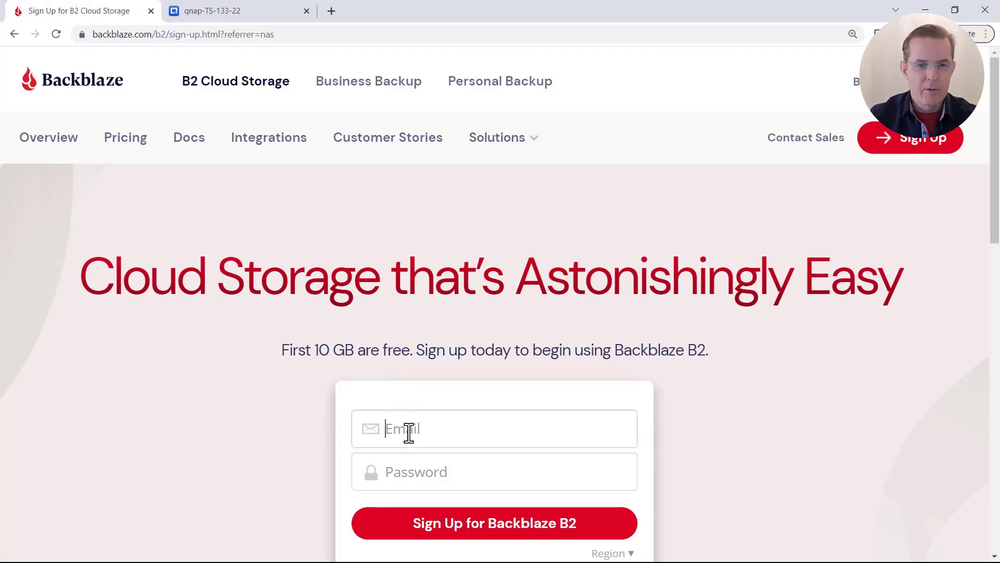
{"action": "left_click", "coordinate": [494, 428]}
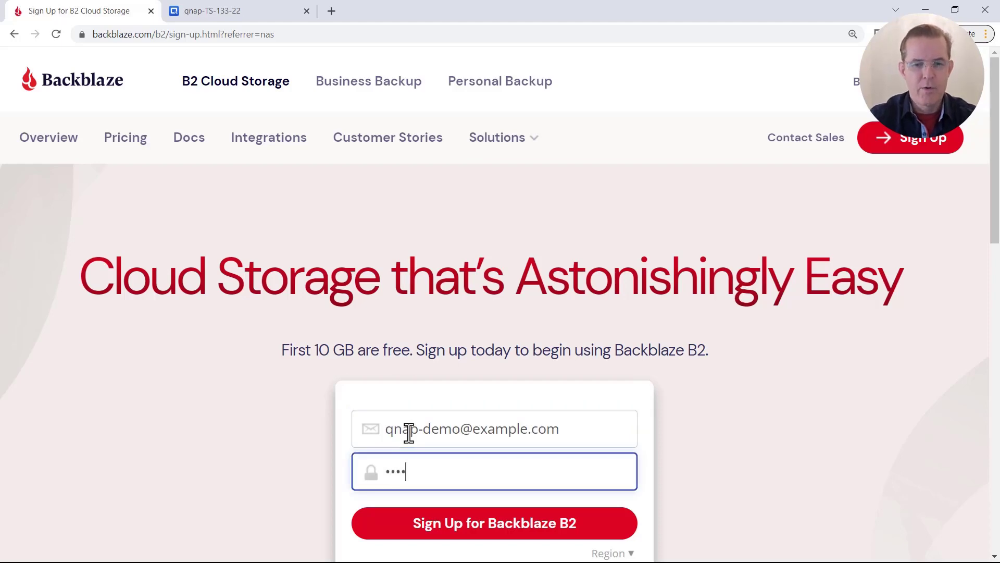
{"action": "type", "text": "password"}
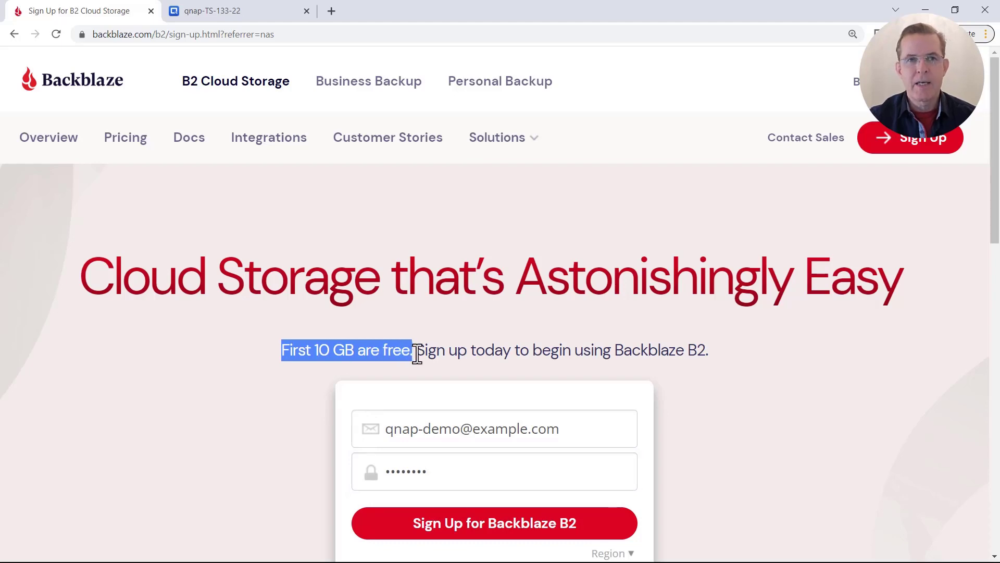
{"action": "mouse_move", "coordinate": [470, 540]}
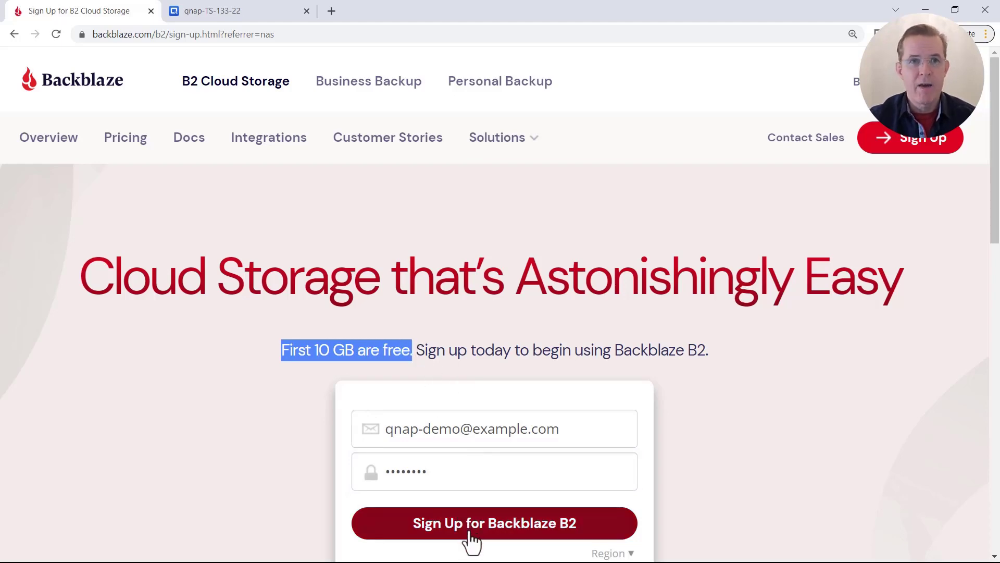
{"action": "left_click", "coordinate": [494, 522]}
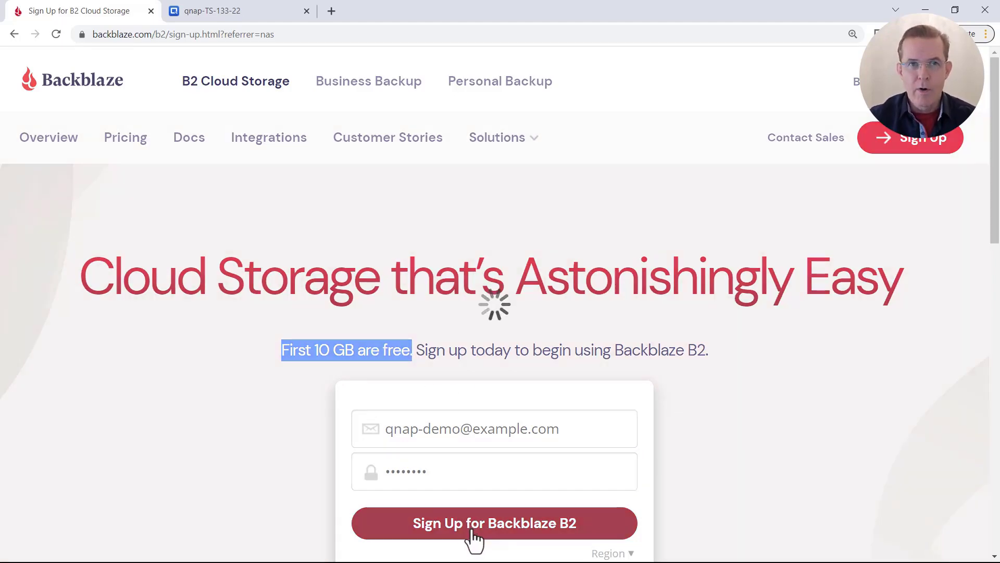
{"action": "left_click", "coordinate": [494, 522]}
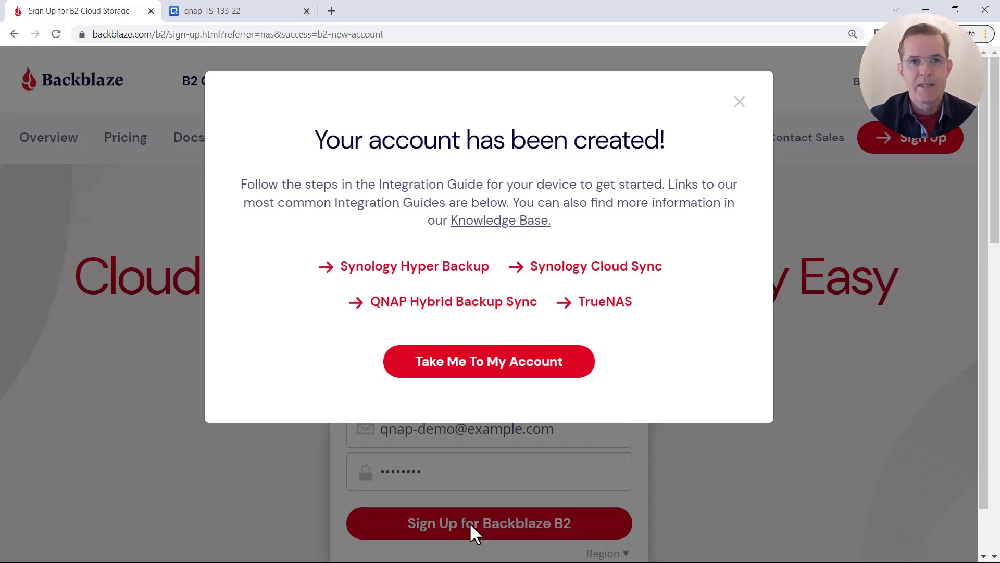
{"action": "mouse_move", "coordinate": [462, 508]}
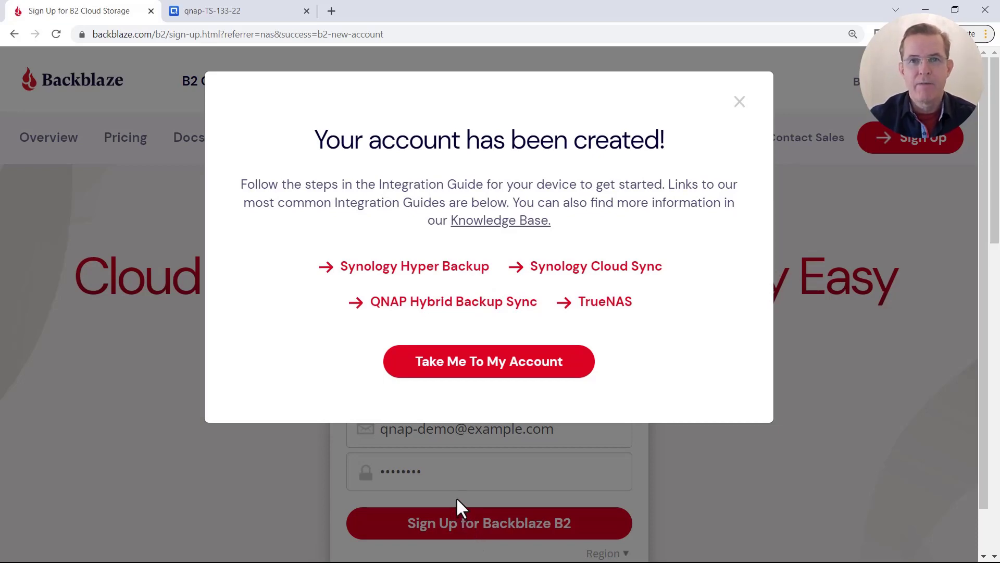
{"action": "mouse_move", "coordinate": [453, 494]}
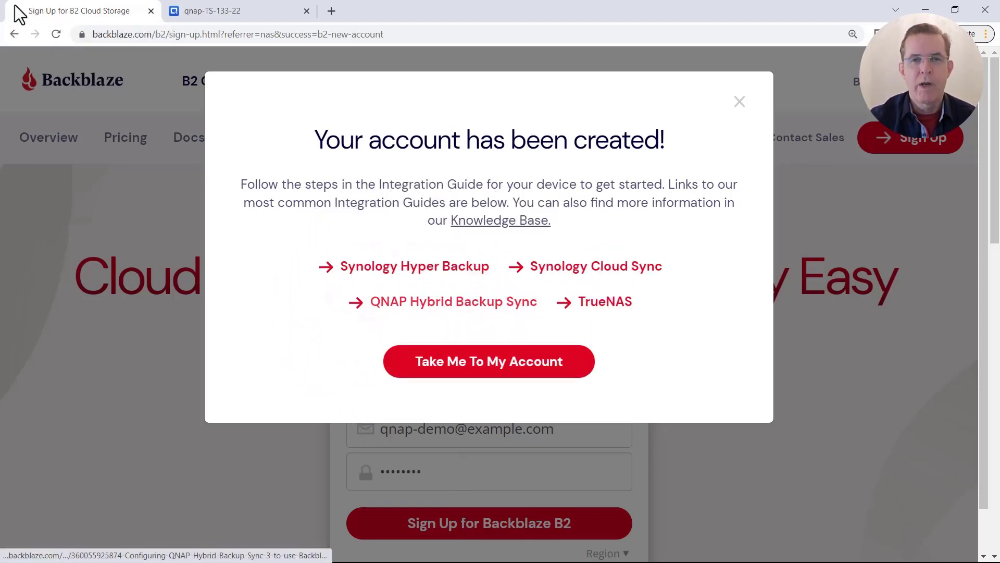
{"action": "mouse_move", "coordinate": [427, 318]}
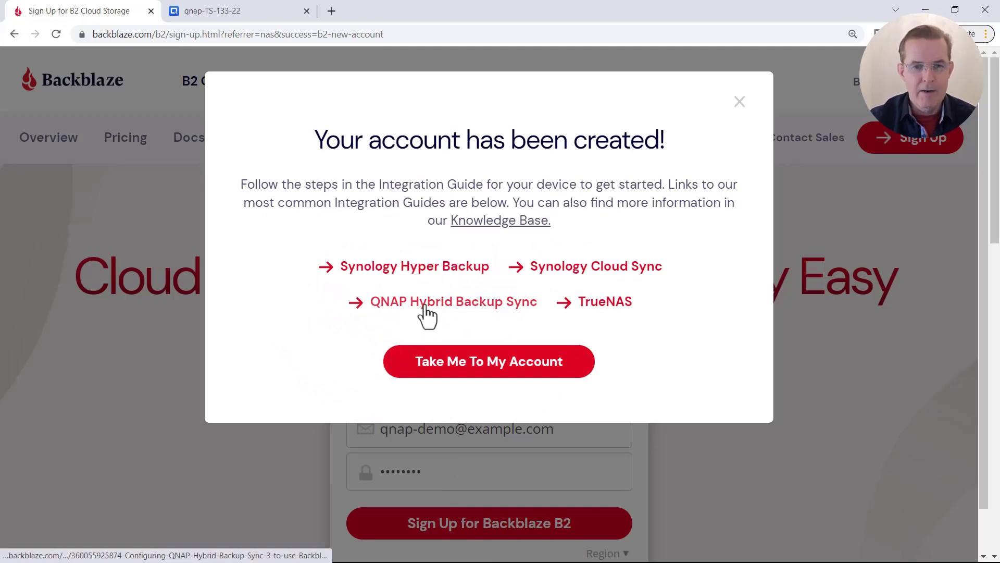
{"action": "mouse_move", "coordinate": [489, 361]}
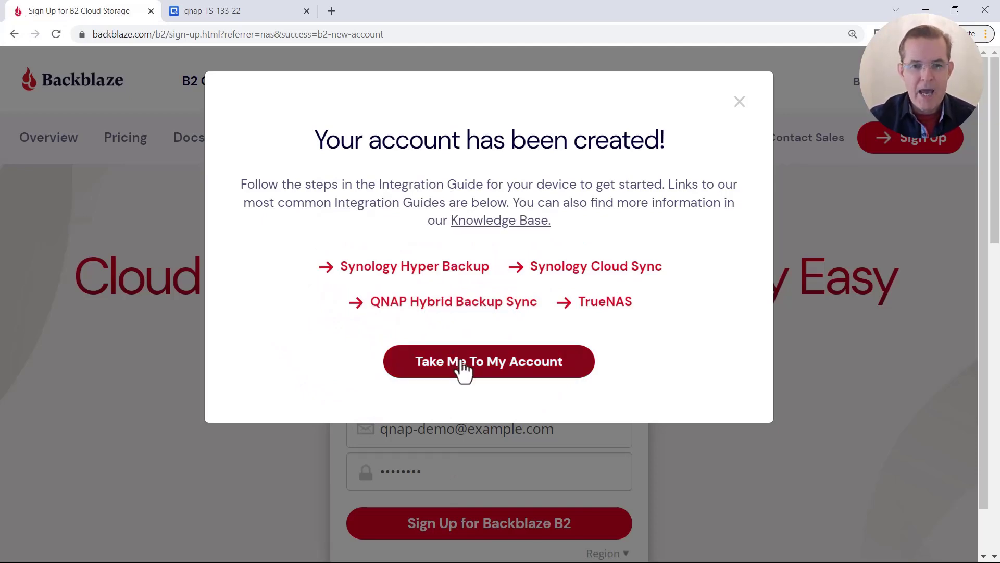
- Choose Take Me To My Account in the 'Your account has been created!' dialog
{"action": "left_click", "coordinate": [489, 361]}
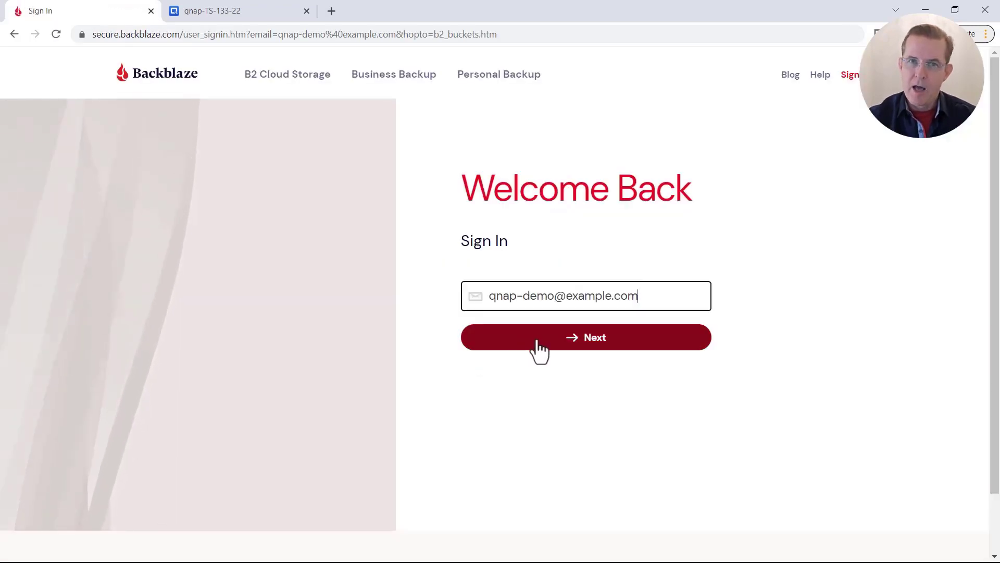
- Continue past the prefilled email and sign in with the new account's password
{"action": "left_click", "coordinate": [585, 337]}
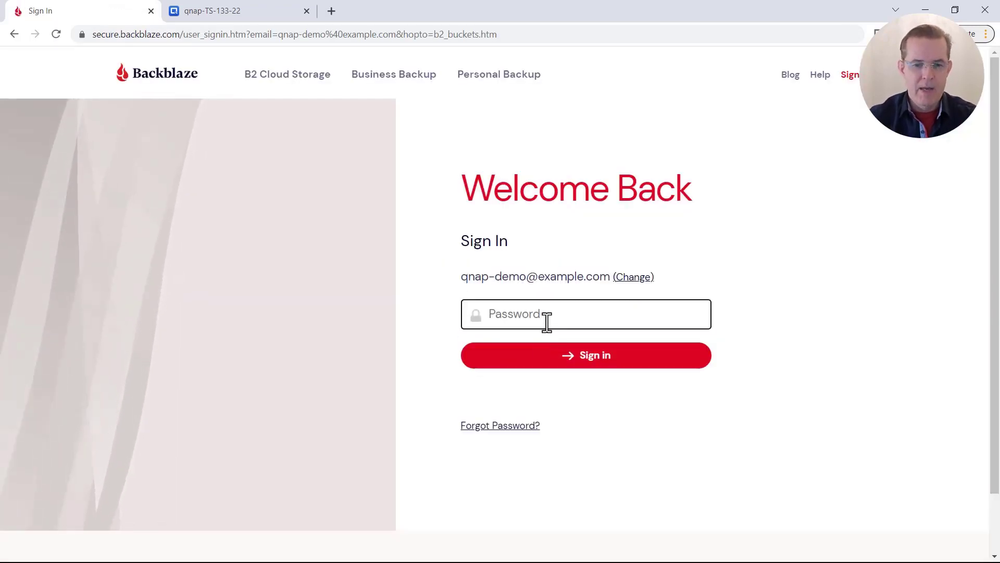
{"action": "type", "text": "password"}
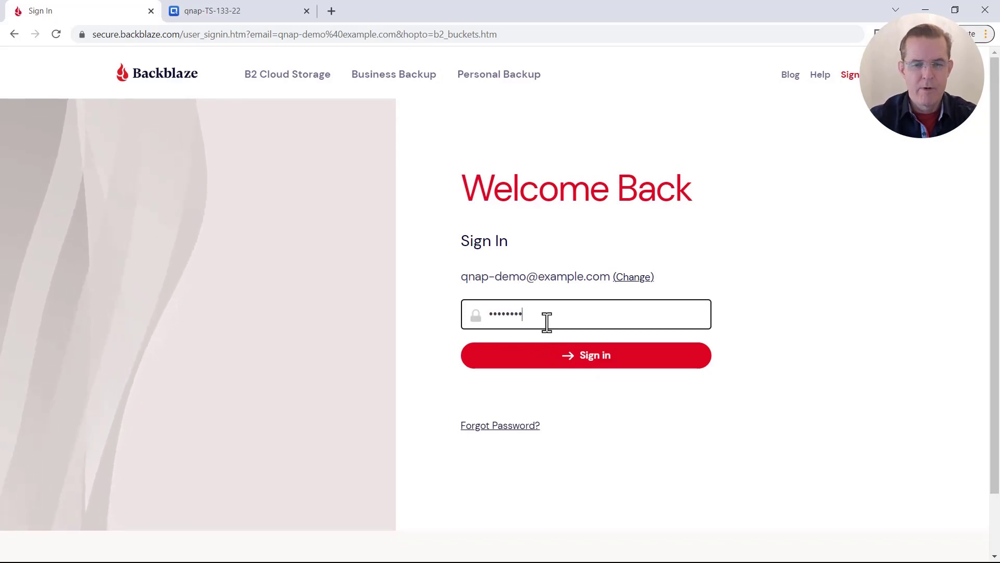
{"action": "left_click", "coordinate": [584, 356]}
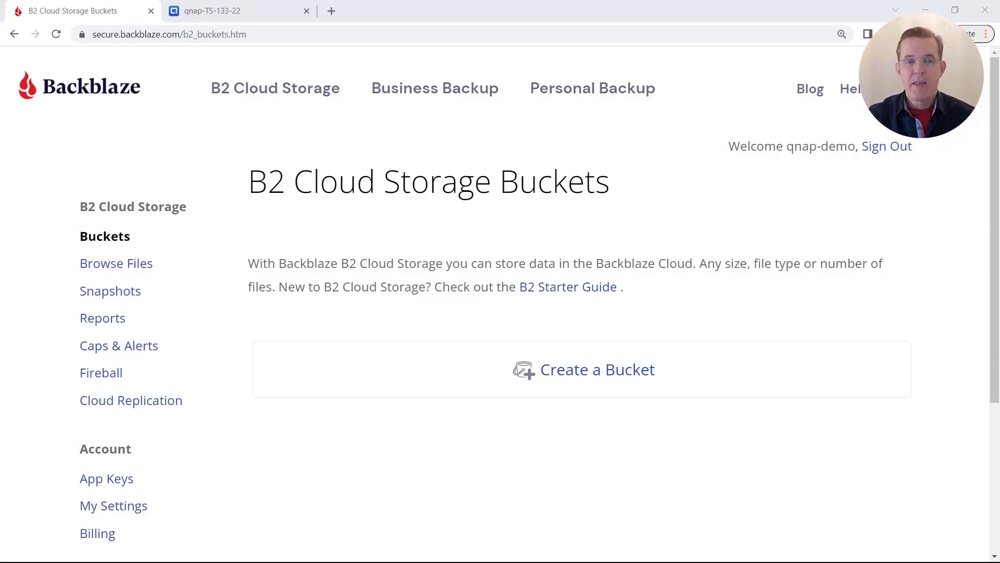
{"action": "mouse_move", "coordinate": [934, 269]}
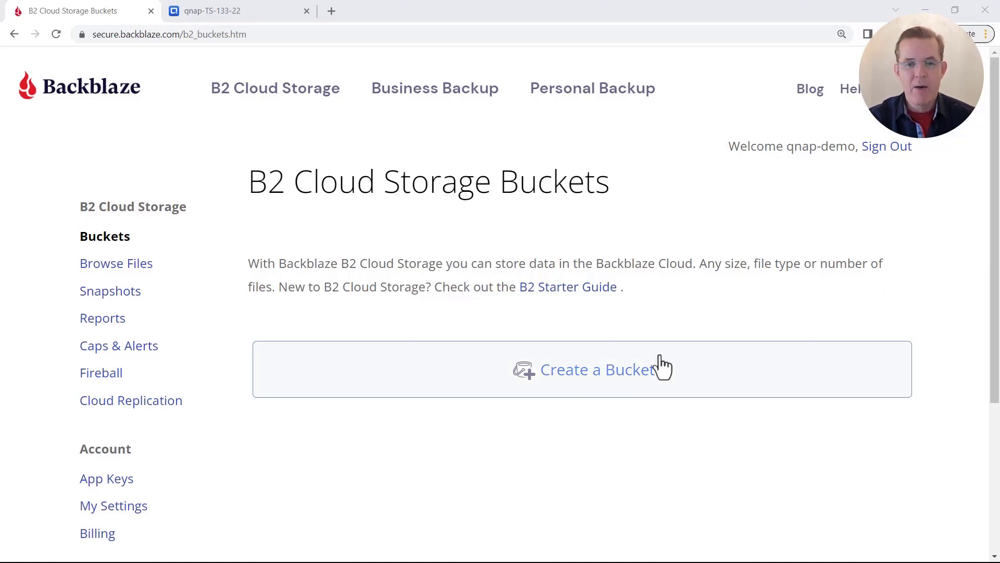
{"action": "mouse_move", "coordinate": [640, 381]}
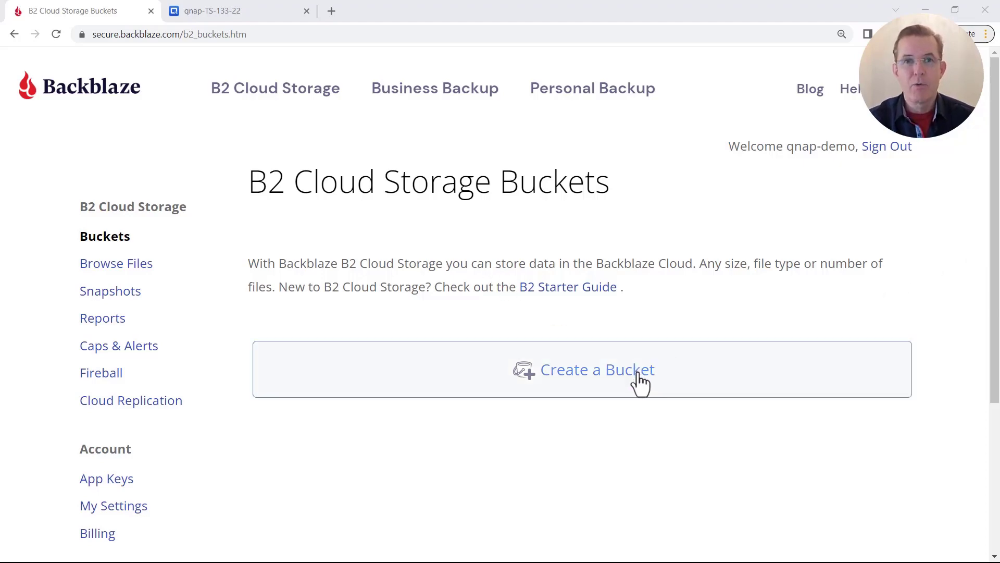
- Choose Create a Bucket on the empty Buckets page
{"action": "left_click", "coordinate": [596, 369]}
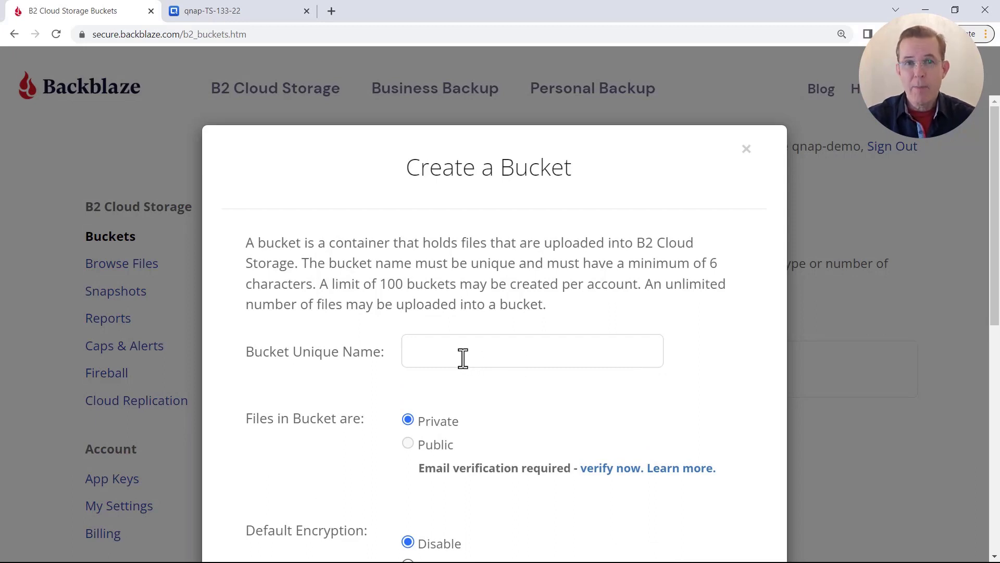
- Enter QNAP-Sync-demo as the new bucket's unique name
{"action": "left_click", "coordinate": [532, 350]}
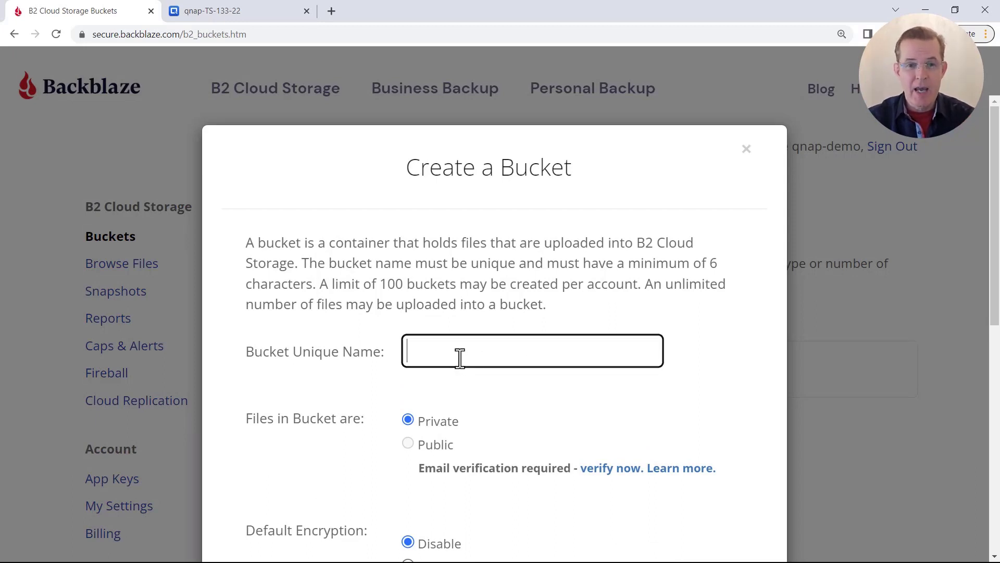
{"action": "type", "text": "QNAP-Sync-demo"}
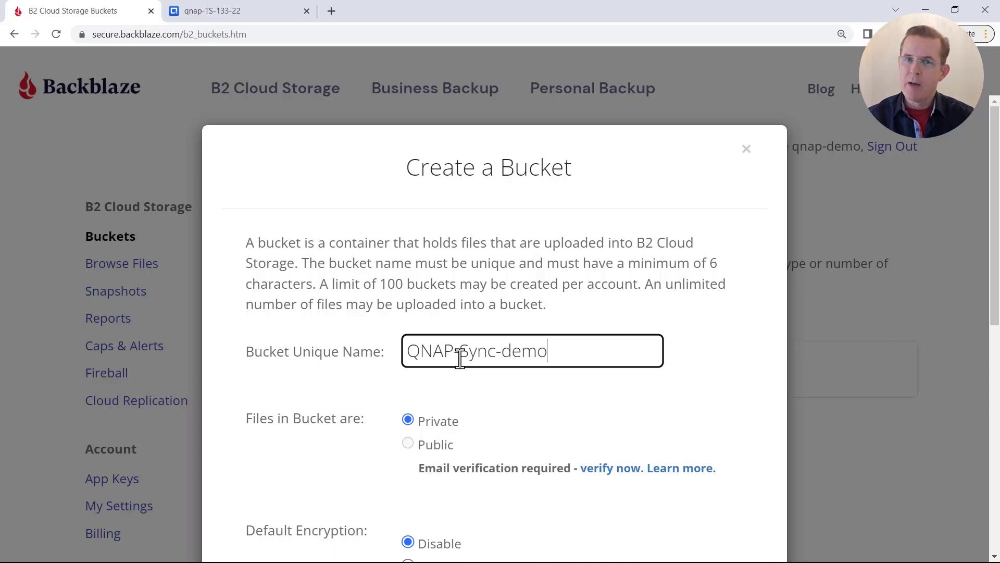
{"action": "type", "text": "-"}
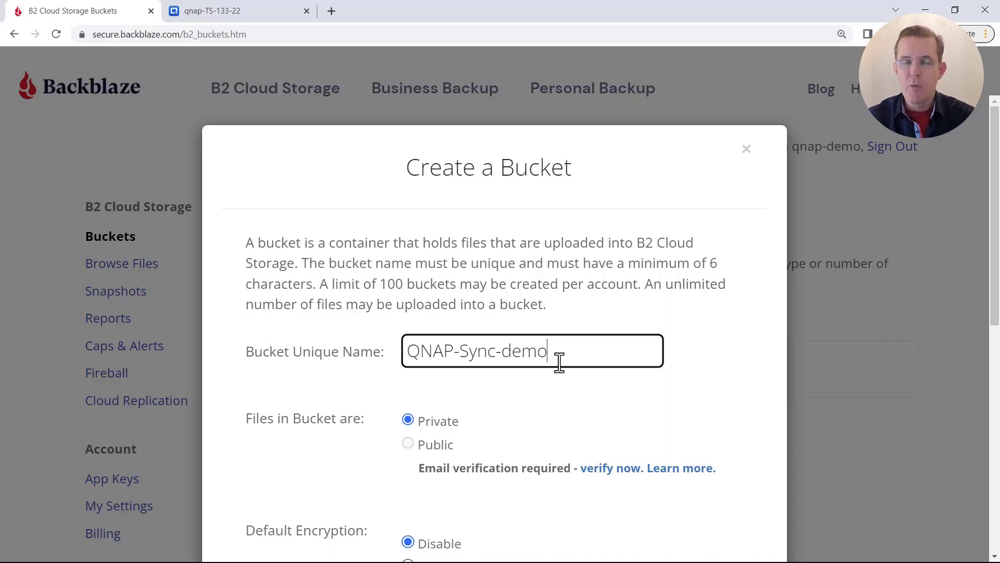
{"action": "mouse_move", "coordinate": [325, 378]}
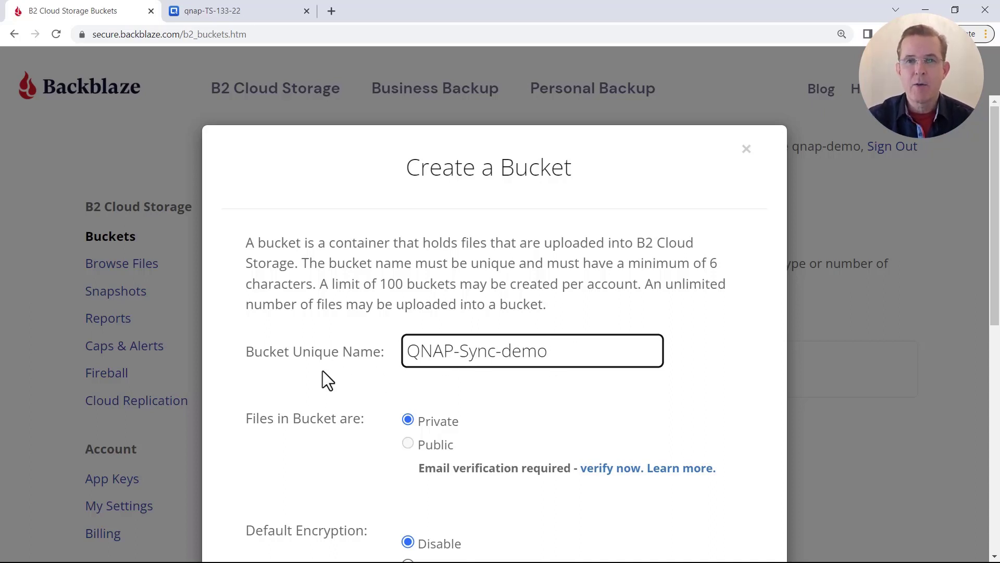
{"action": "double_click", "coordinate": [315, 352]}
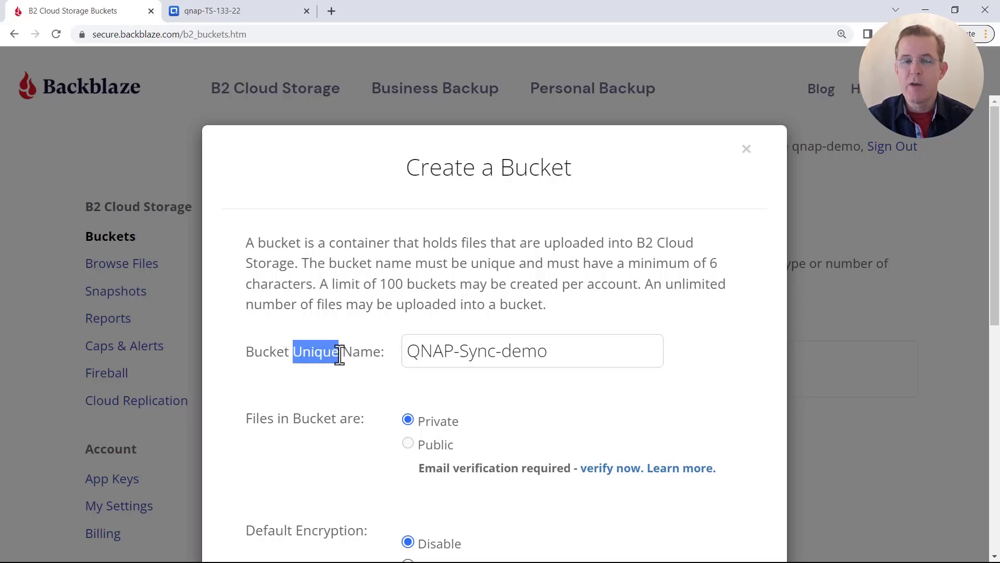
{"action": "mouse_move", "coordinate": [493, 354]}
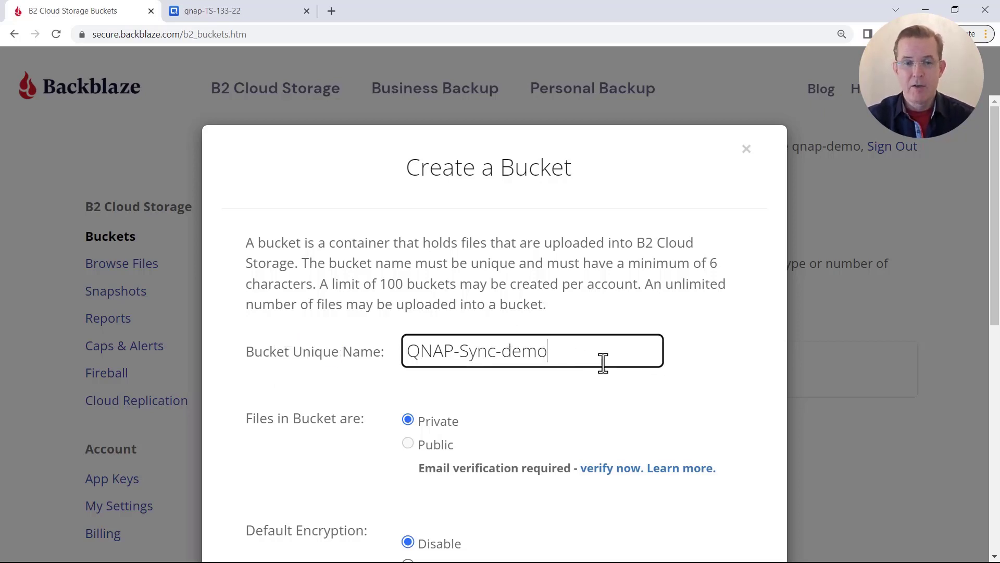
{"action": "mouse_move", "coordinate": [625, 377]}
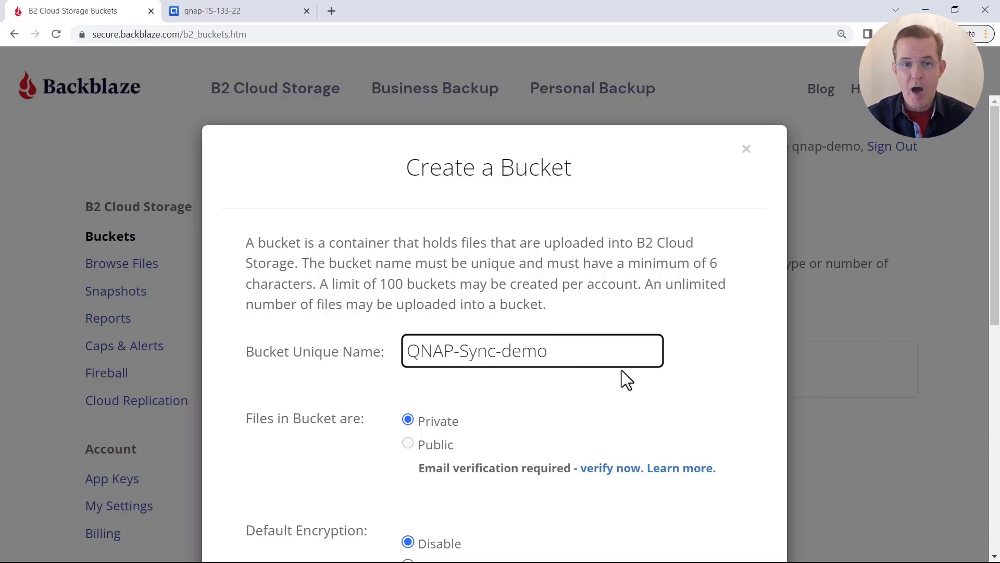
{"action": "mouse_move", "coordinate": [641, 381]}
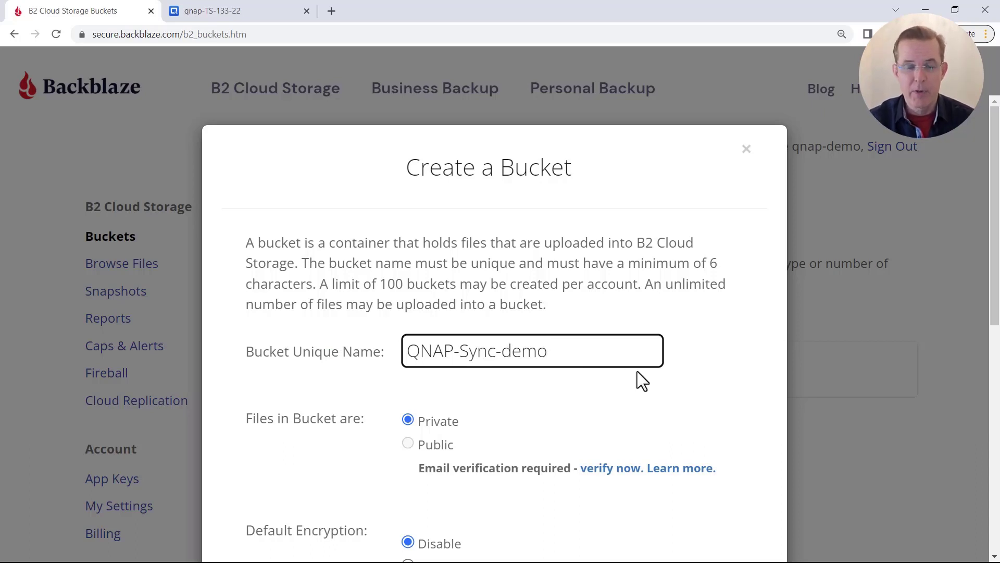
{"action": "mouse_move", "coordinate": [666, 389]}
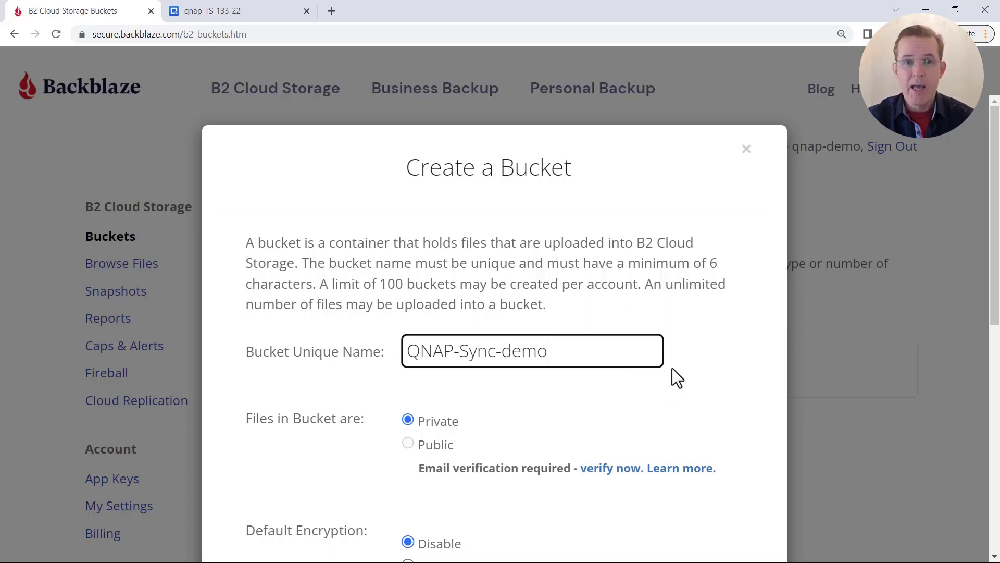
{"action": "mouse_move", "coordinate": [684, 368]}
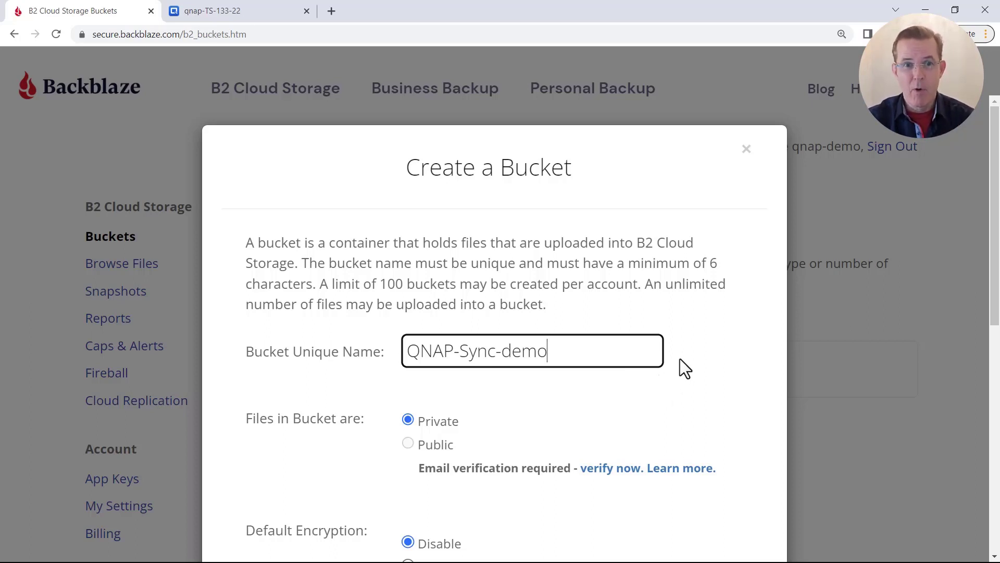
- Create the bucket as Private with encryption and Object Lock disabled, then review it
{"action": "scroll", "scroll_direction": "down", "scroll_amount": 3}
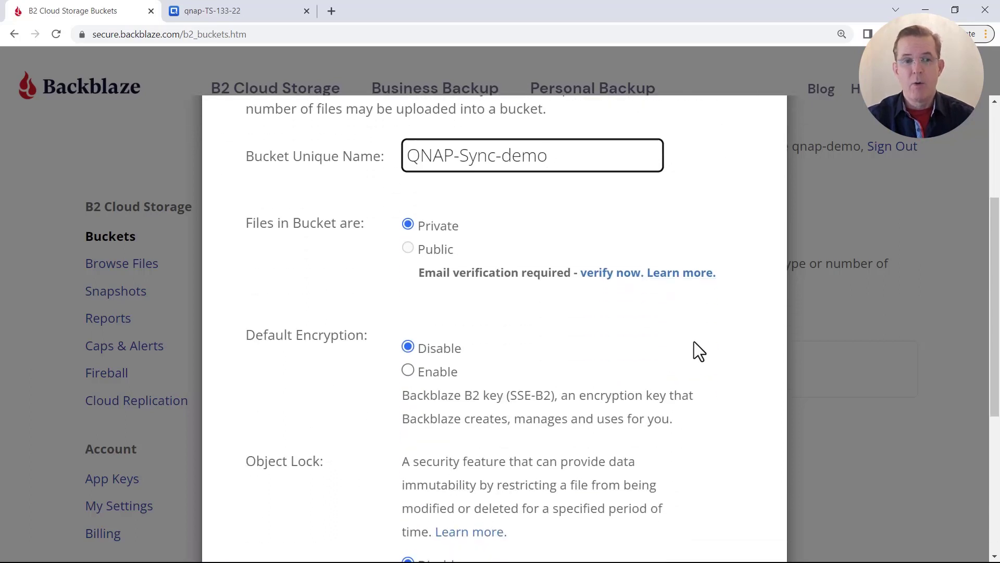
{"action": "scroll", "scroll_direction": "down", "scroll_amount": 3}
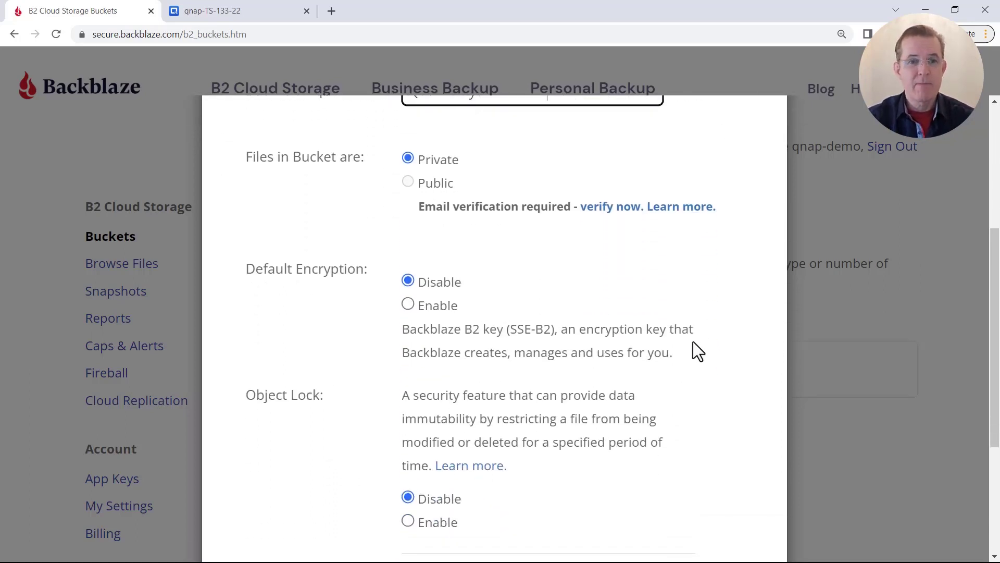
{"action": "scroll", "scroll_direction": "down", "scroll_amount": 3}
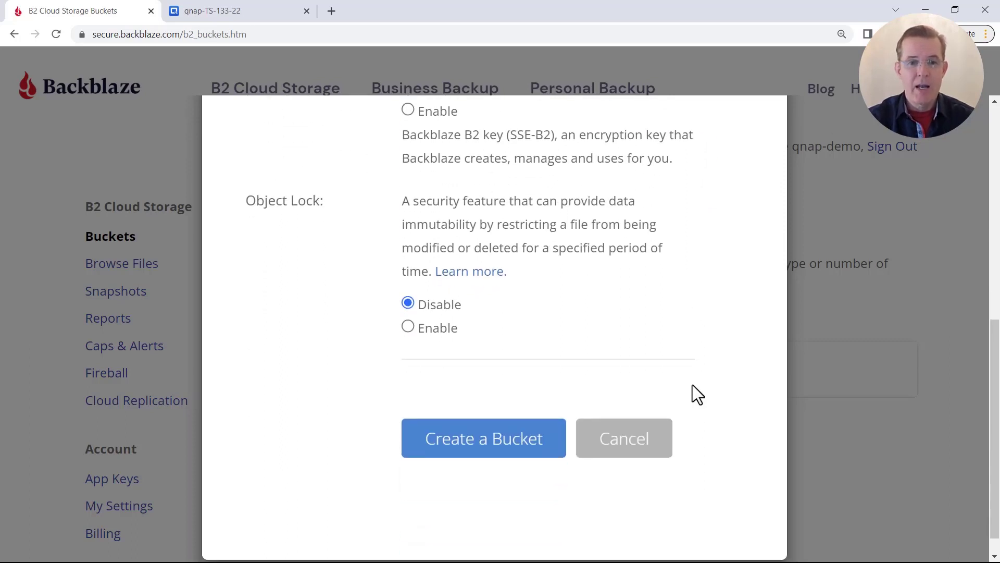
{"action": "mouse_move", "coordinate": [485, 421]}
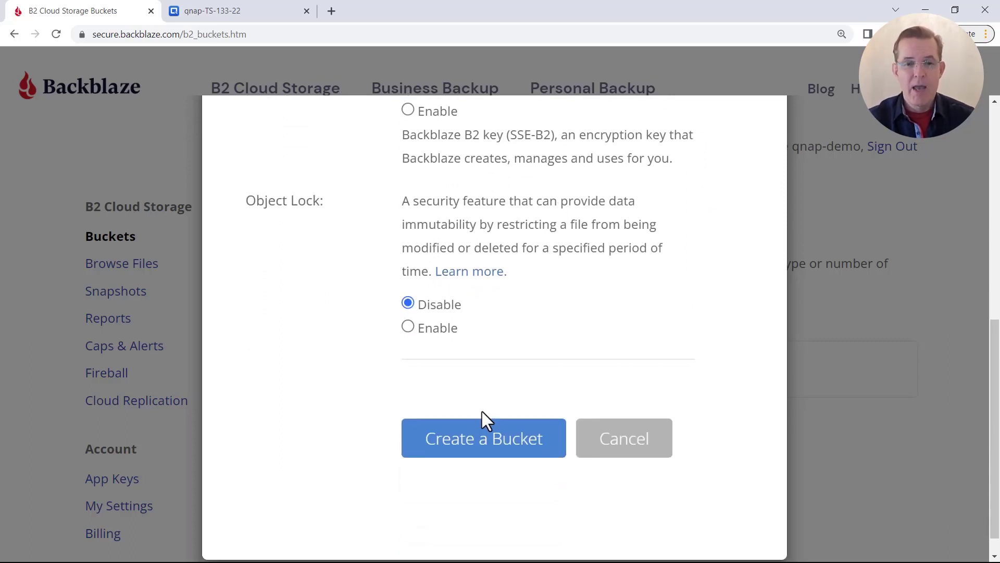
{"action": "mouse_move", "coordinate": [483, 438]}
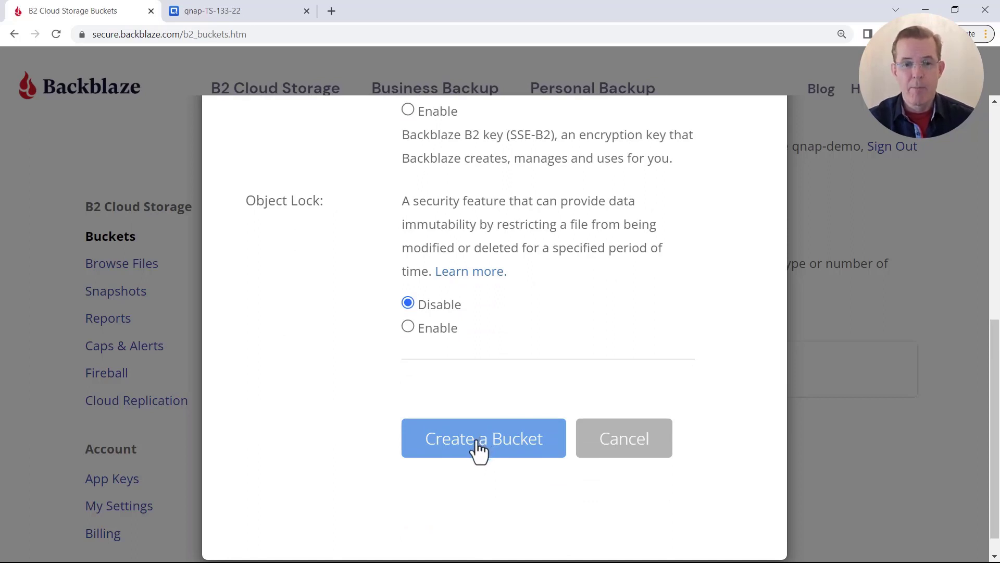
{"action": "left_click", "coordinate": [483, 438]}
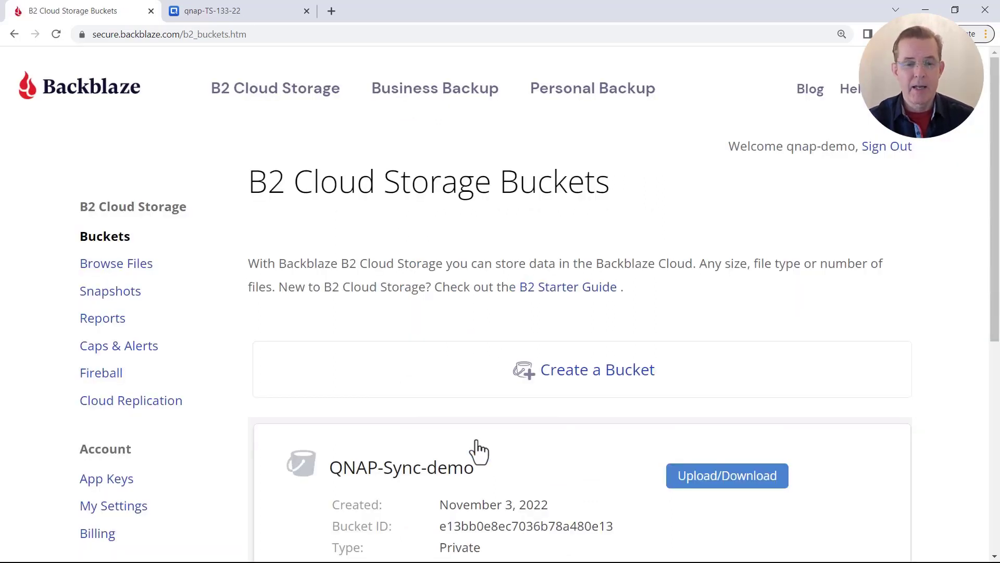
{"action": "double_click", "coordinate": [402, 467]}
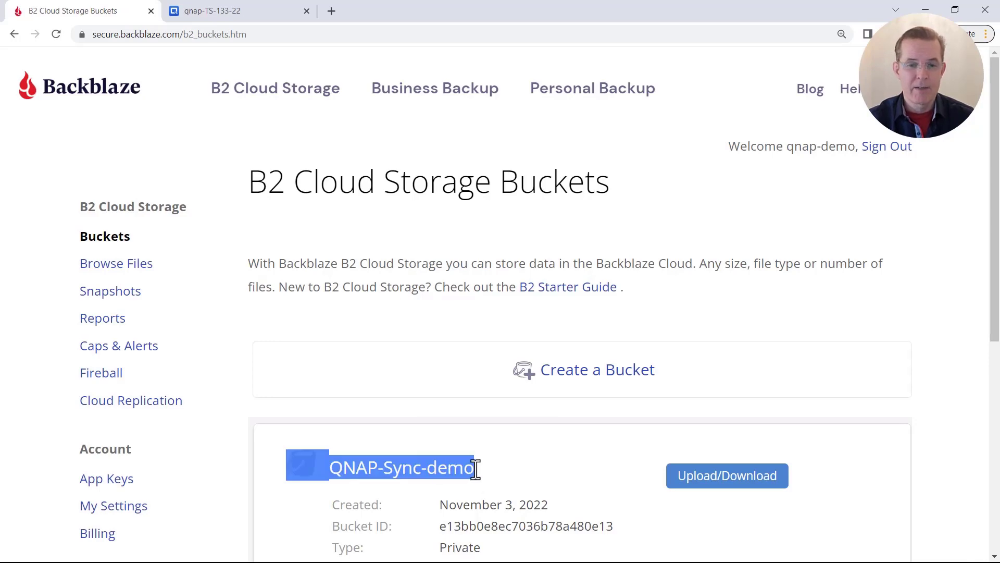
{"action": "scroll", "scroll_direction": "down", "scroll_amount": 3}
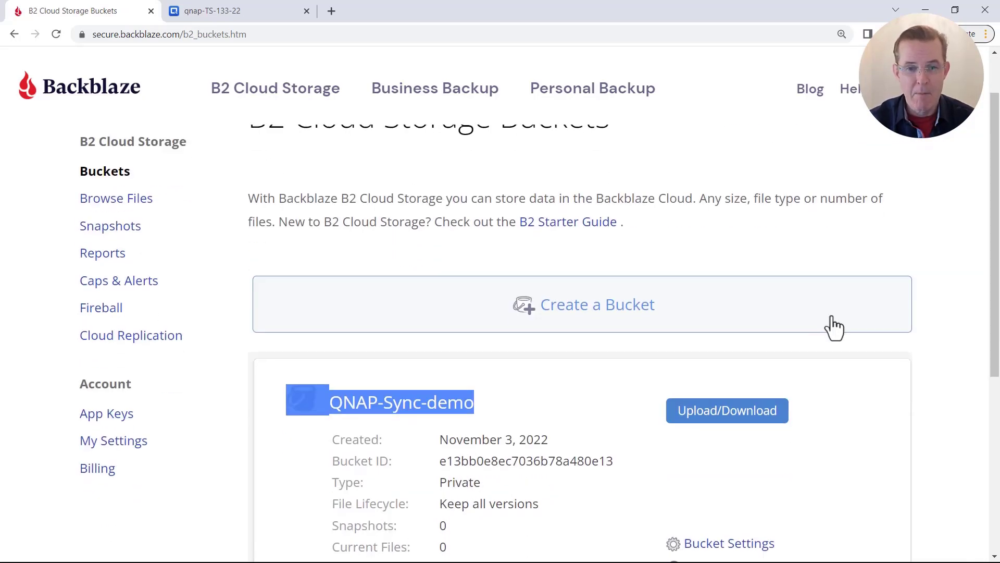
{"action": "scroll", "scroll_direction": "down", "scroll_amount": 3}
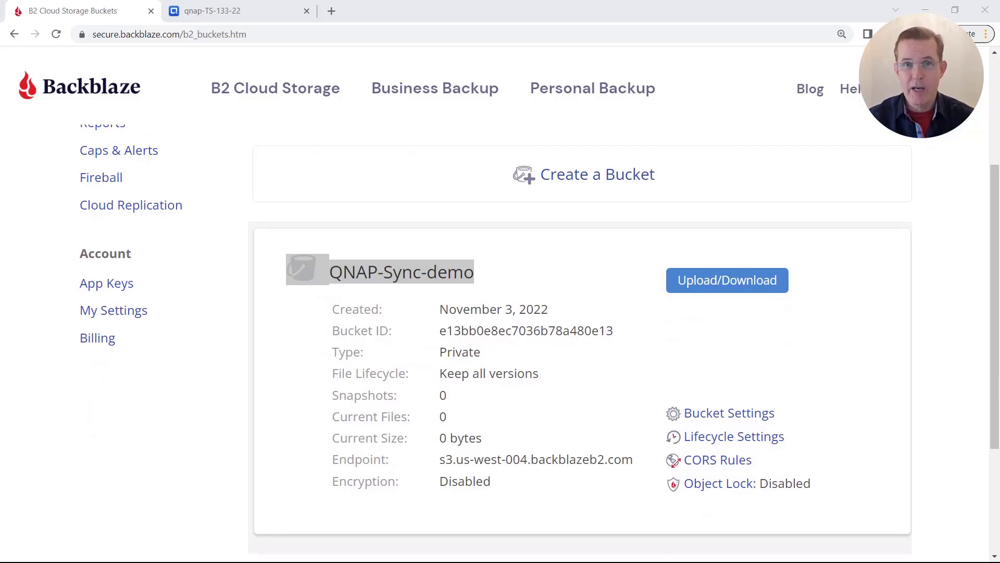
{"action": "mouse_move", "coordinate": [713, 131]}
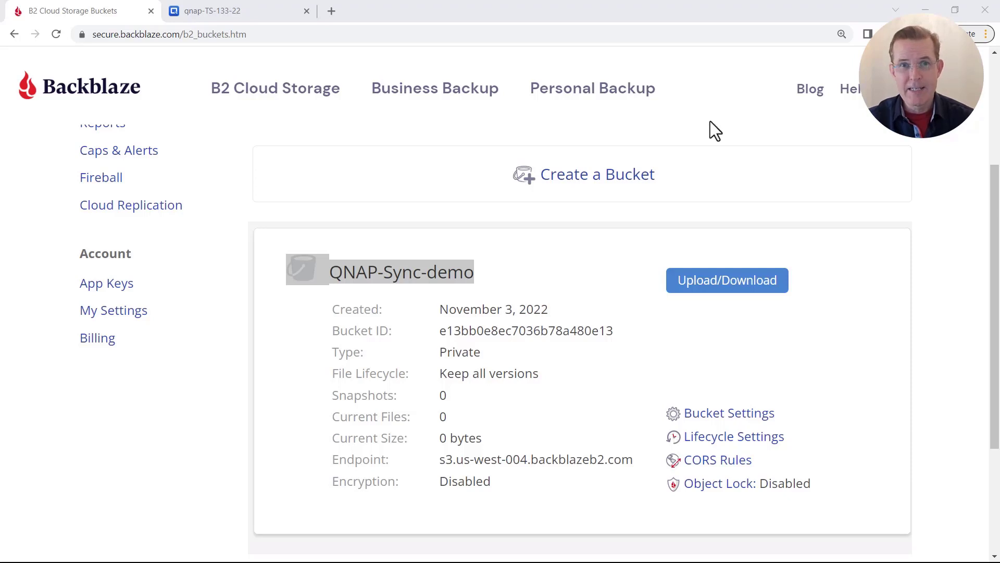
{"action": "mouse_move", "coordinate": [557, 310]}
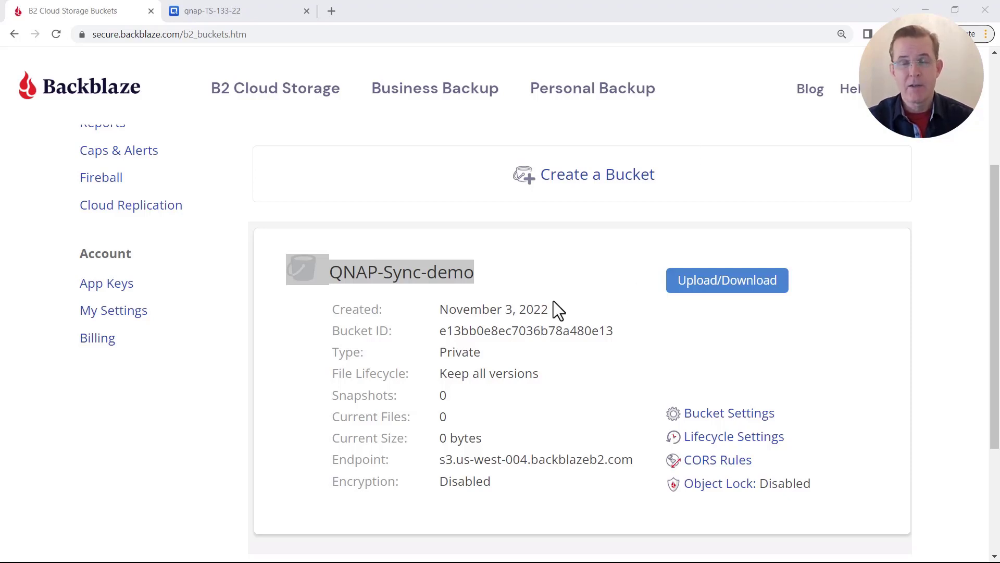
{"action": "mouse_move", "coordinate": [325, 290]}
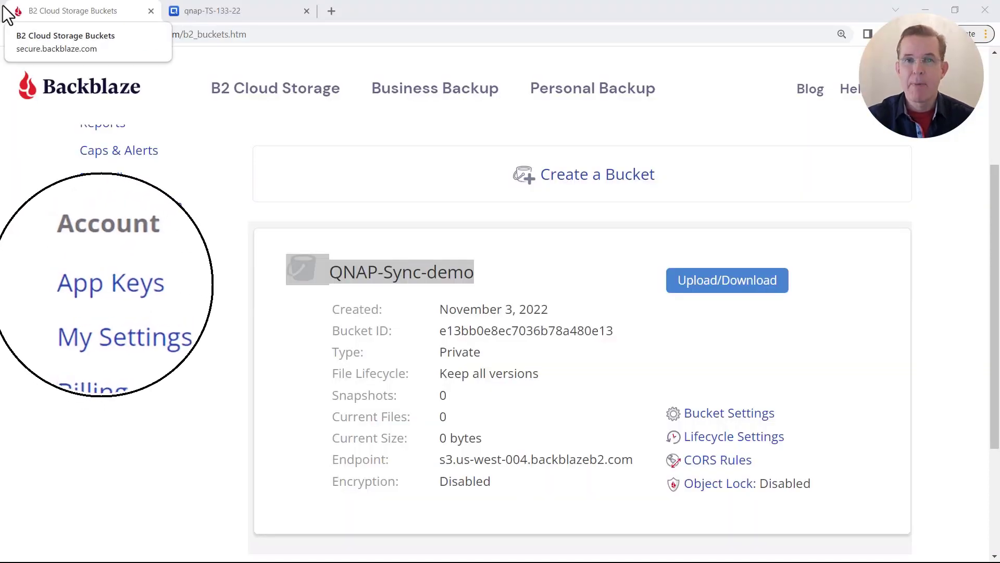
- Go to App Keys in the Account sidebar and scroll to Your Application Keys
{"action": "left_click", "coordinate": [110, 283]}
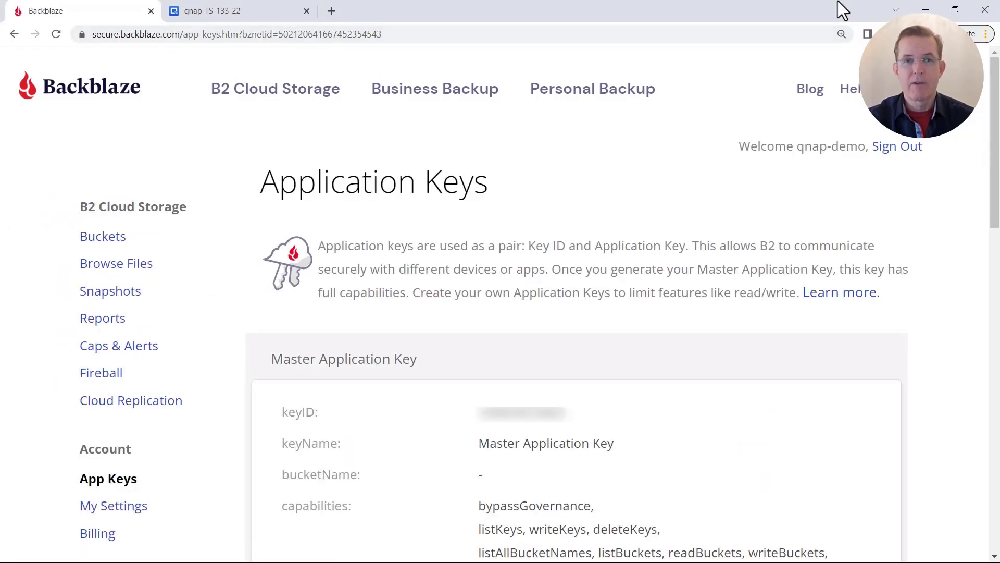
{"action": "mouse_move", "coordinate": [949, 230]}
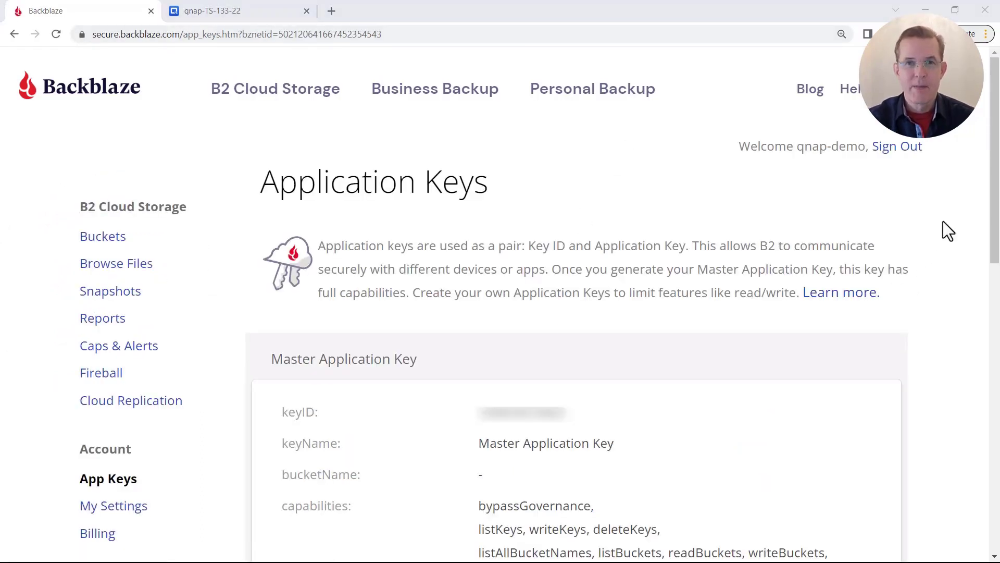
{"action": "scroll", "scroll_direction": "down", "scroll_amount": 3}
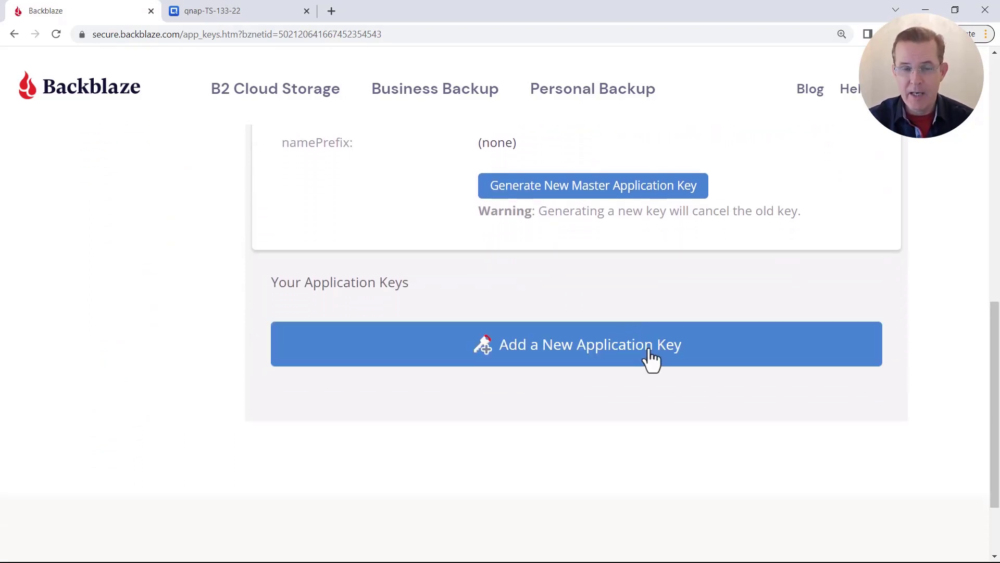
- Fill a new application key named QNAP-Sync-demo, allowing it to list all bucket names
{"action": "left_click", "coordinate": [575, 343]}
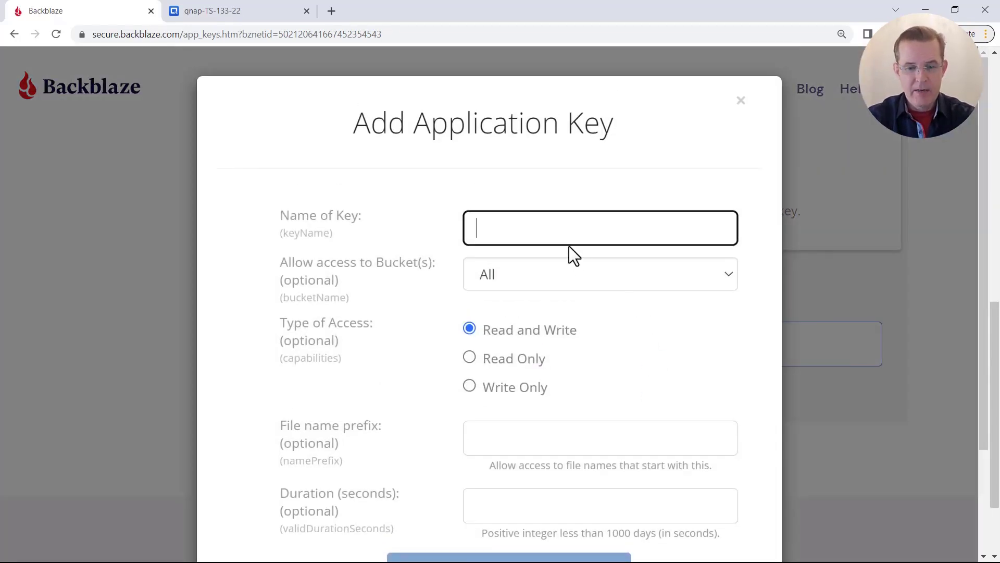
{"action": "type", "text": "QNAP-Sync-demo"}
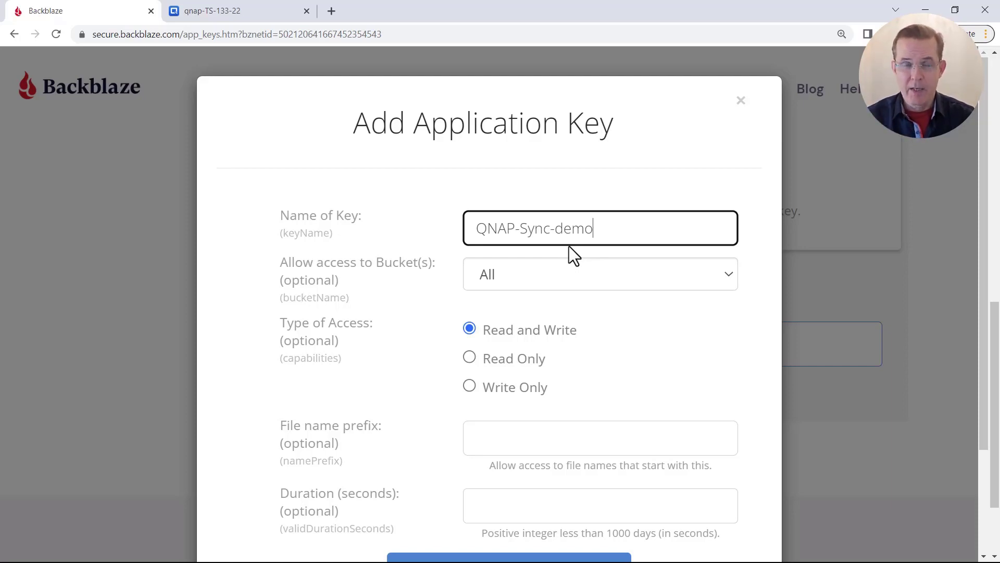
{"action": "mouse_move", "coordinate": [775, 346]}
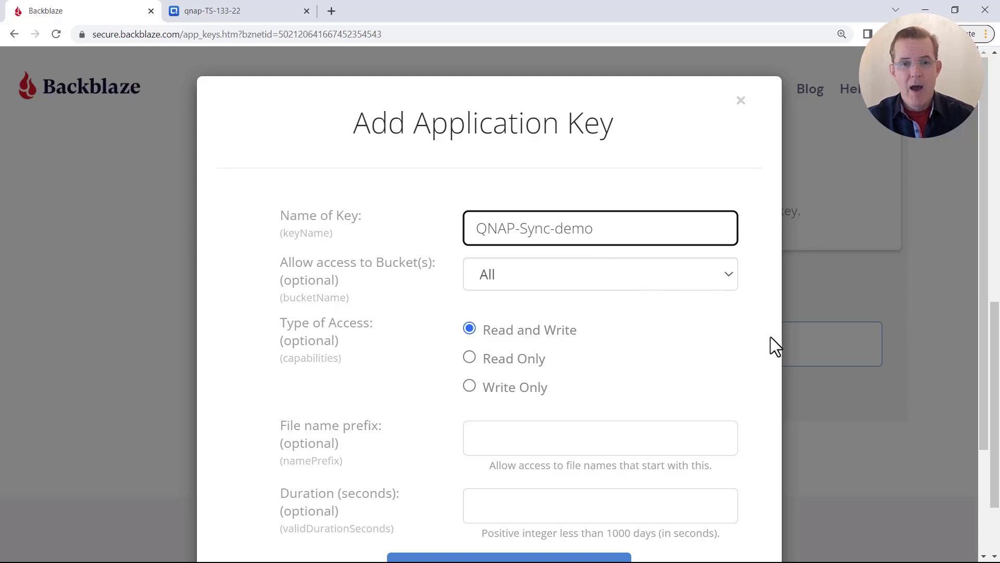
{"action": "mouse_move", "coordinate": [739, 292]}
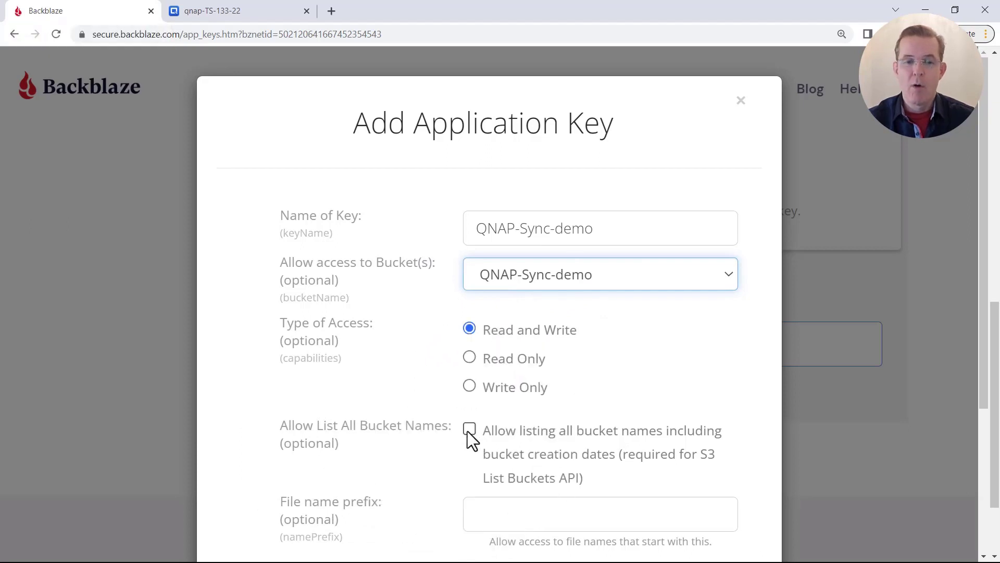
{"action": "left_click", "coordinate": [469, 429]}
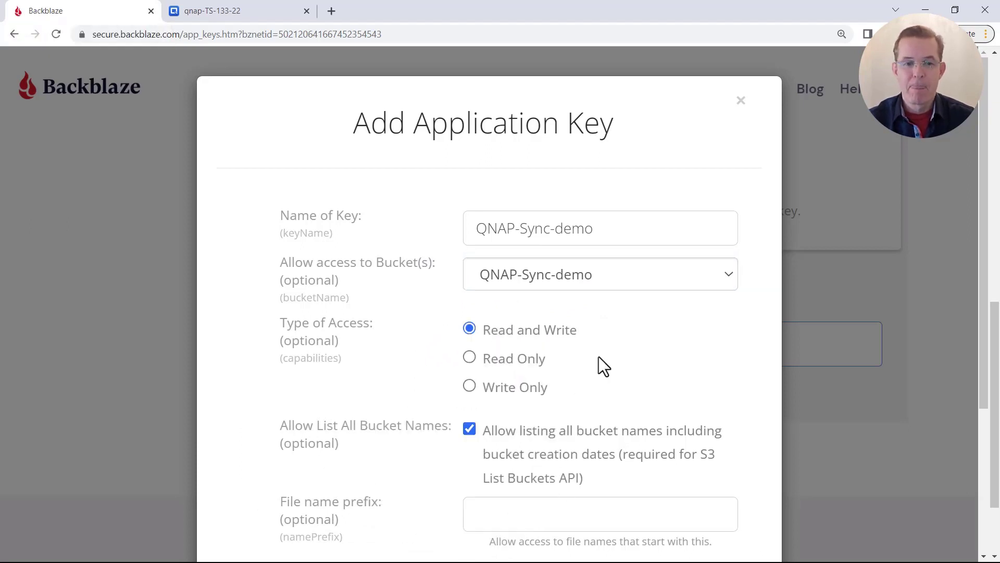
{"action": "scroll", "scroll_direction": "down", "scroll_amount": 3}
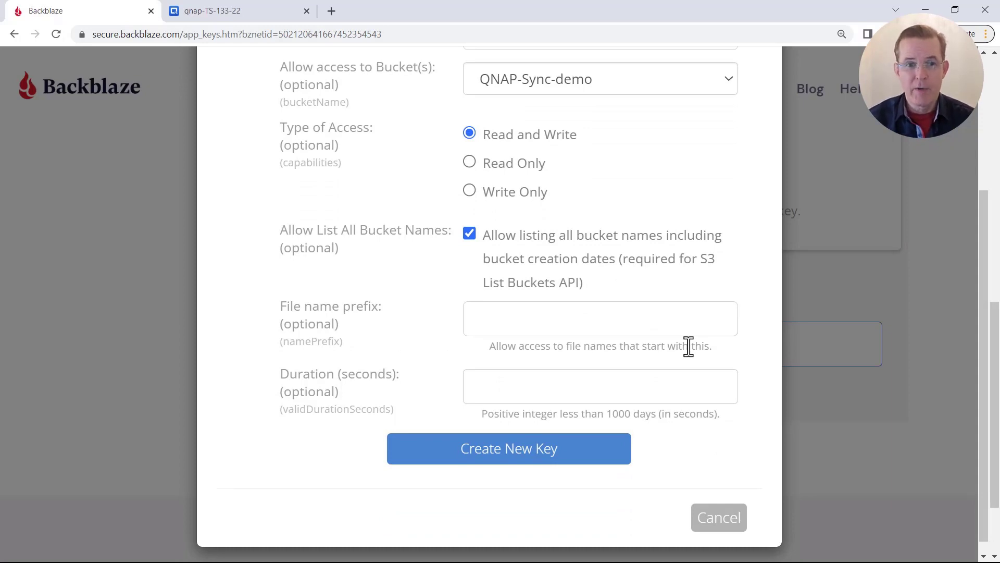
{"action": "mouse_move", "coordinate": [572, 463]}
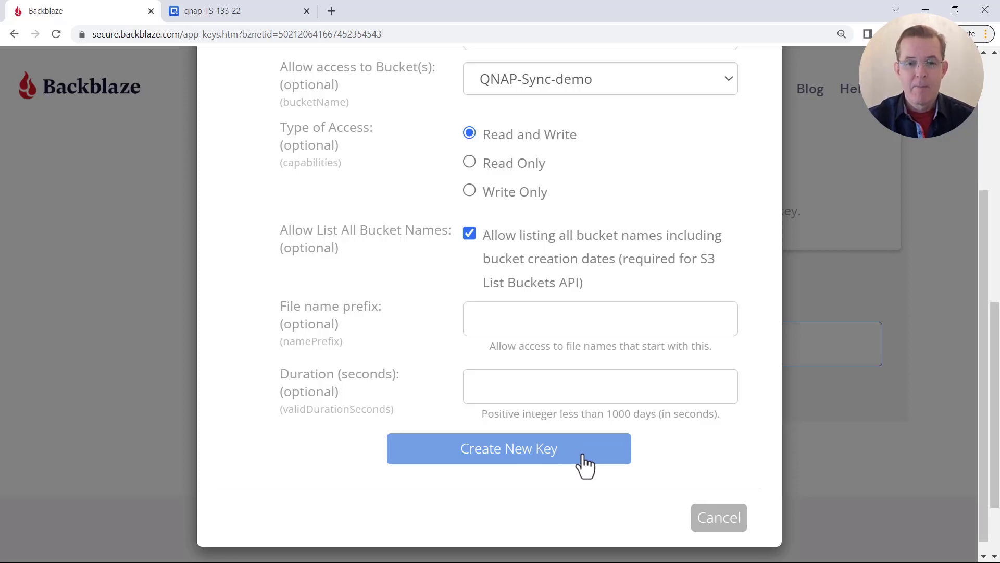
- Create the QNAP-Sync-demo key, note its keyID and applicationKey, and return to the NAS
{"action": "left_click", "coordinate": [509, 448]}
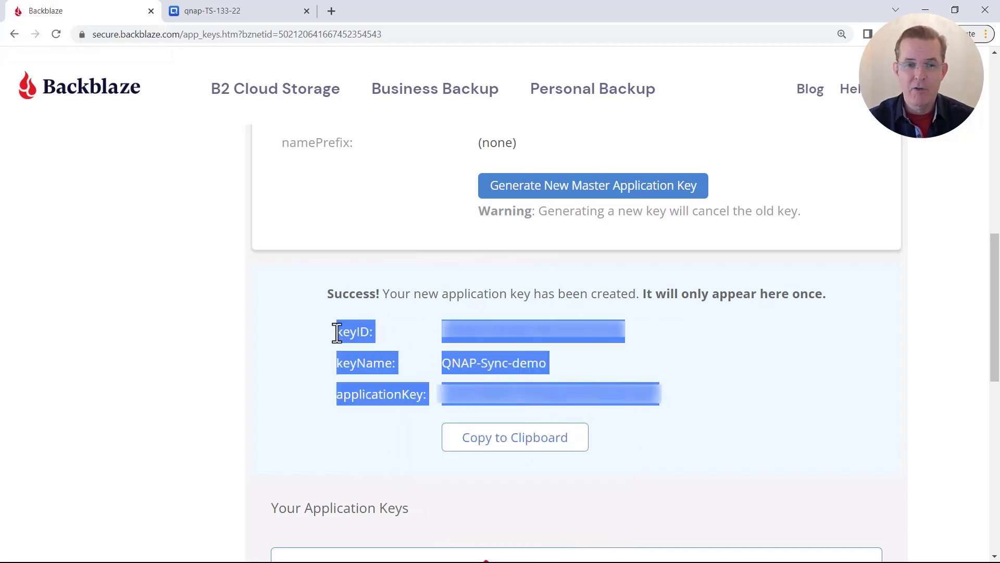
{"action": "right_click", "coordinate": [532, 332]}
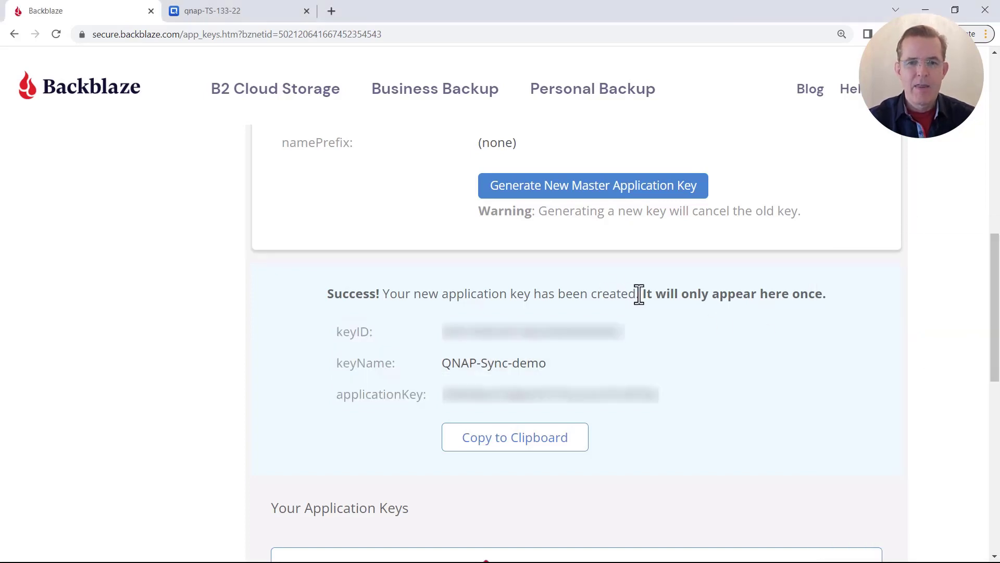
{"action": "mouse_move", "coordinate": [350, 415]}
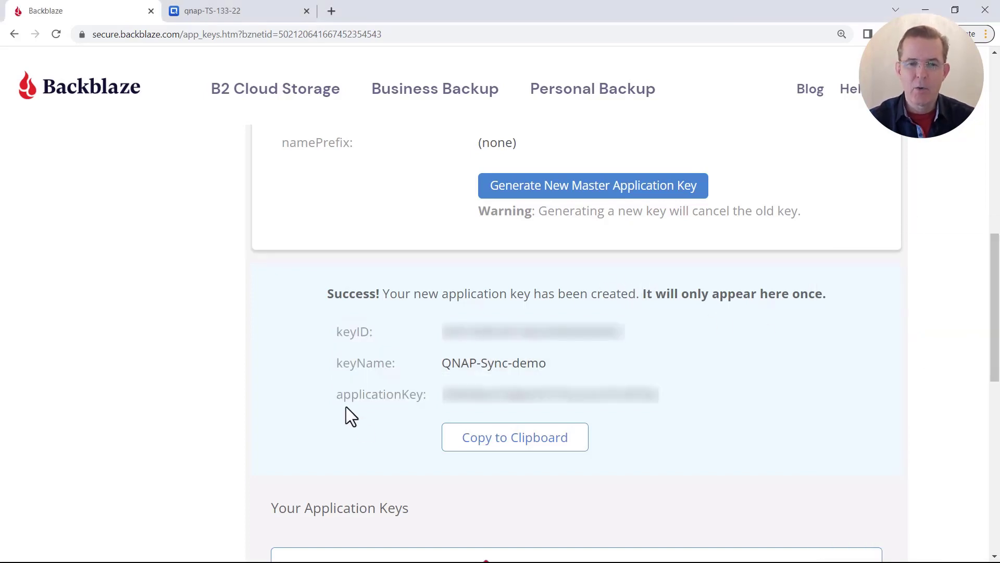
{"action": "double_click", "coordinate": [381, 394]}
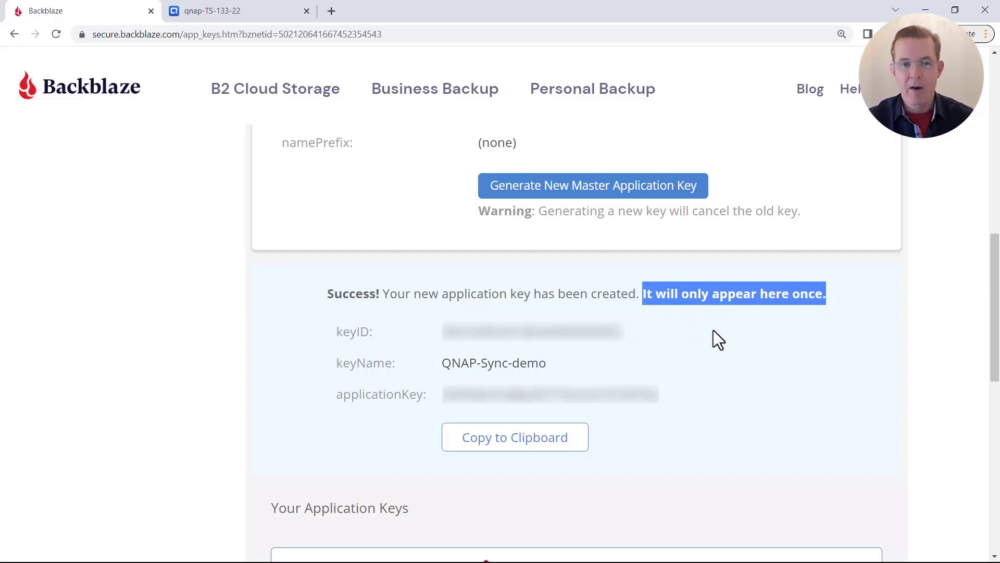
{"action": "double_click", "coordinate": [354, 331]}
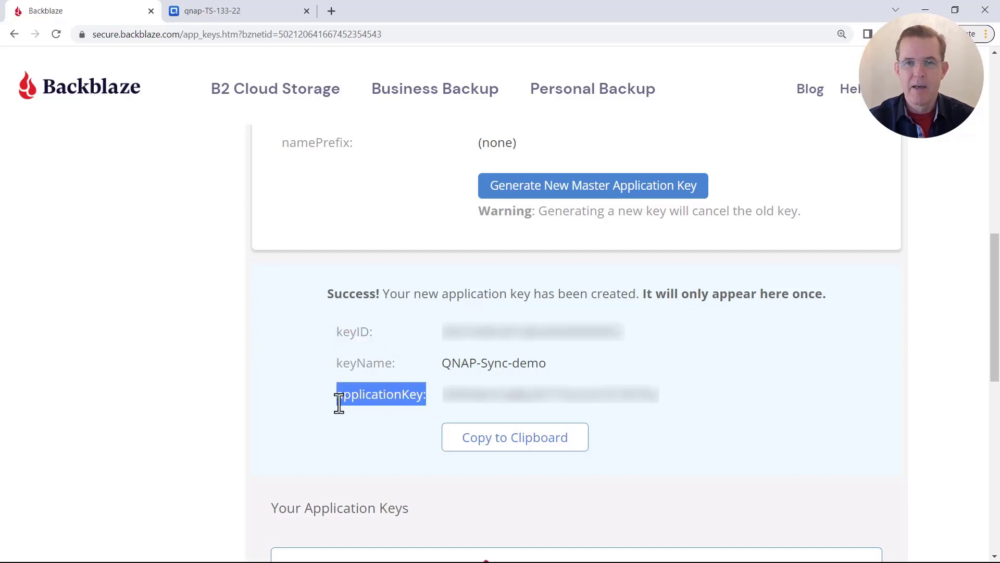
{"action": "mouse_move", "coordinate": [785, 346]}
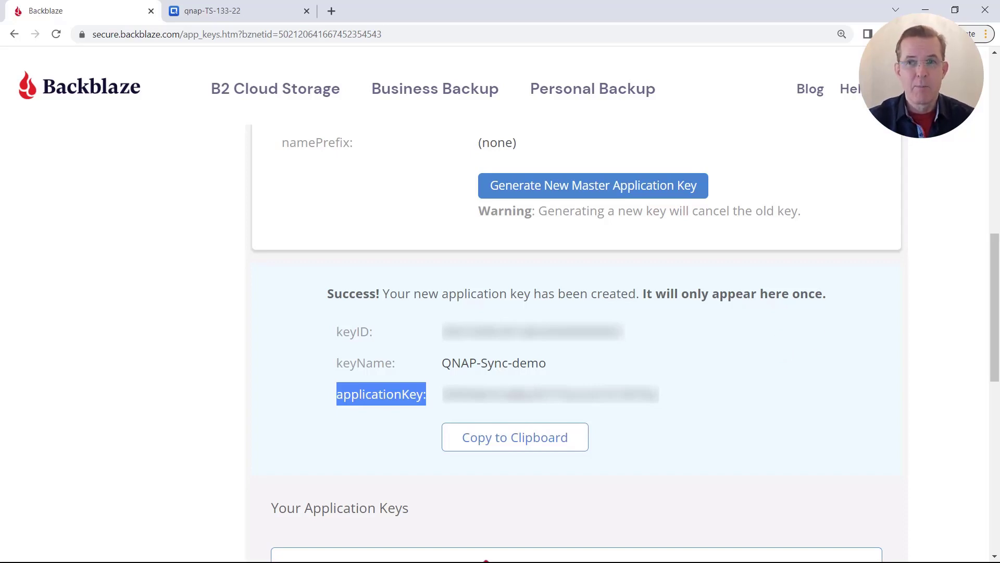
{"action": "left_click", "coordinate": [236, 11]}
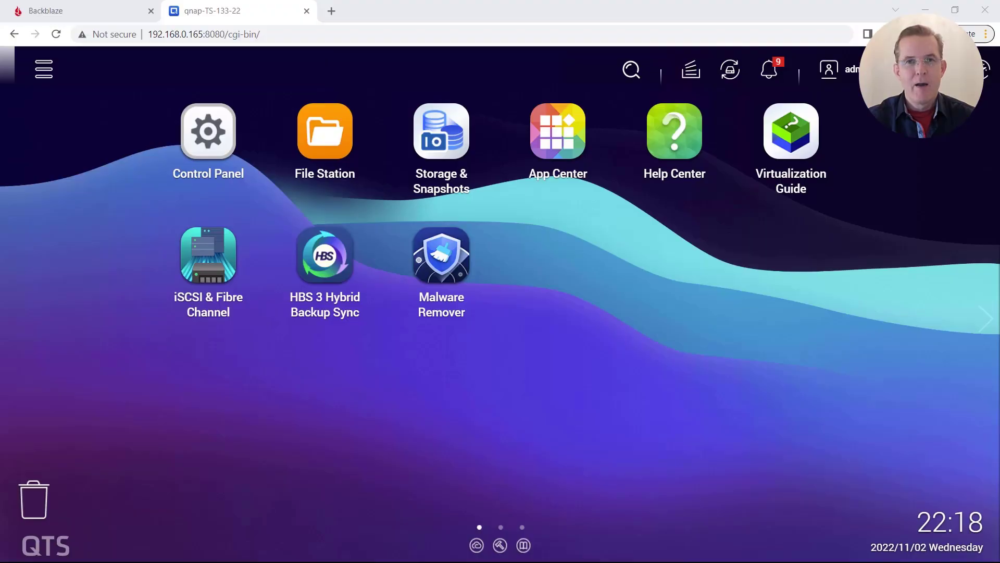
{"action": "mouse_move", "coordinate": [791, 464]}
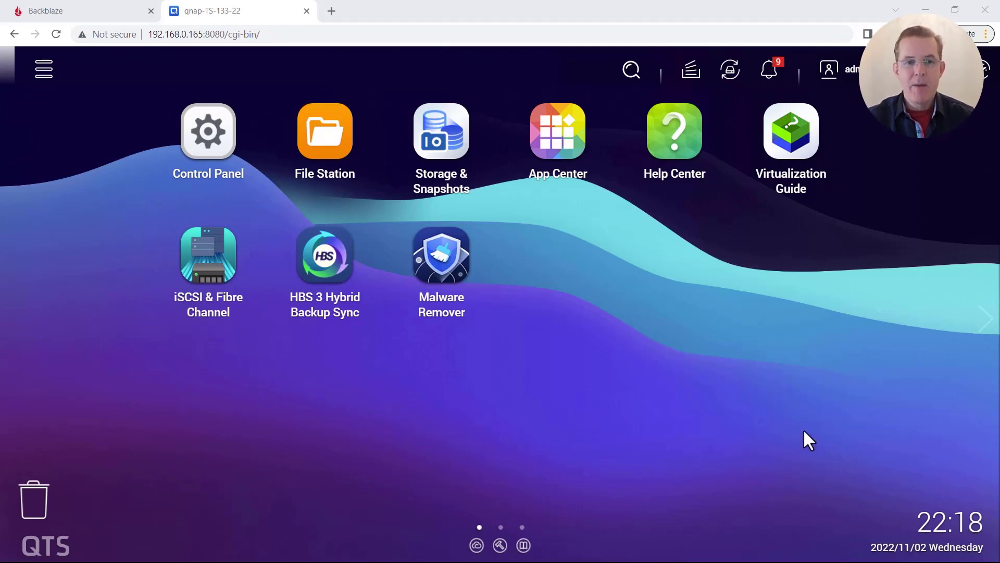
{"action": "mouse_move", "coordinate": [665, 332]}
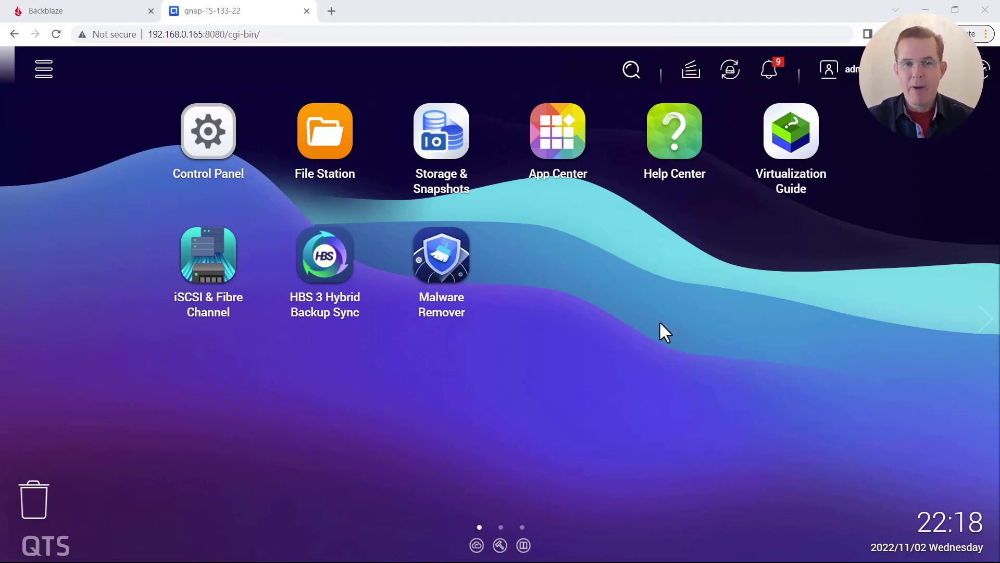
{"action": "mouse_move", "coordinate": [557, 131]}
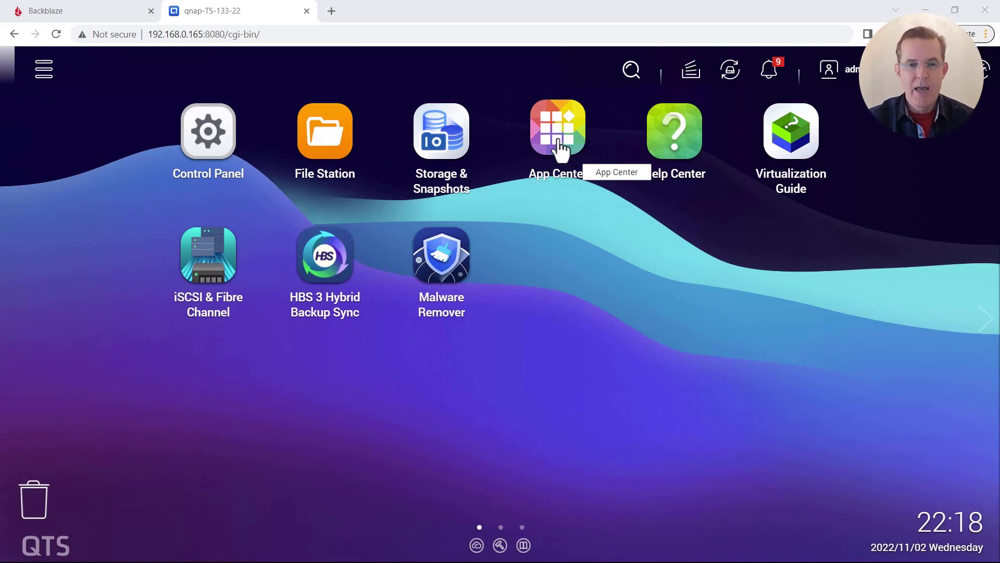
- Launch App Center from the QTS desktop to find HBS 3 Hybrid Backup Sync
{"action": "left_click", "coordinate": [556, 132]}
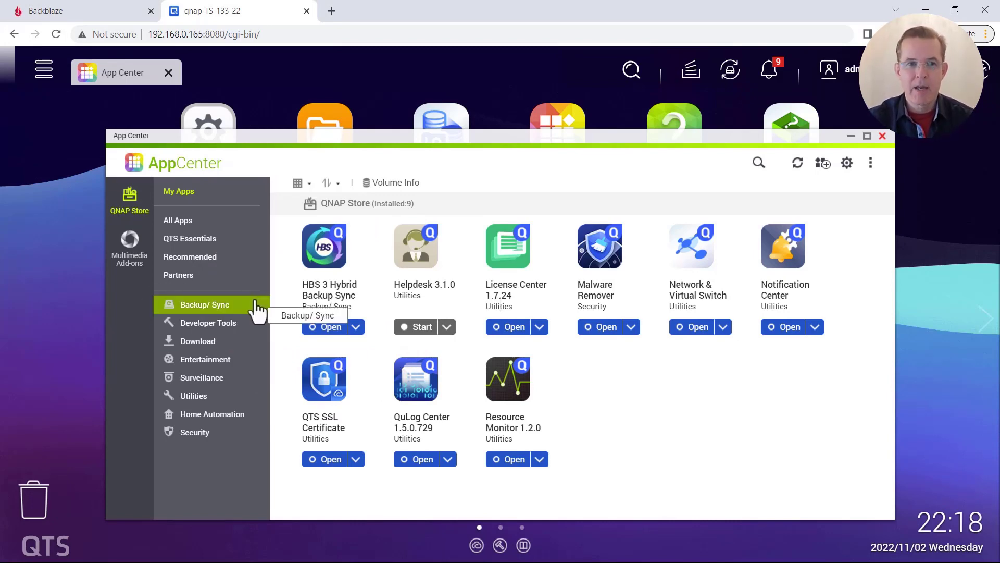
{"action": "mouse_move", "coordinate": [189, 238]}
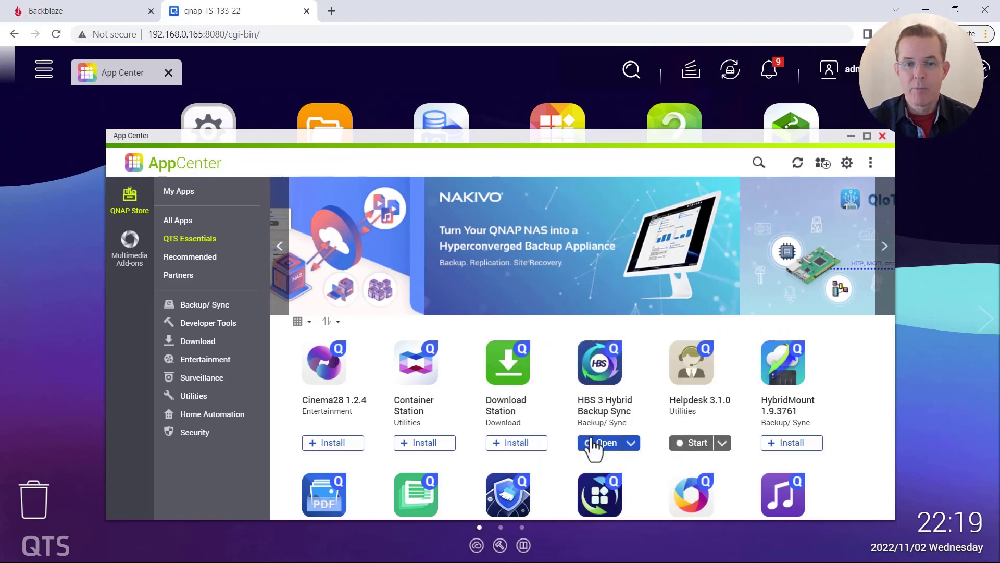
- Launch HBS 3 from App Center, maximize its window, and show the Storage Spaces page
{"action": "left_click", "coordinate": [600, 443]}
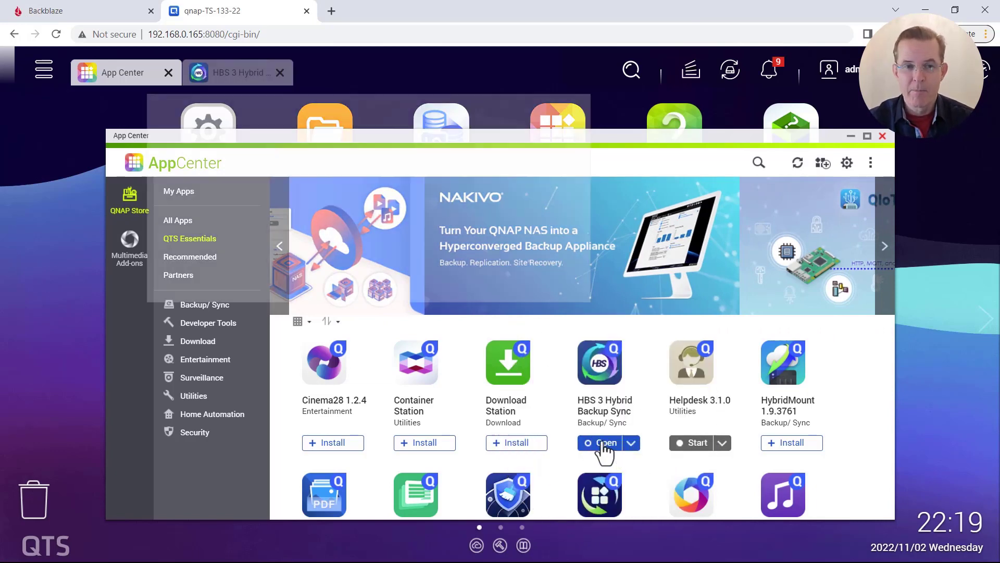
{"action": "left_click", "coordinate": [604, 443]}
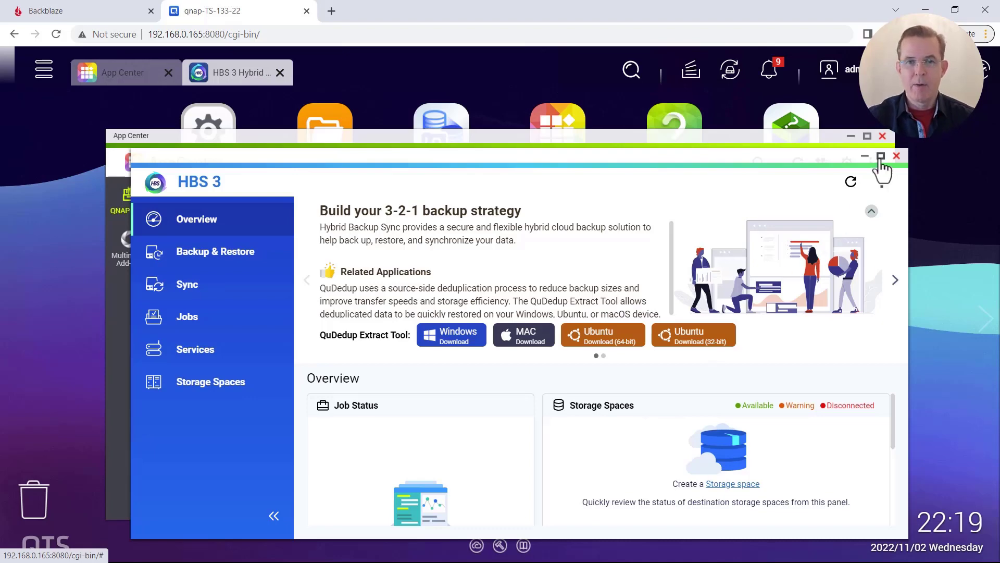
{"action": "left_click", "coordinate": [880, 156]}
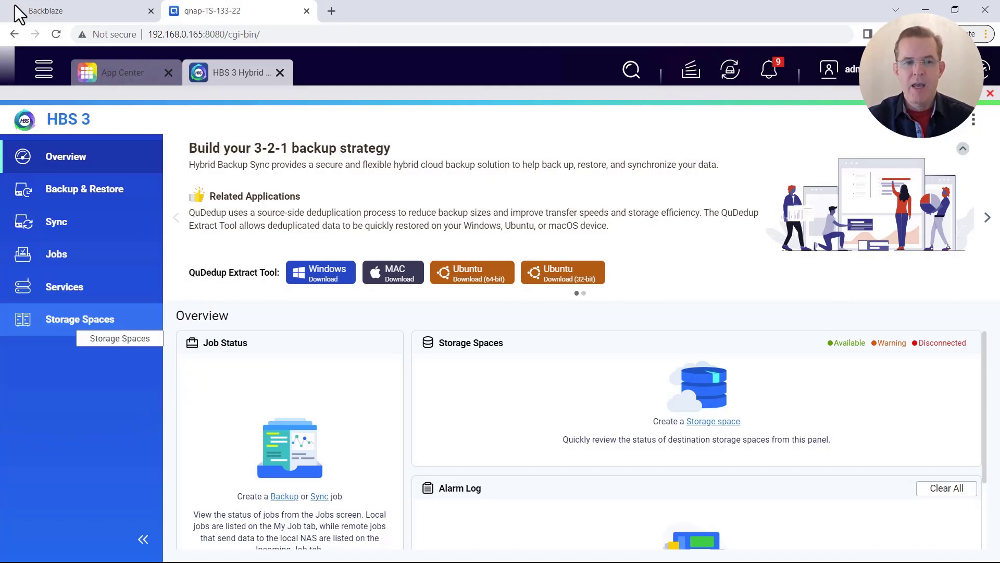
{"action": "left_click", "coordinate": [80, 319]}
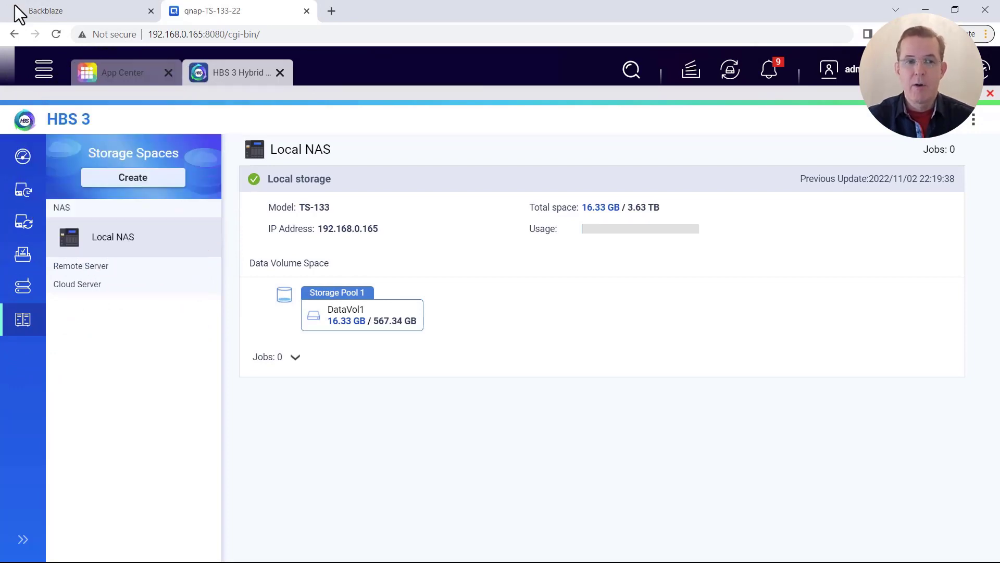
- Start a new storage space of type Backblaze B2 under Cloud Server
{"action": "left_click", "coordinate": [133, 178]}
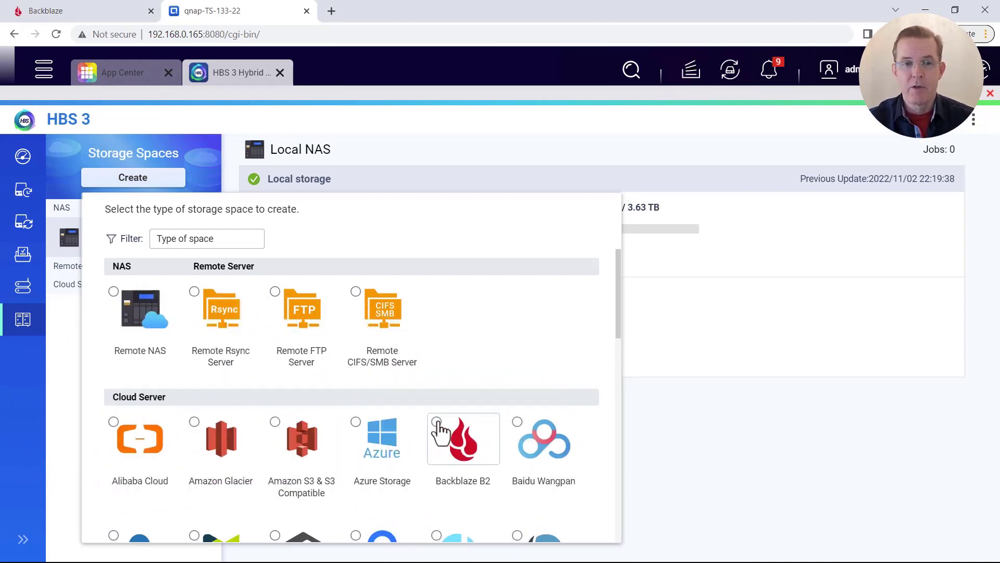
{"action": "left_click", "coordinate": [463, 438]}
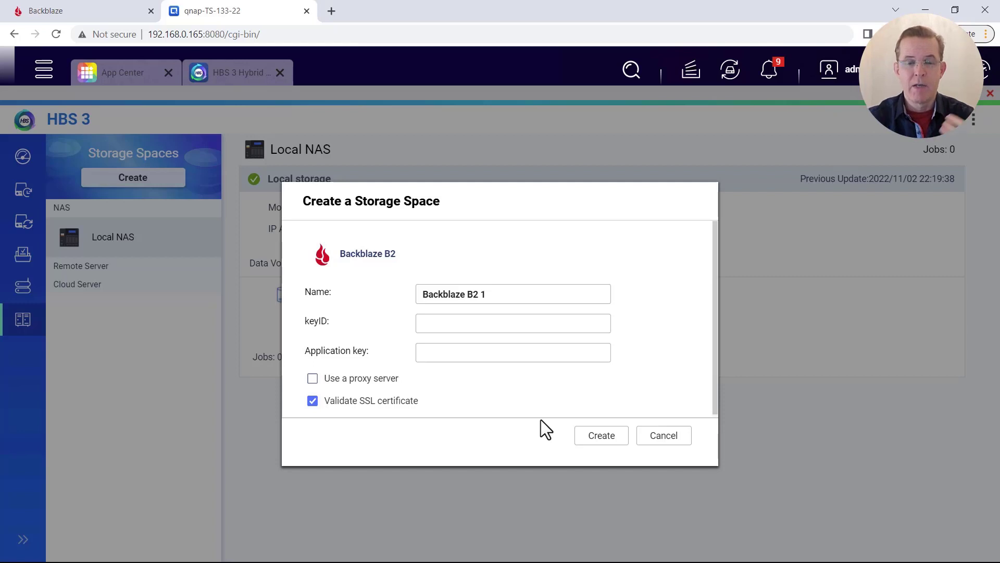
- Rename the space 'Backblaze B2 Sync', paste the keyID and application key, and create it
{"action": "left_click", "coordinate": [512, 294]}
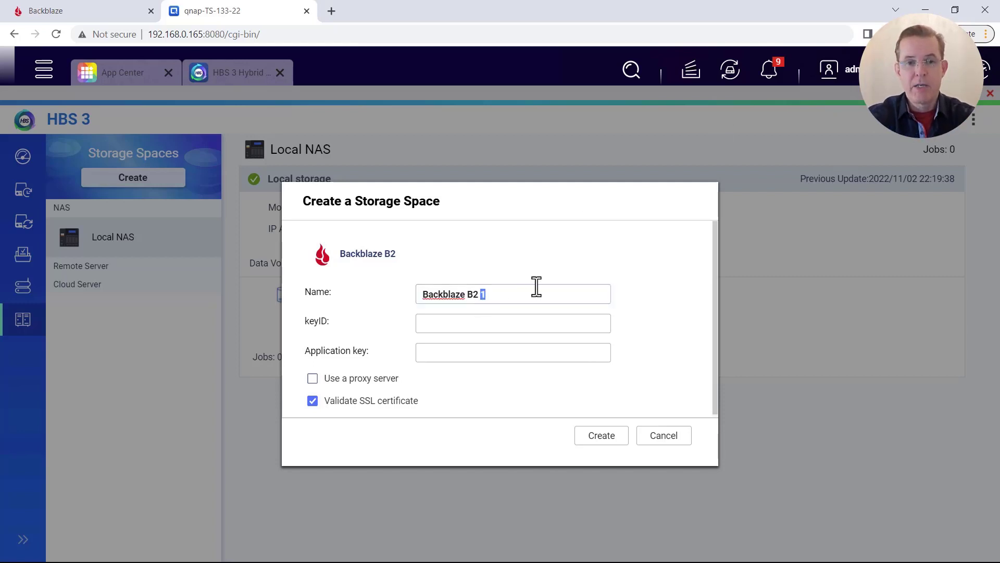
{"action": "type", "text": "Sync"}
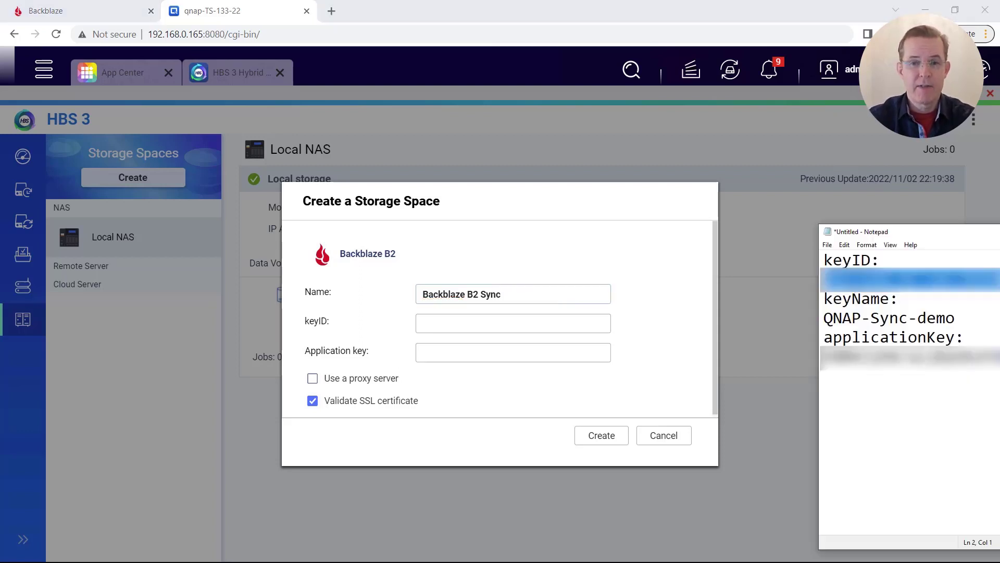
{"action": "left_click", "coordinate": [512, 323]}
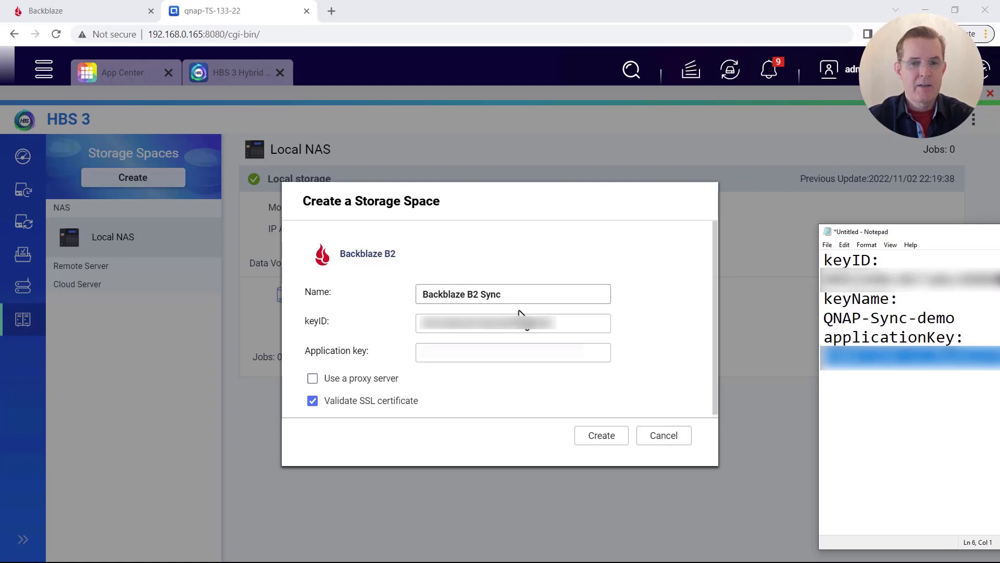
{"action": "right_click", "coordinate": [512, 352]}
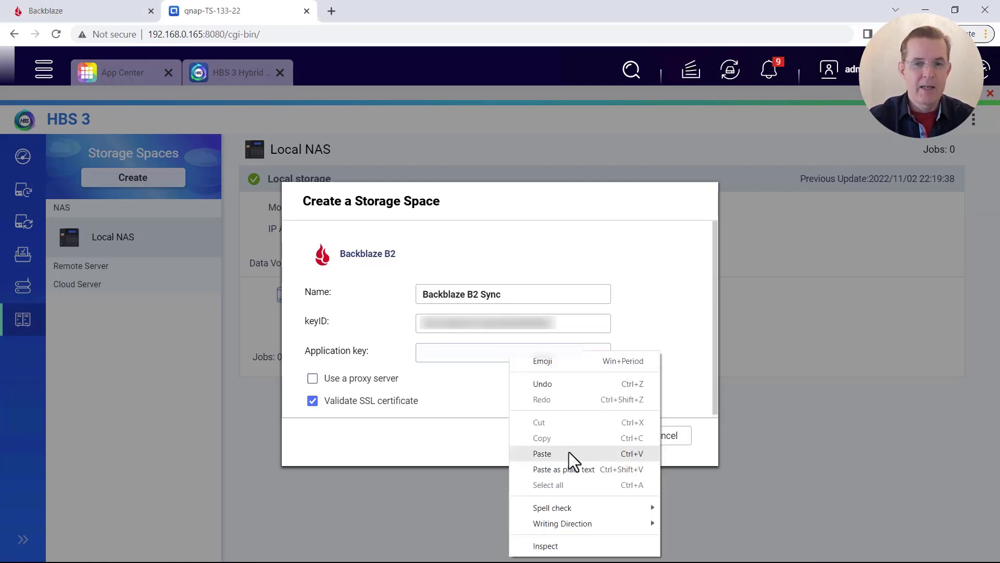
{"action": "left_click", "coordinate": [542, 452]}
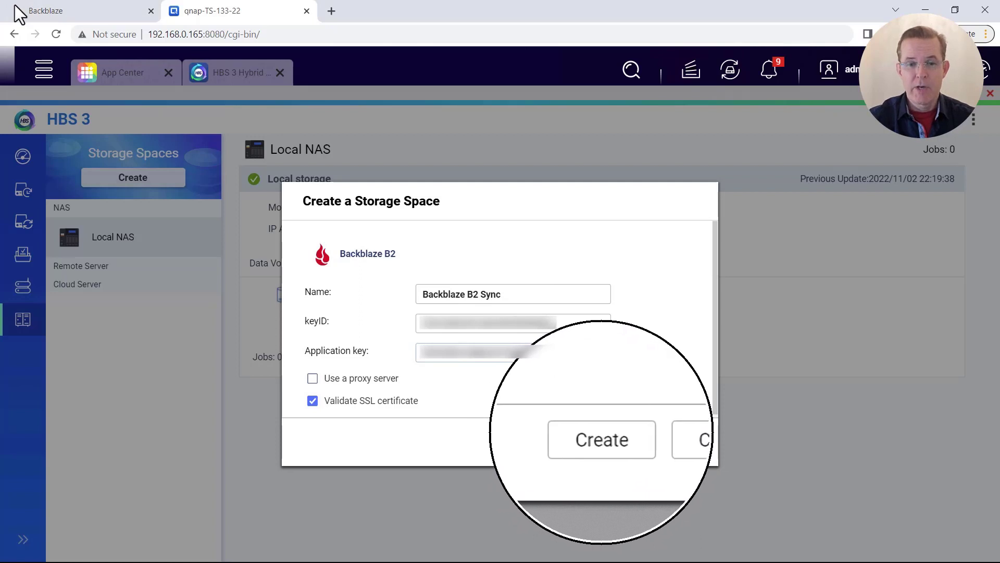
{"action": "left_click", "coordinate": [600, 435]}
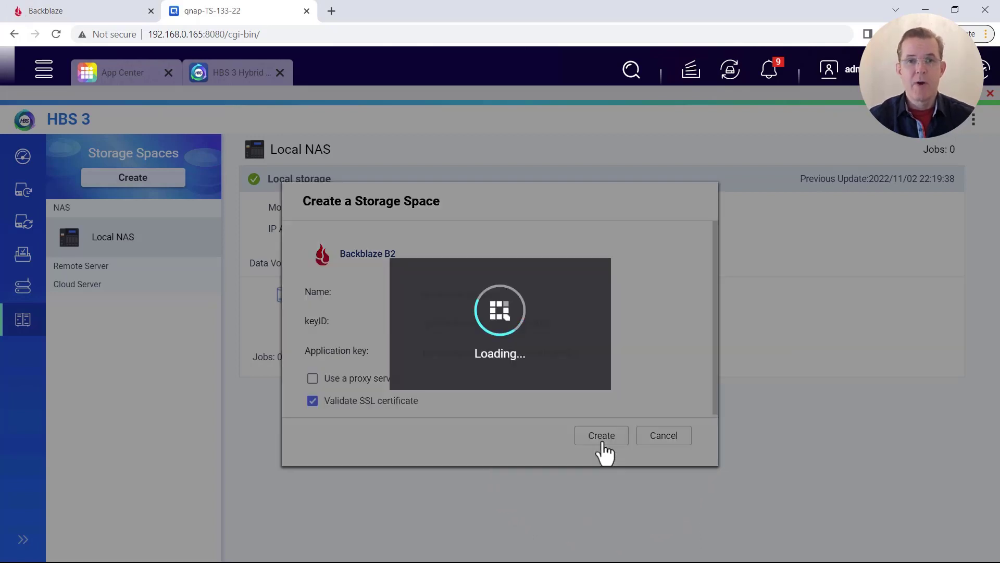
{"action": "left_click", "coordinate": [600, 435]}
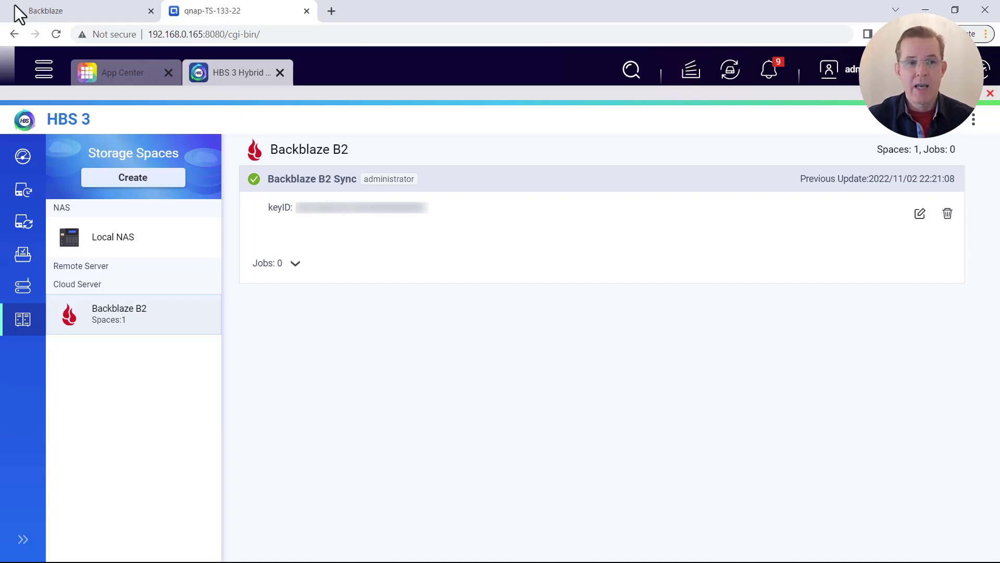
{"action": "mouse_move", "coordinate": [24, 224]}
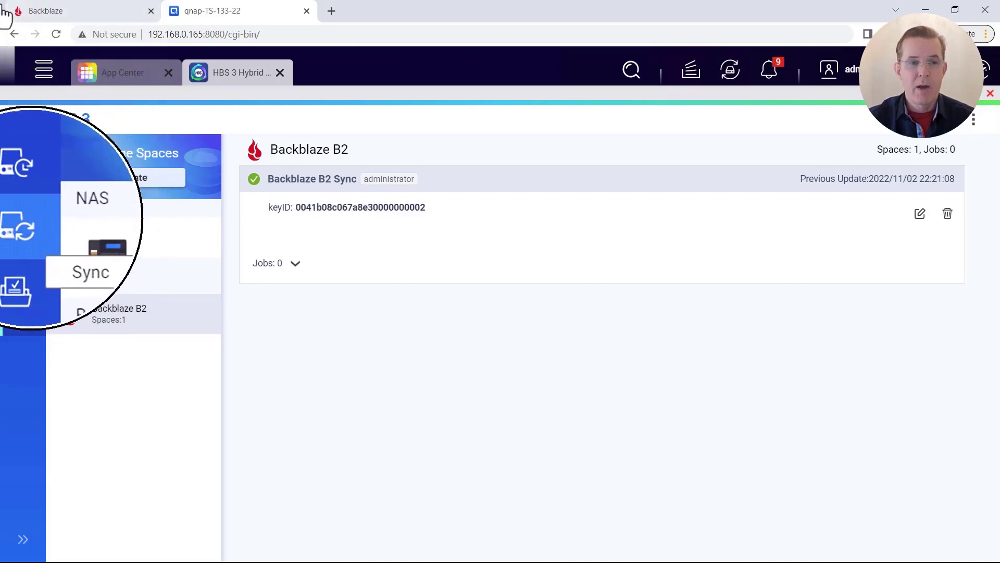
- Start a one-way sync job targeting Backblaze B2 Sync with bucket QNAP-Sync-demo
{"action": "left_click", "coordinate": [23, 221]}
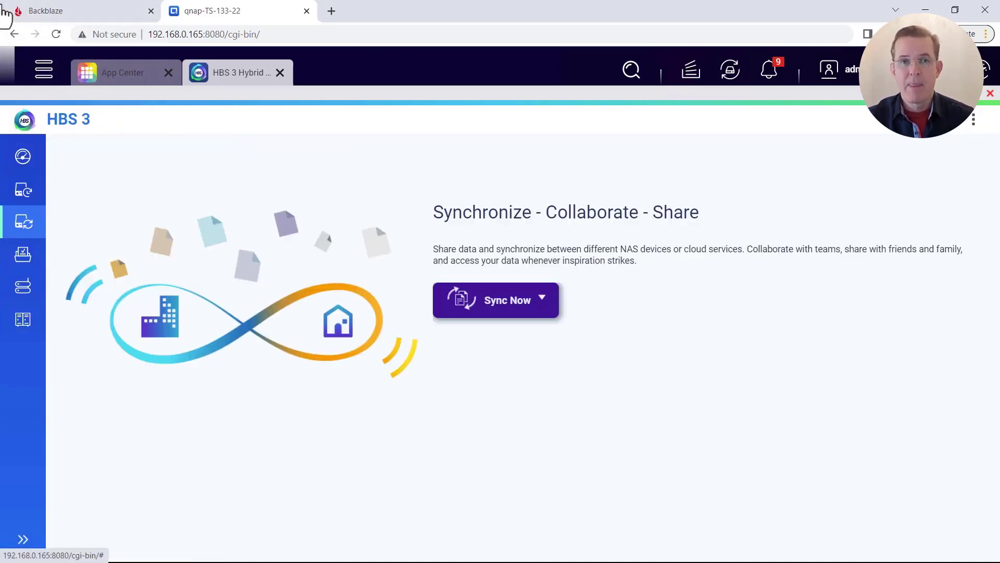
{"action": "mouse_move", "coordinate": [482, 306]}
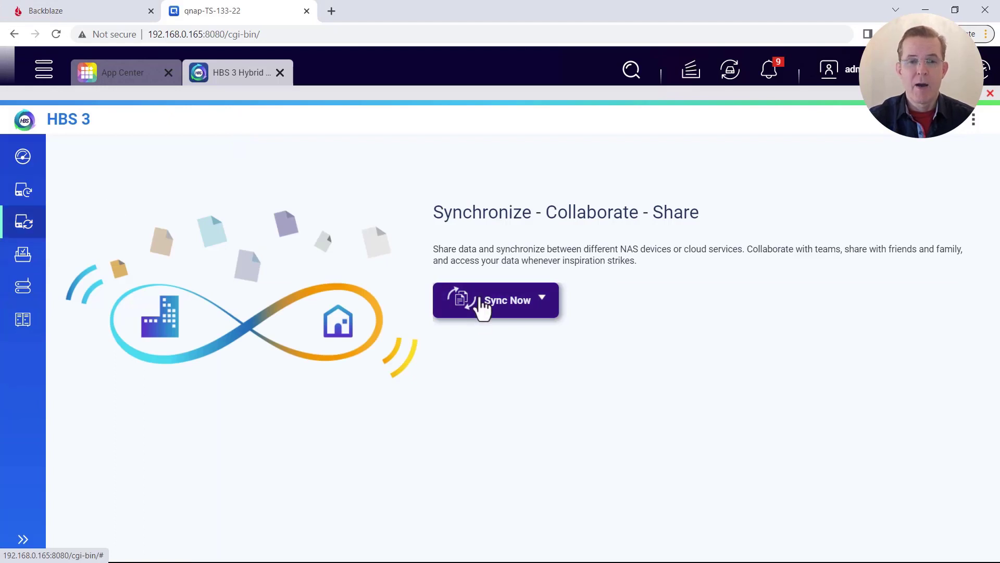
{"action": "left_click", "coordinate": [541, 298]}
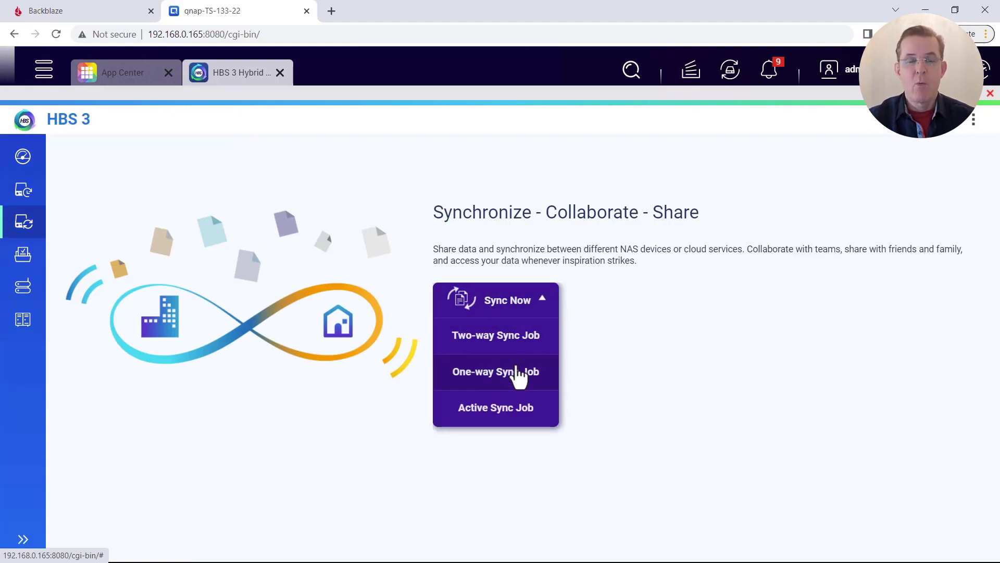
{"action": "mouse_move", "coordinate": [495, 371]}
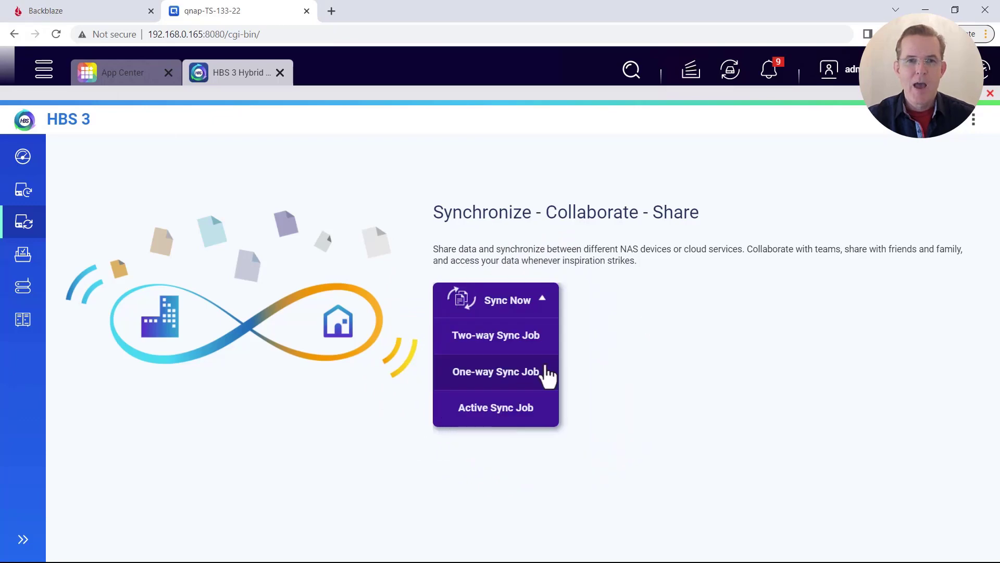
{"action": "left_click", "coordinate": [495, 371]}
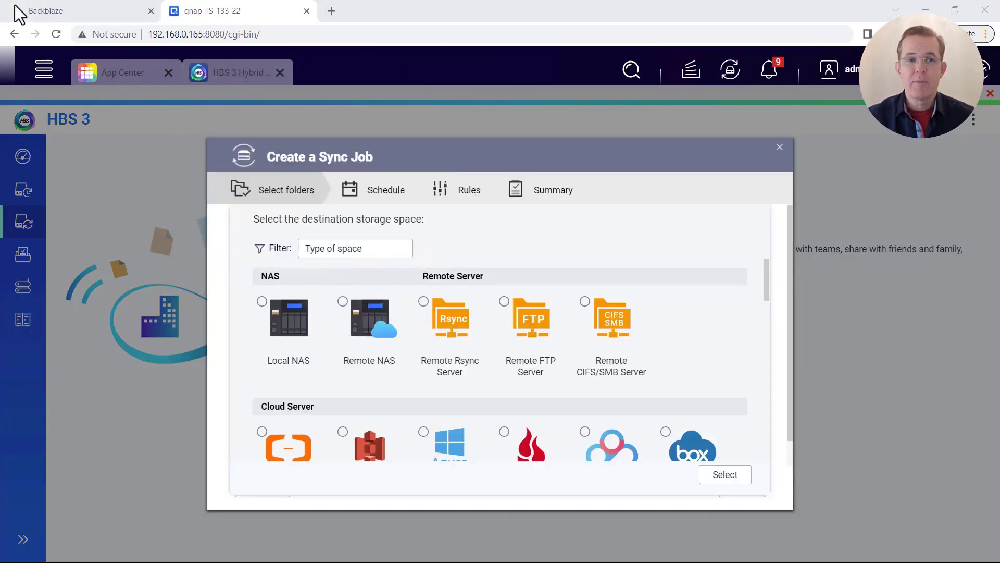
{"action": "mouse_move", "coordinate": [297, 185]}
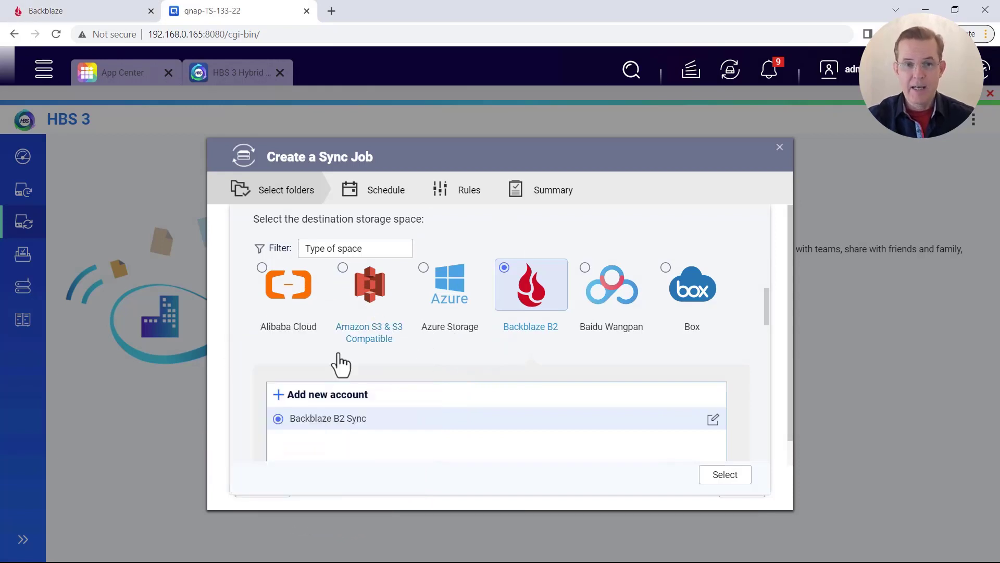
{"action": "mouse_move", "coordinate": [445, 415]}
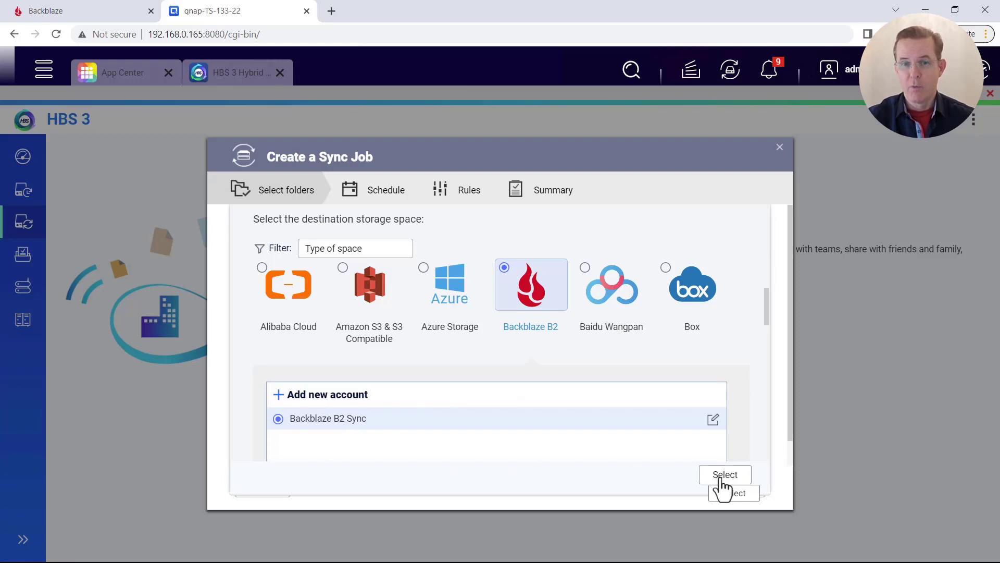
{"action": "mouse_move", "coordinate": [765, 496]}
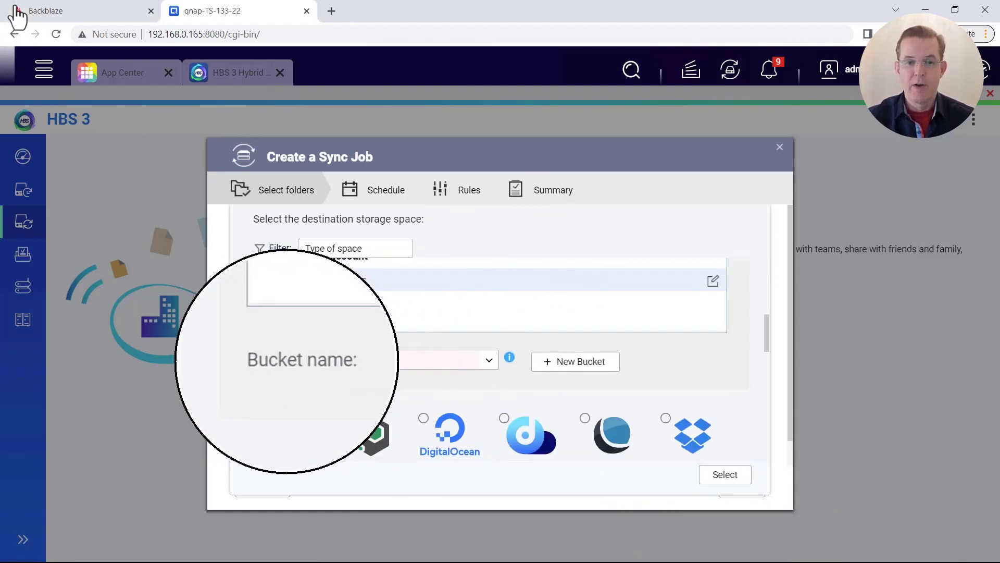
{"action": "left_click", "coordinate": [489, 359]}
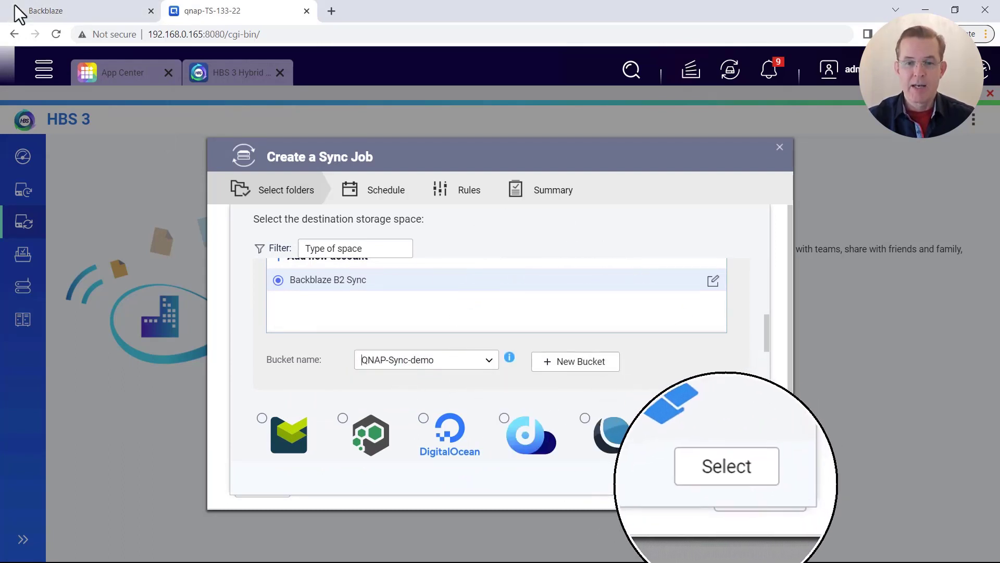
- Confirm the B2 destination, name the job 'One-way Sync Demo', and set its action to Mirror
{"action": "left_click", "coordinate": [726, 466]}
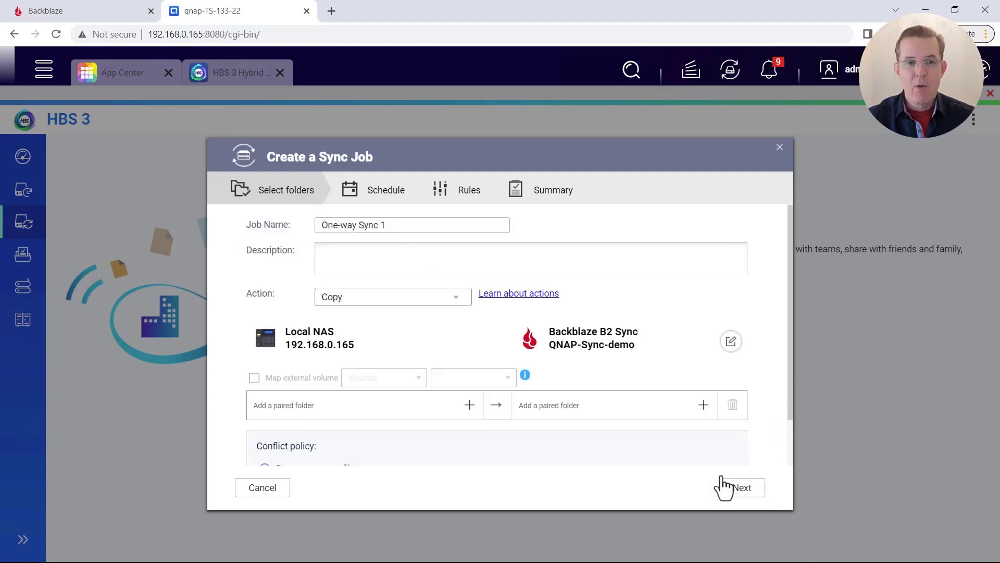
{"action": "mouse_move", "coordinate": [339, 254]}
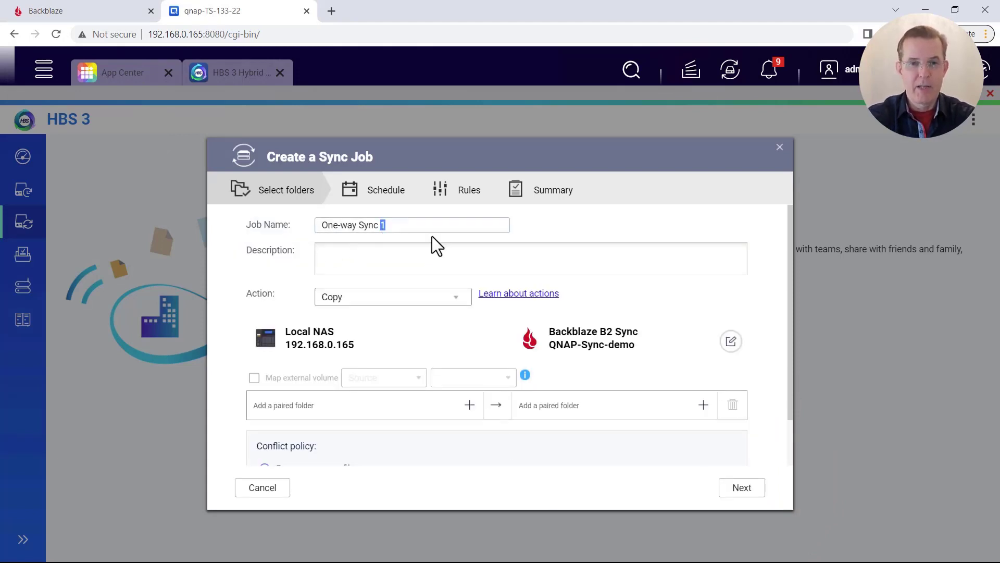
{"action": "type", "text": "Demo"}
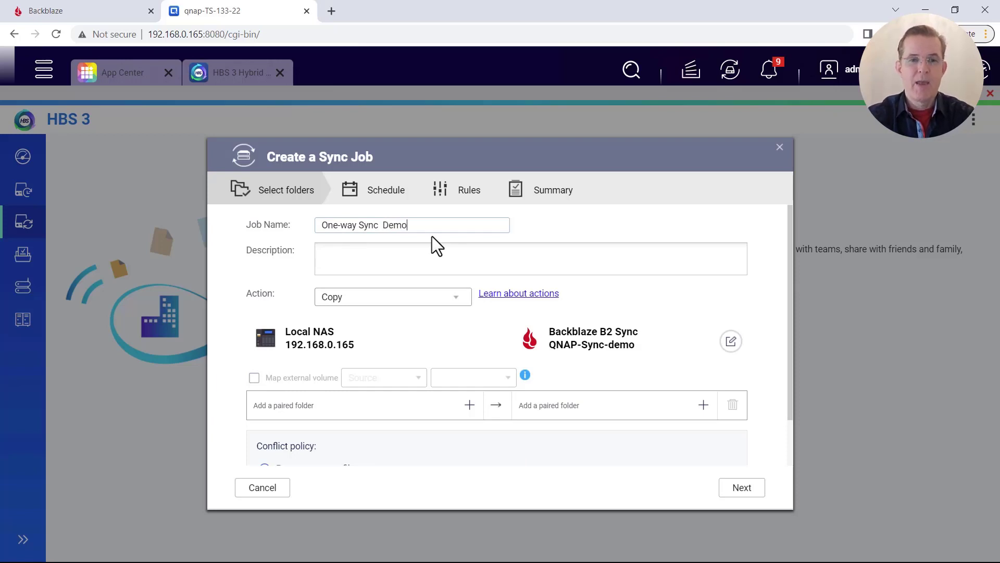
{"action": "key", "text": "Backspace"}
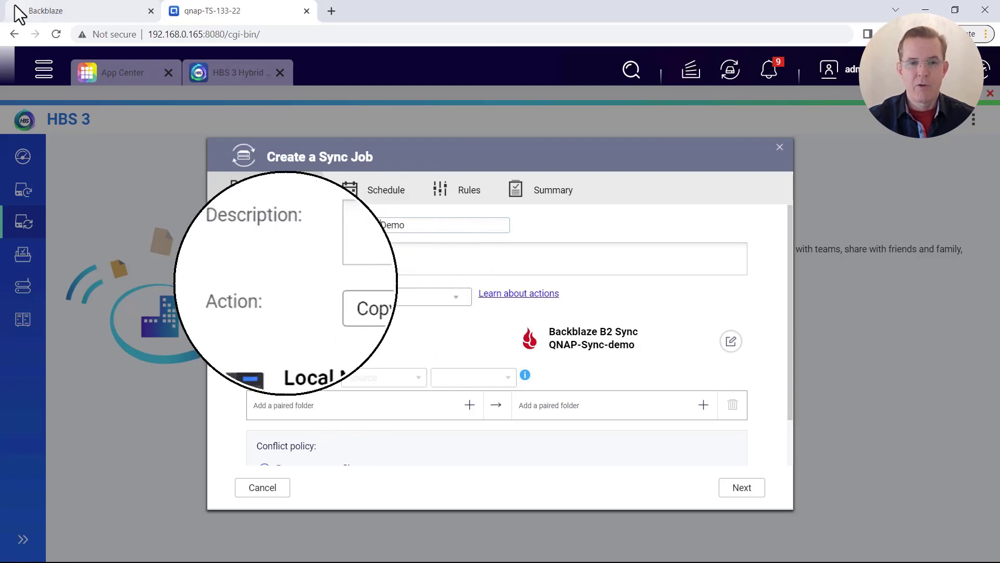
{"action": "left_click", "coordinate": [455, 296]}
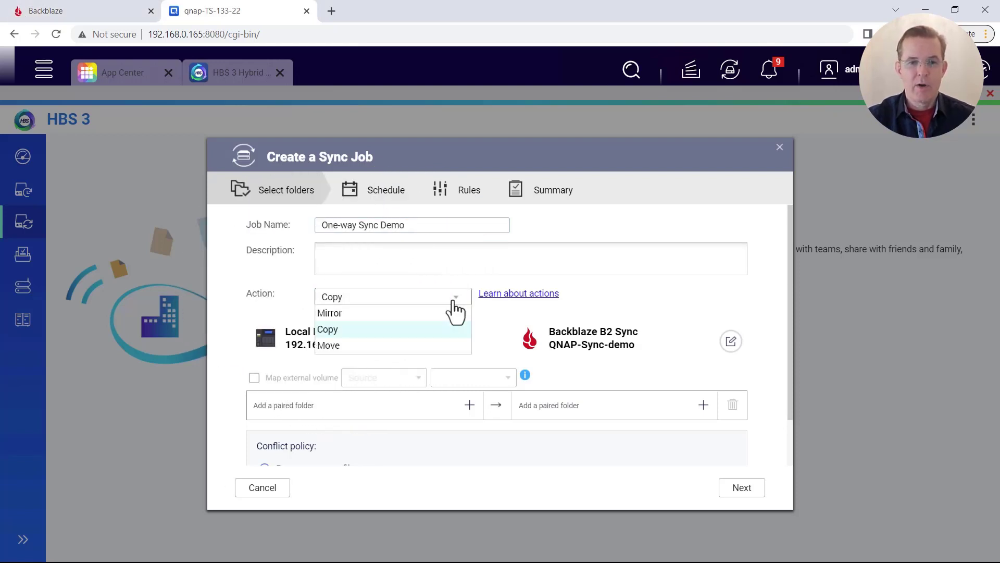
{"action": "left_click", "coordinate": [330, 313]}
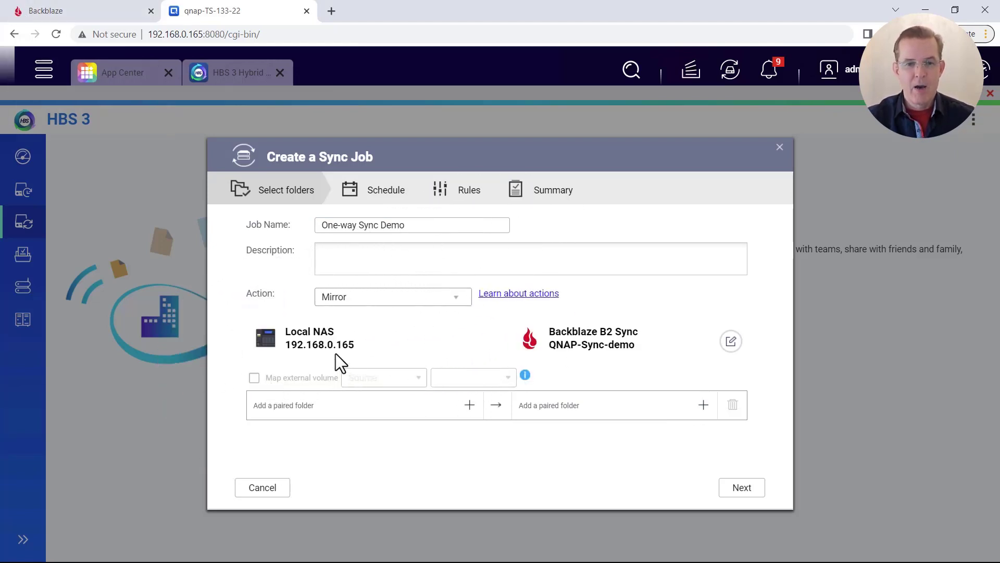
{"action": "mouse_move", "coordinate": [468, 404]}
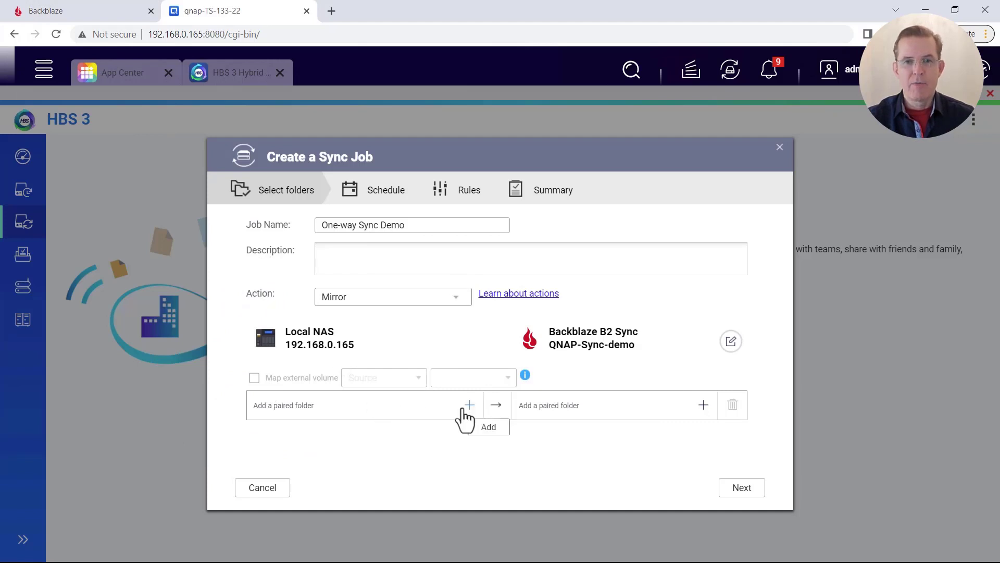
{"action": "mouse_move", "coordinate": [464, 415]}
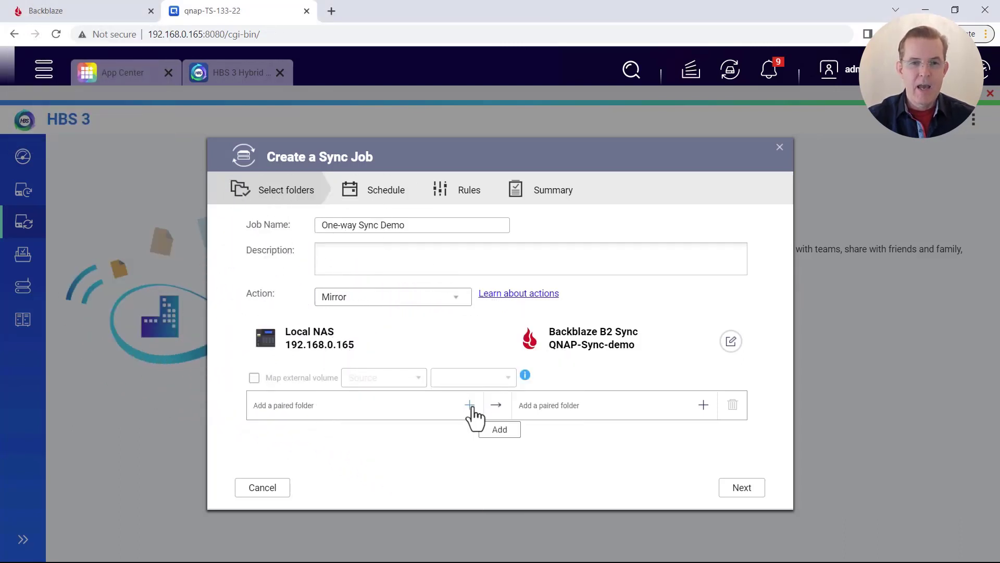
- Choose demo-files on the NAS as the local source folder
{"action": "left_click", "coordinate": [468, 404]}
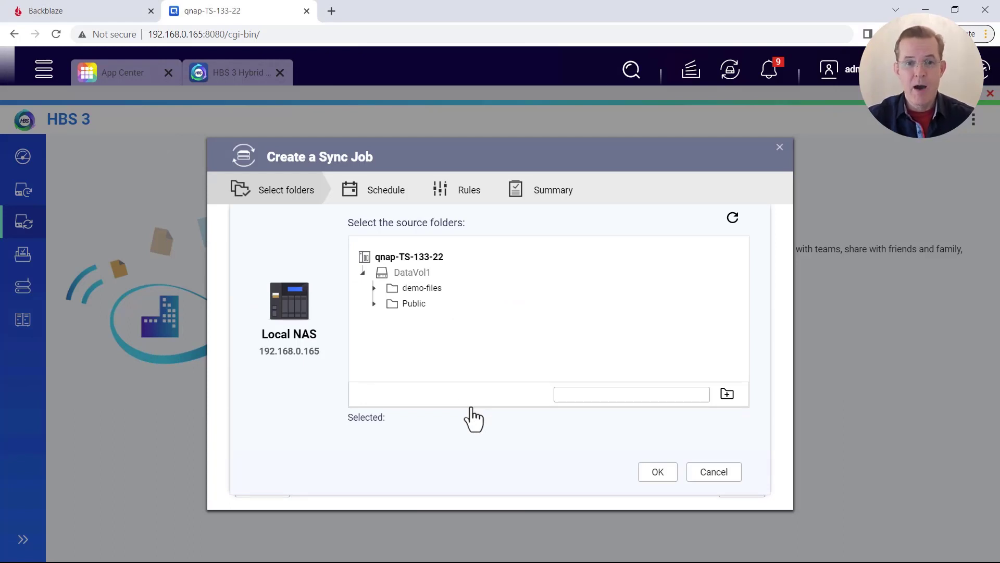
{"action": "left_click", "coordinate": [422, 288]}
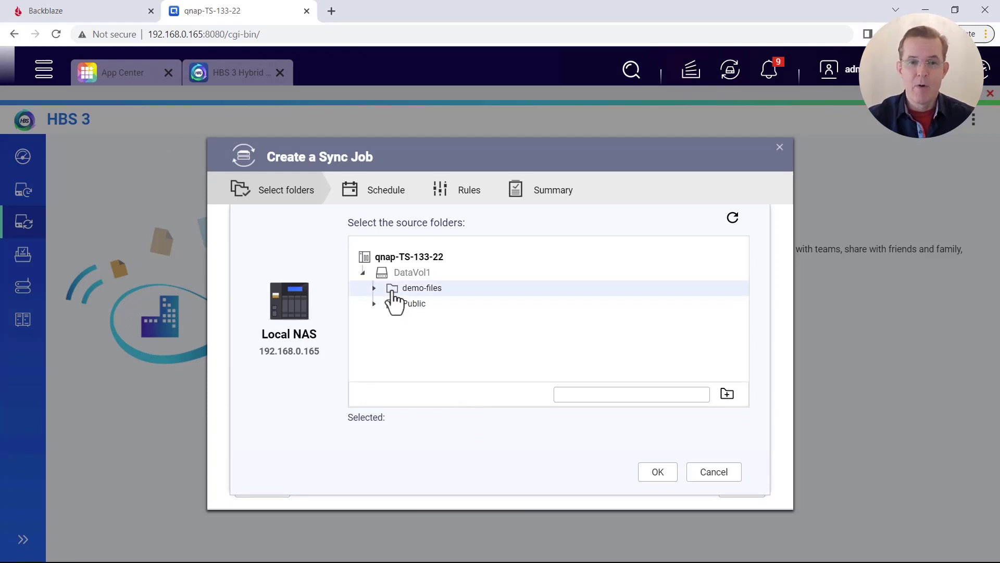
{"action": "left_click", "coordinate": [422, 288]}
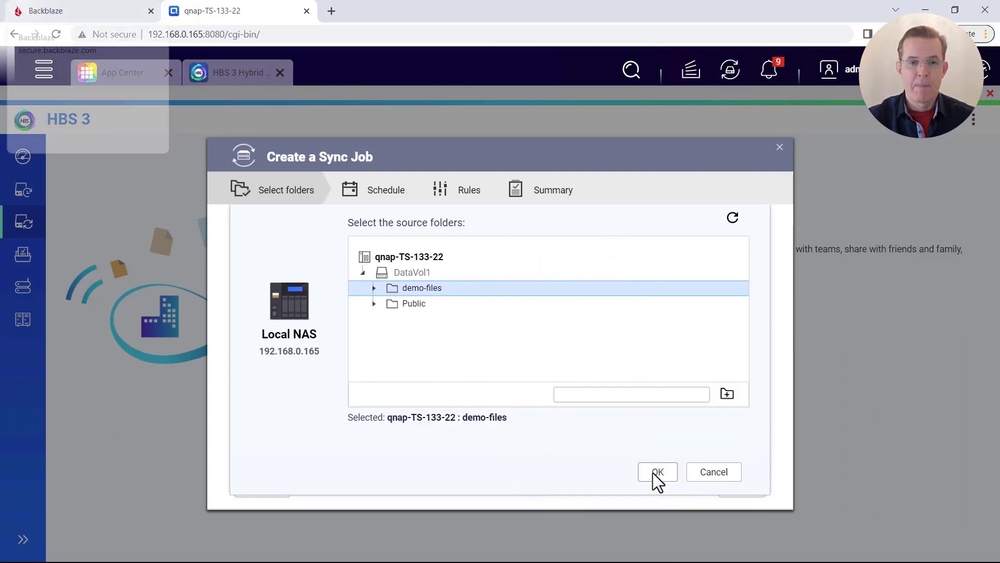
{"action": "left_click", "coordinate": [657, 471]}
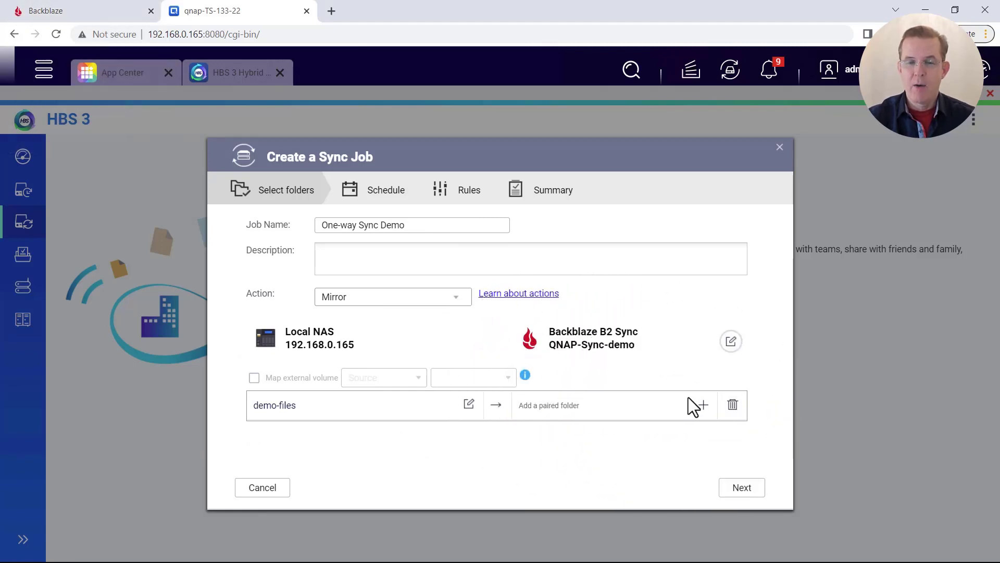
- Create folder 'QNAP-Sync-demo-directory' in the QNAP-Sync-demo bucket and pair it as destination
{"action": "left_click", "coordinate": [697, 406]}
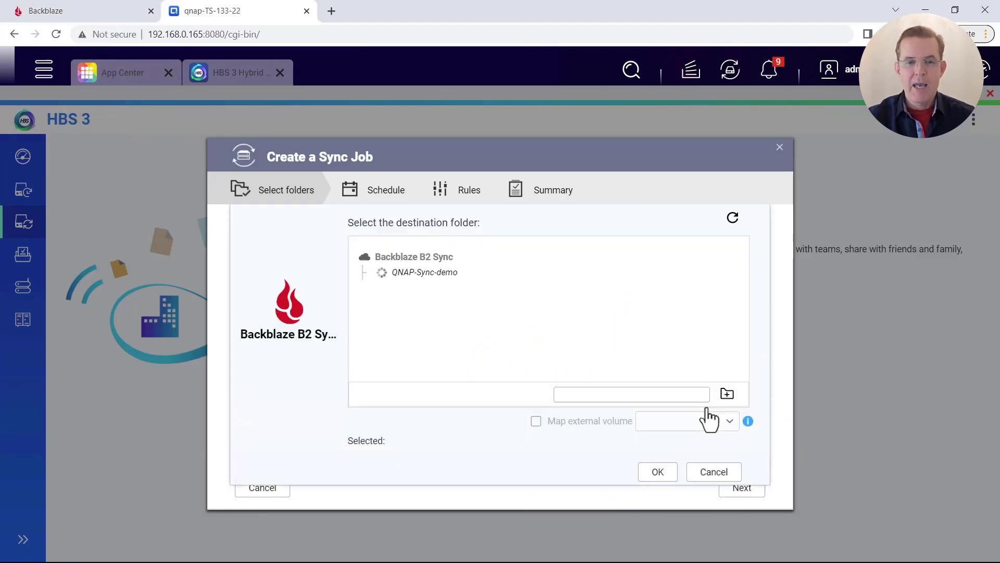
{"action": "left_click", "coordinate": [424, 272]}
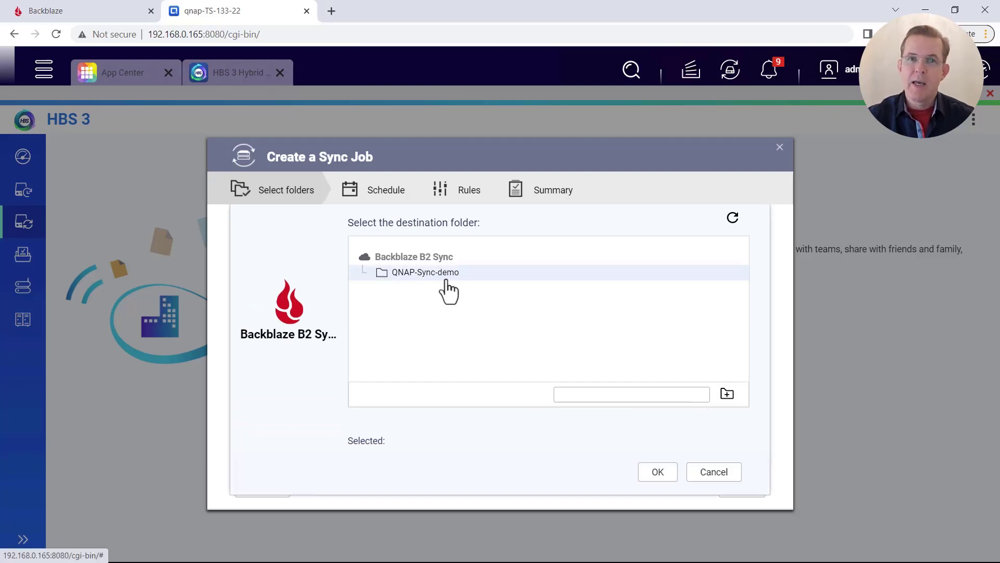
{"action": "mouse_move", "coordinate": [432, 280]}
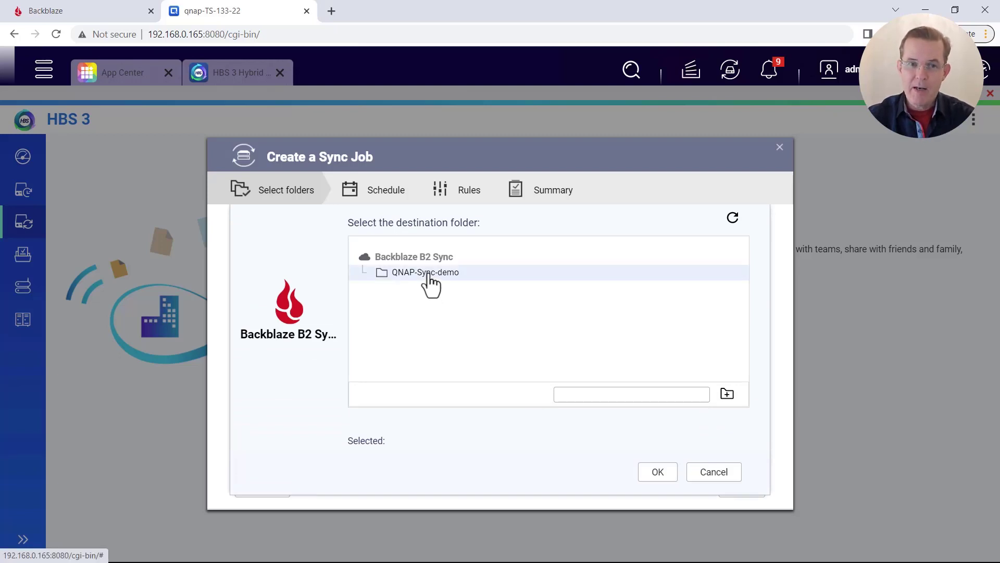
{"action": "left_click", "coordinate": [413, 256]}
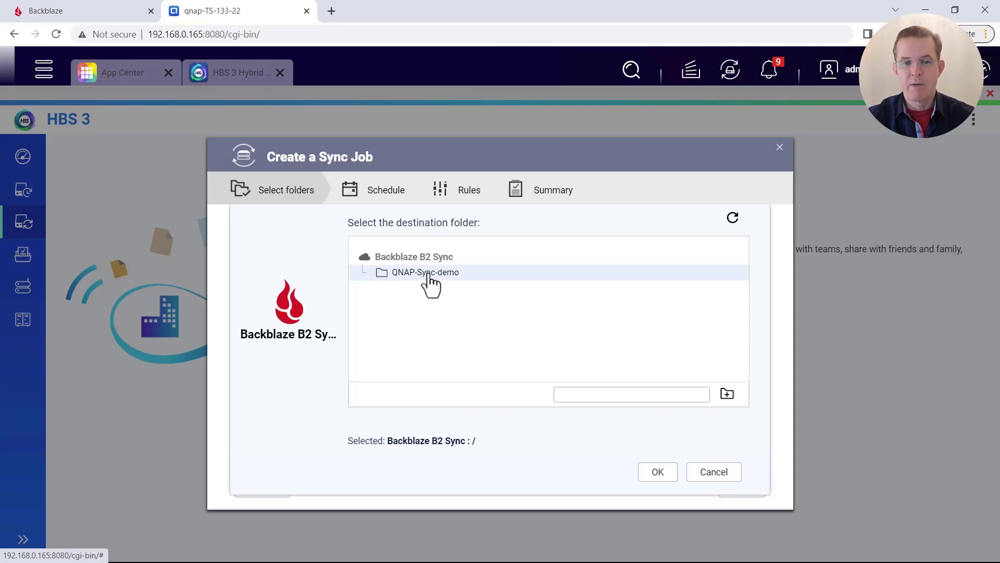
{"action": "left_click", "coordinate": [423, 272]}
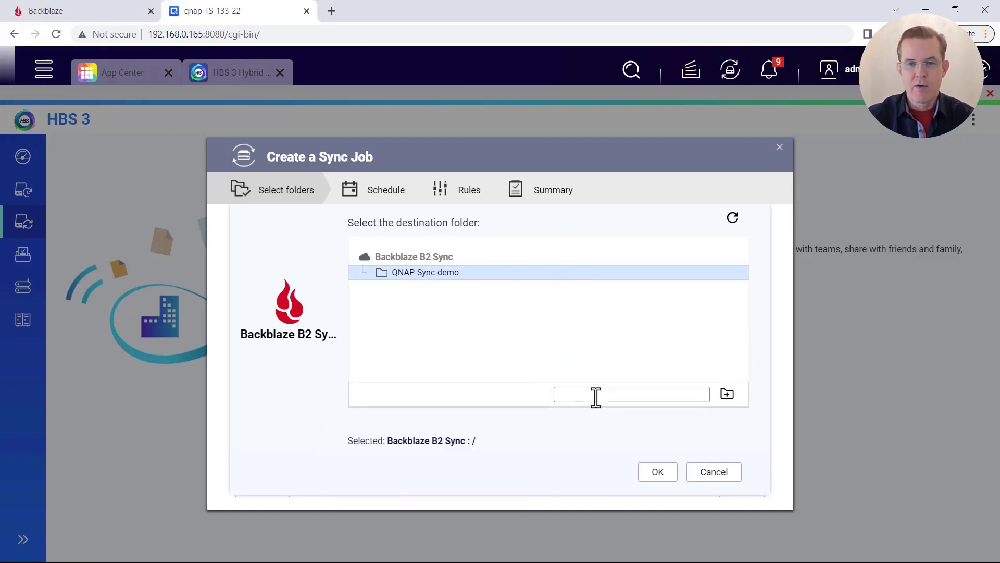
{"action": "left_click", "coordinate": [631, 394]}
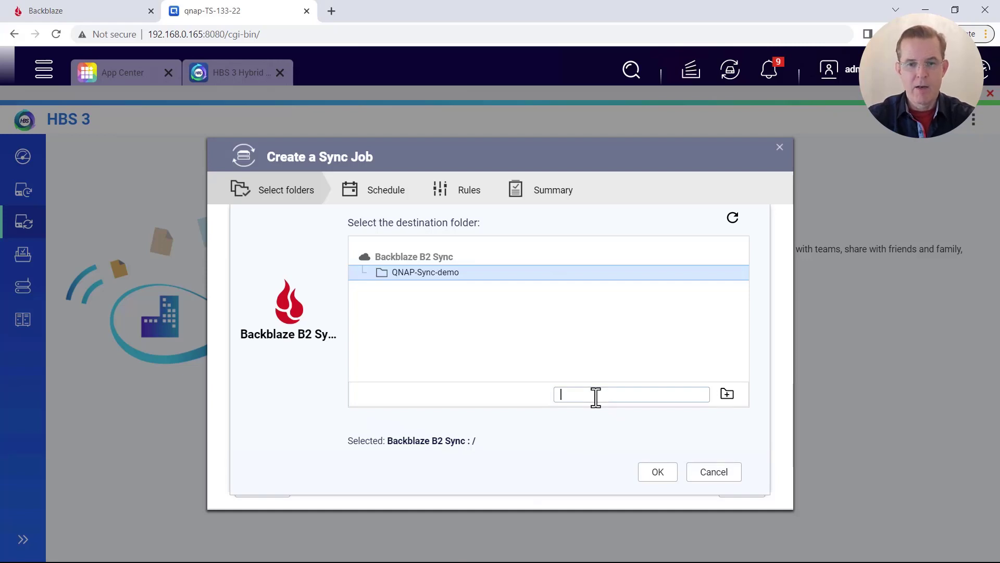
{"action": "type", "text": "QNAP-Sync-demo-"}
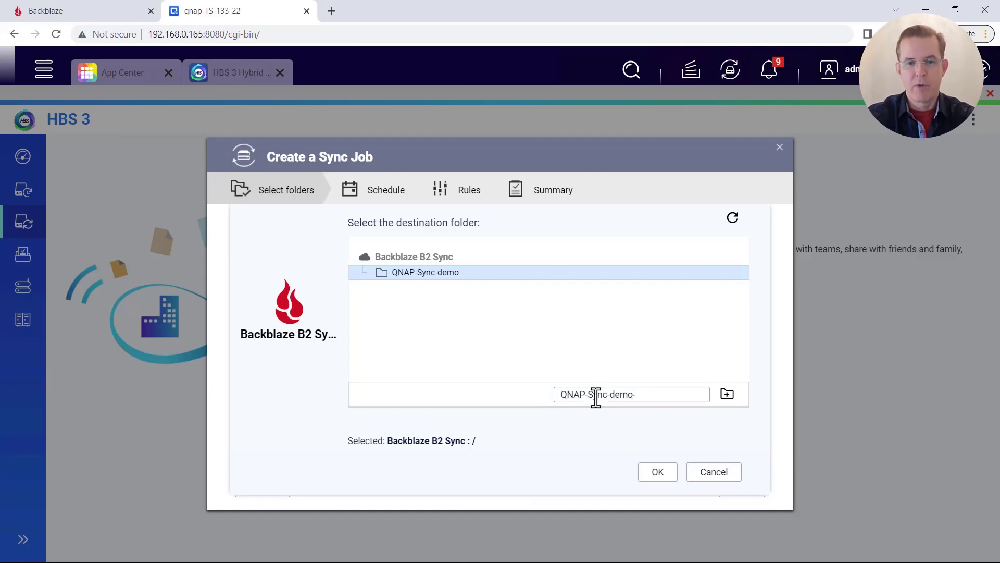
{"action": "type", "text": "directory"}
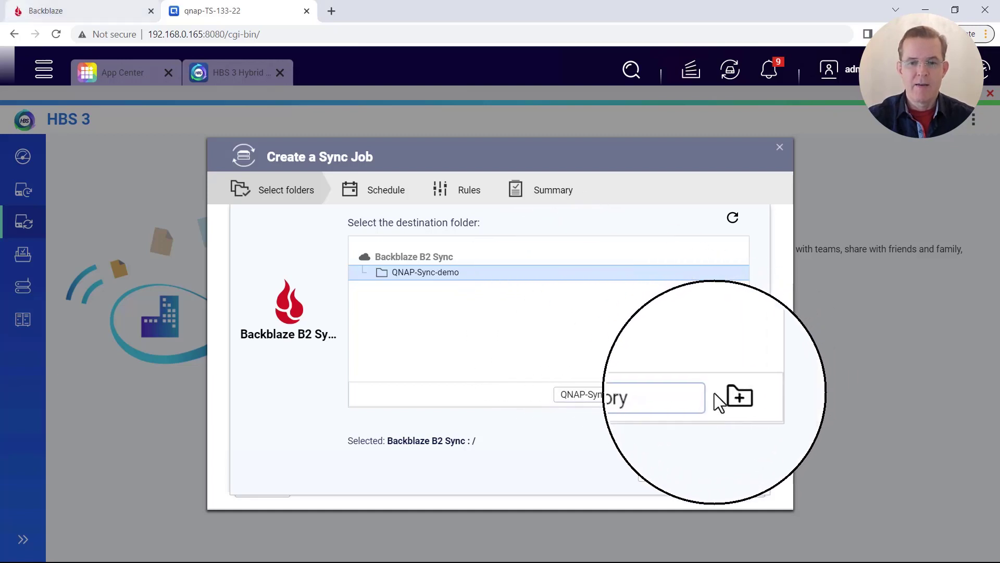
{"action": "left_click", "coordinate": [738, 396]}
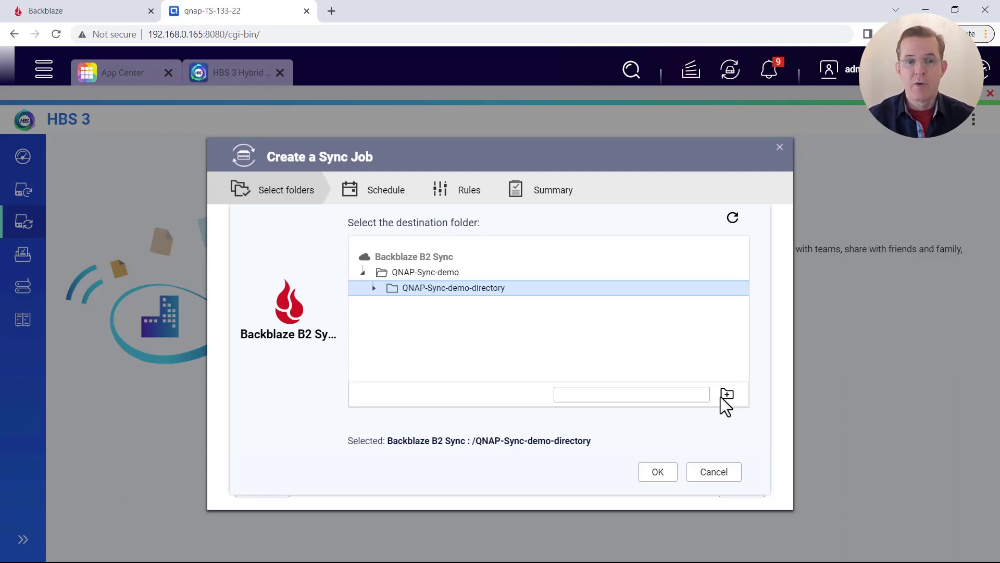
{"action": "mouse_move", "coordinate": [18, 18]}
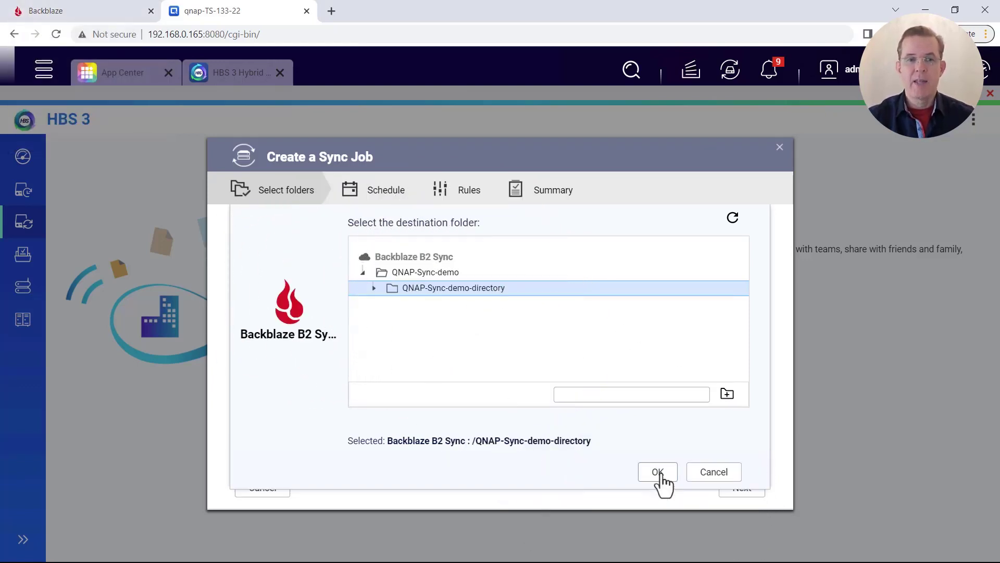
{"action": "left_click", "coordinate": [658, 471]}
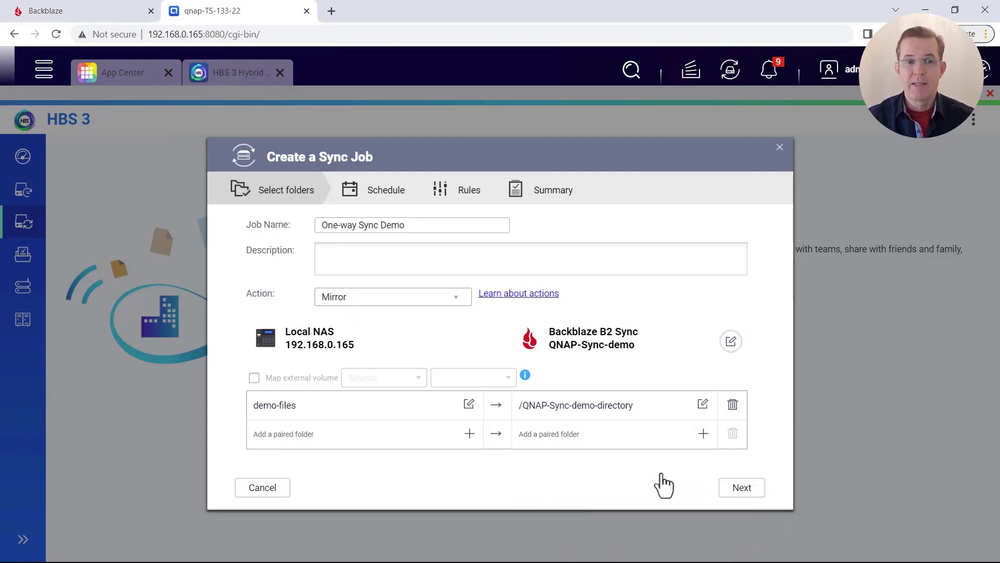
{"action": "mouse_move", "coordinate": [16, 14]}
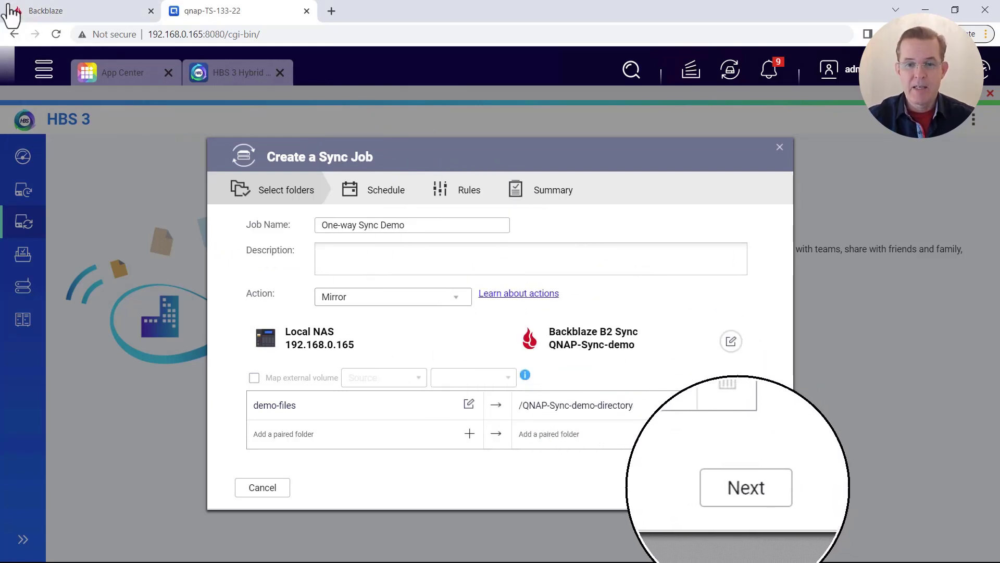
- Go to scheduling, select Scheduler, and open a new schedule form
{"action": "left_click", "coordinate": [746, 487]}
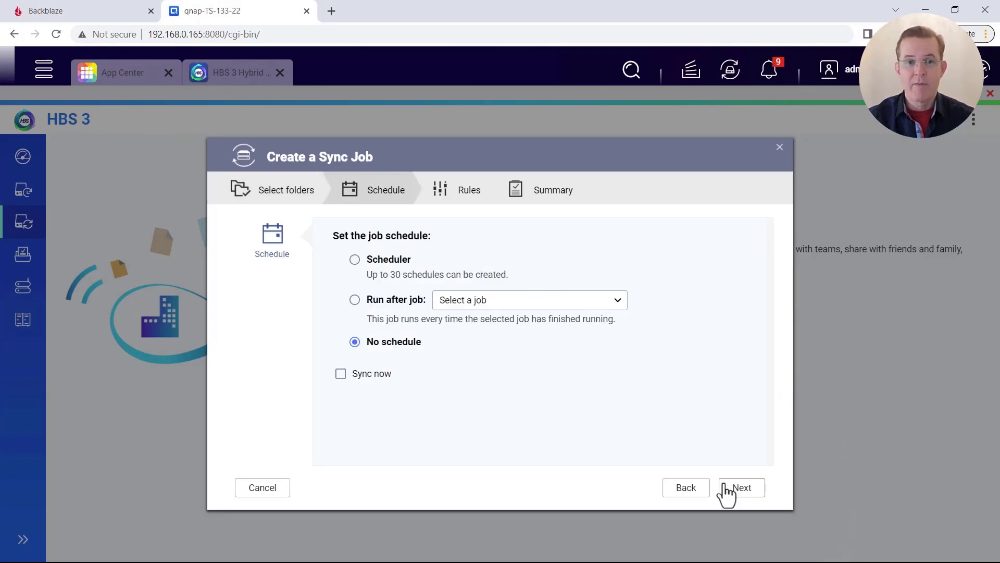
{"action": "mouse_move", "coordinate": [611, 486]}
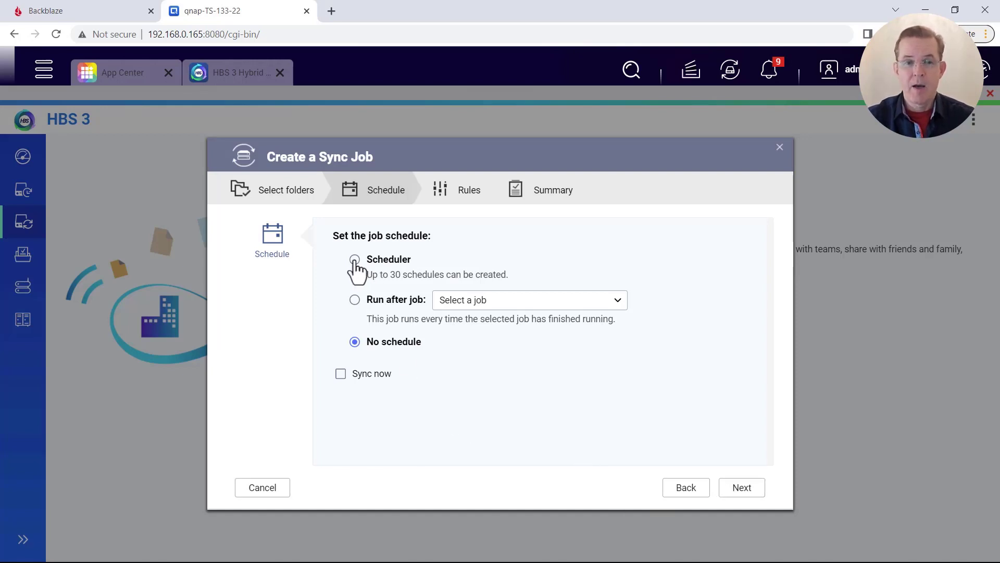
{"action": "left_click", "coordinate": [355, 261]}
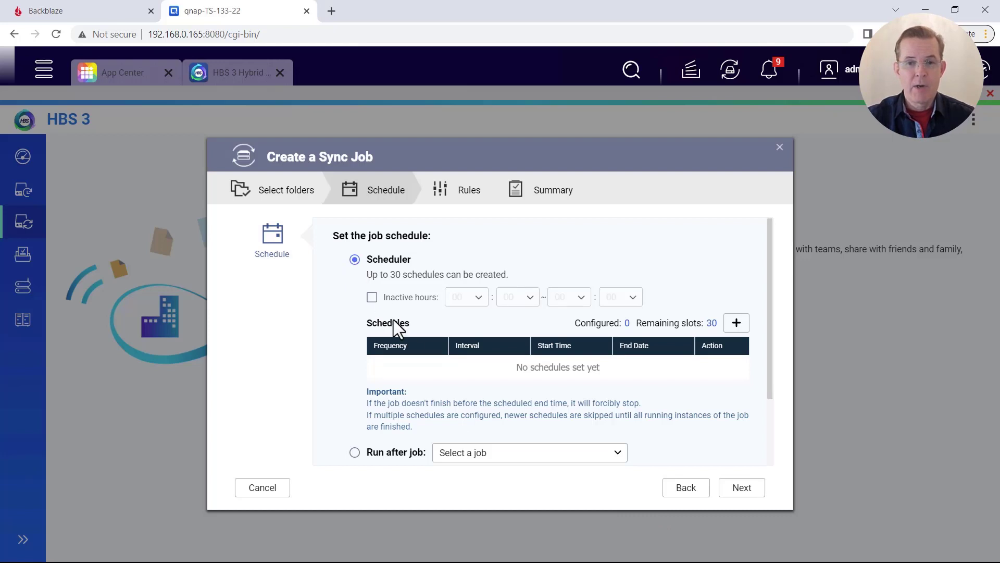
{"action": "mouse_move", "coordinate": [702, 361]}
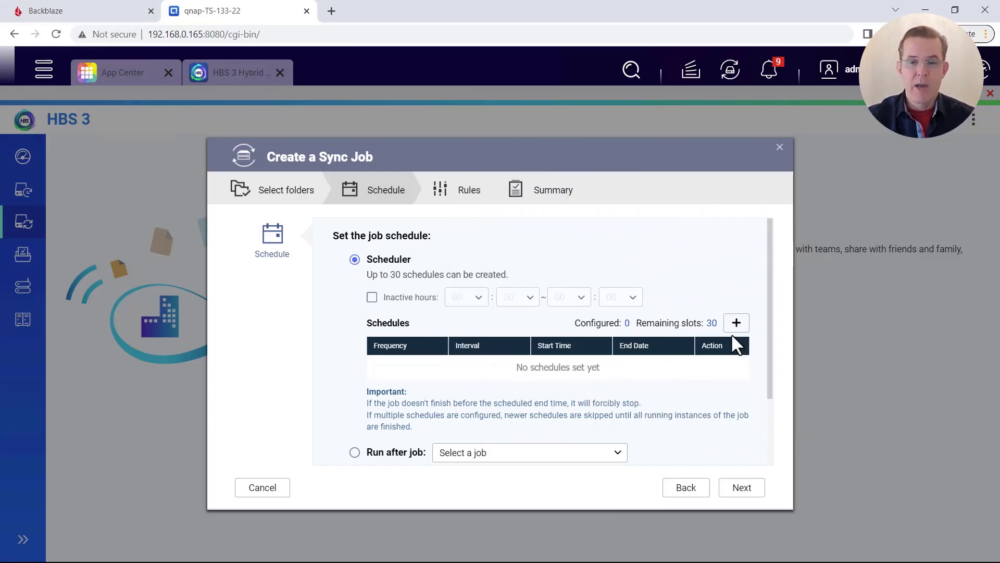
{"action": "left_click", "coordinate": [735, 322]}
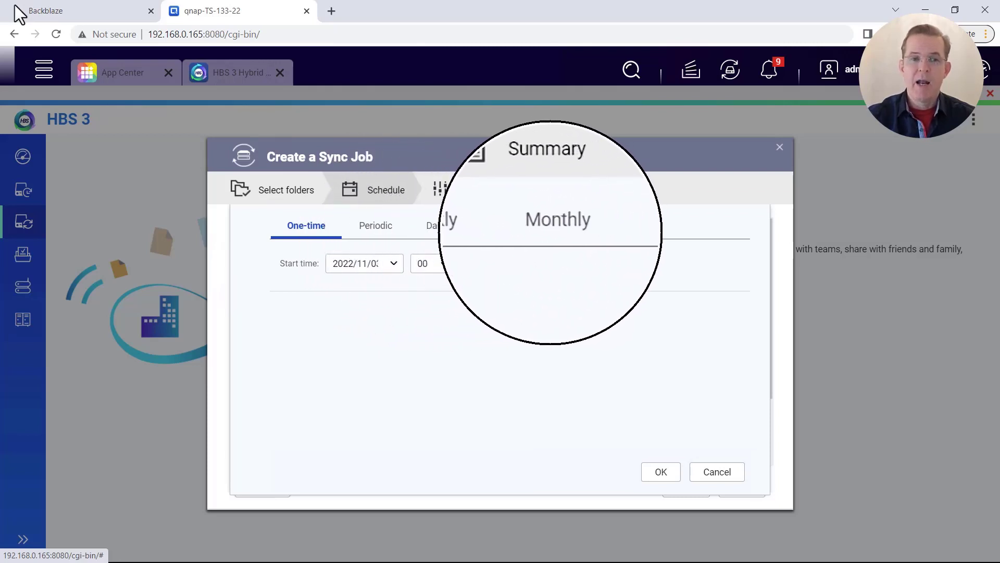
- Save a Periodic schedule starting at 22:35 with a 00:10 wait interval
{"action": "left_click", "coordinate": [375, 225]}
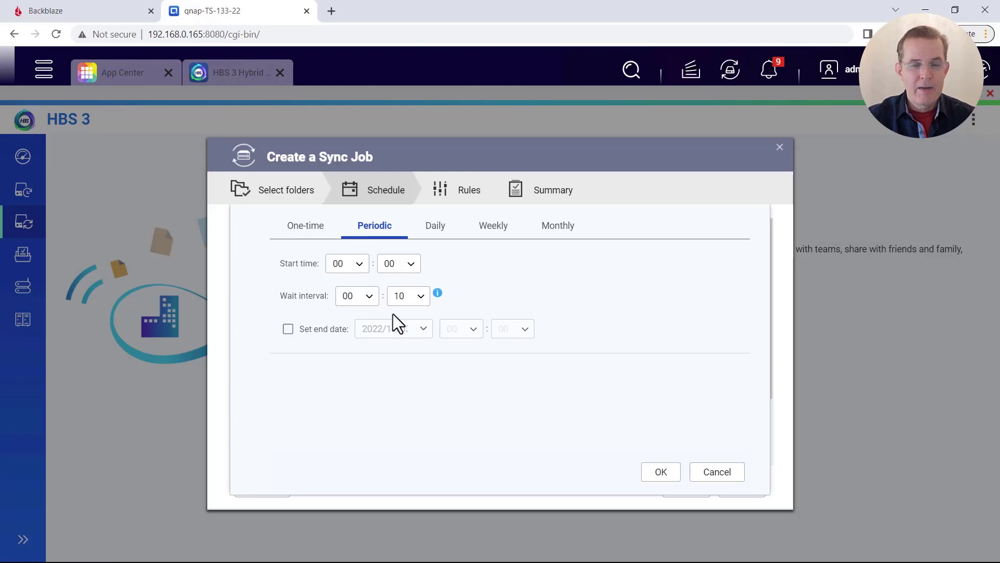
{"action": "left_click", "coordinate": [347, 262]}
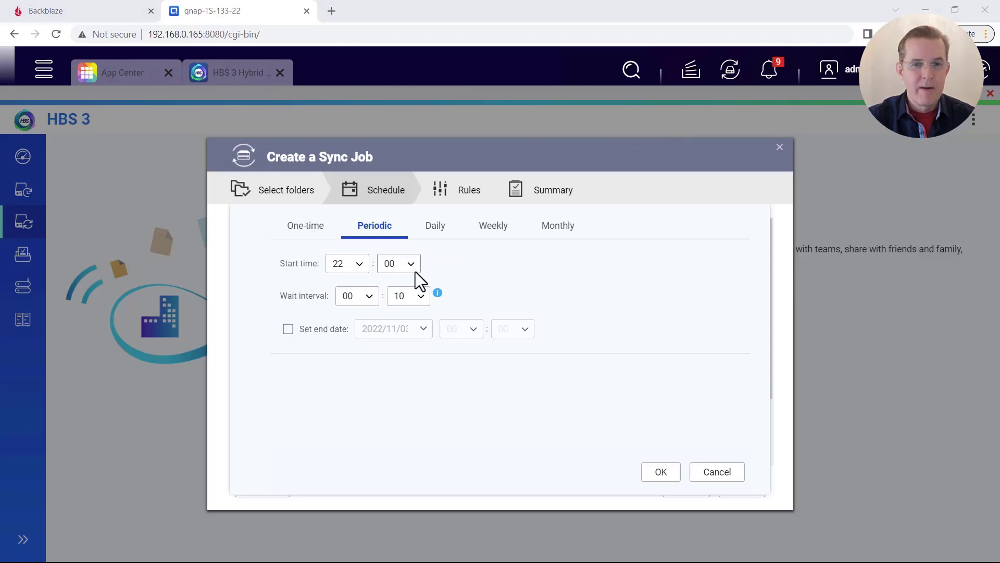
{"action": "left_click", "coordinate": [398, 263]}
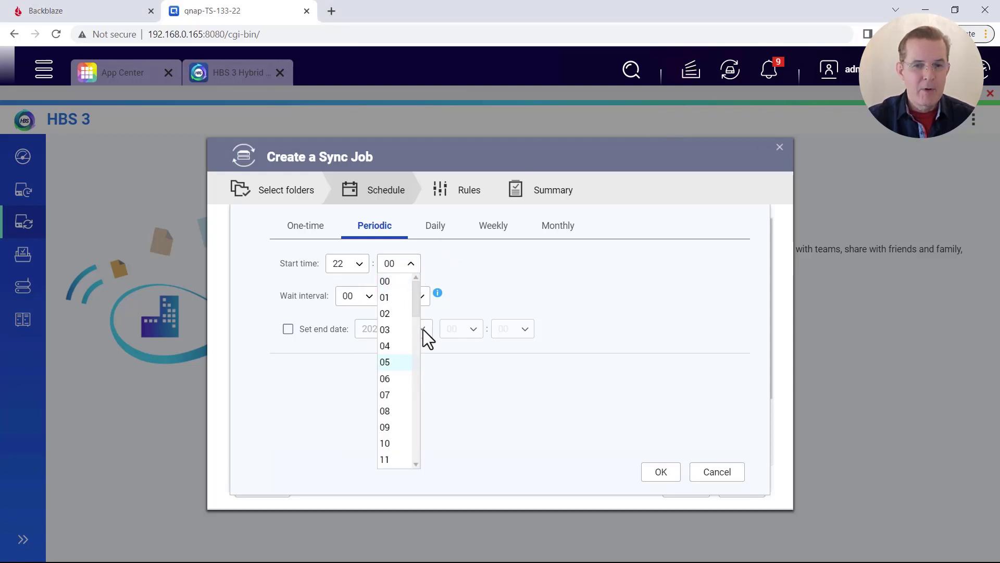
{"action": "scroll", "scroll_direction": "down", "scroll_amount": 3}
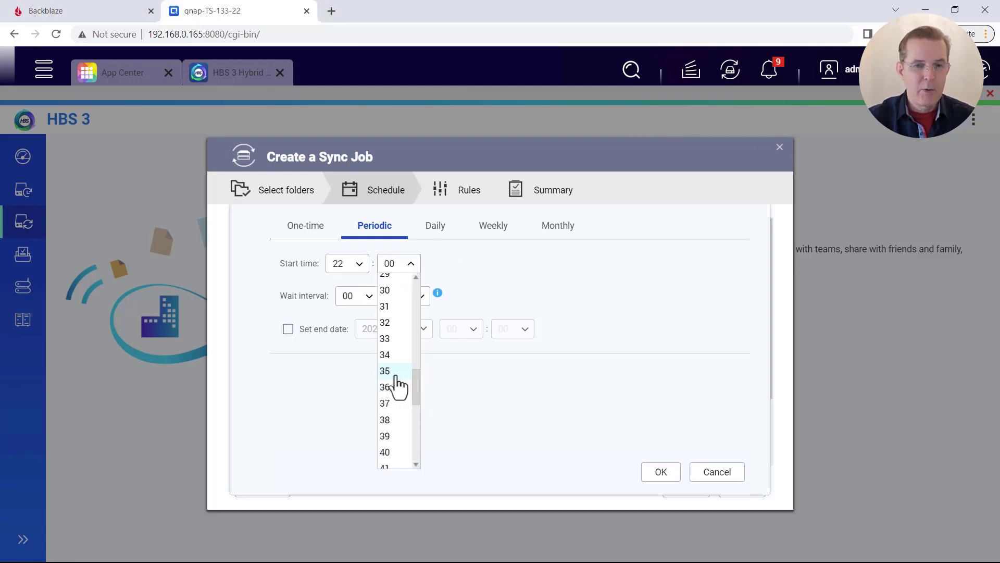
{"action": "left_click", "coordinate": [385, 370]}
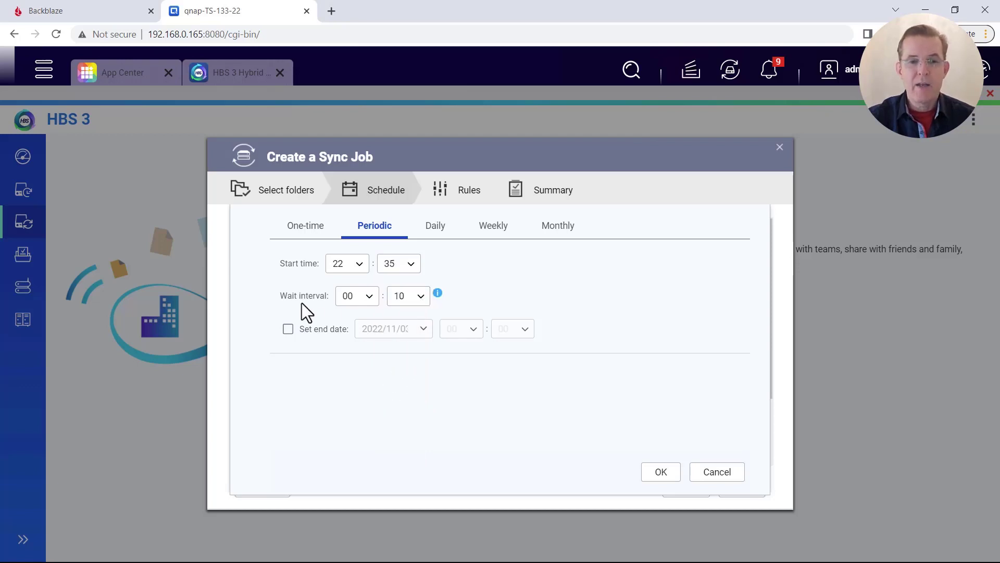
{"action": "mouse_move", "coordinate": [399, 313]}
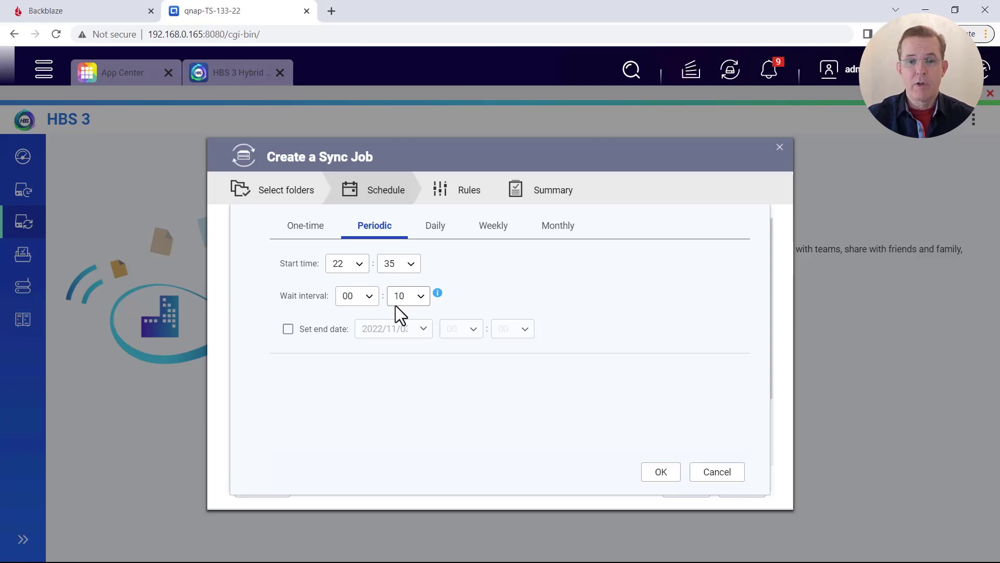
{"action": "mouse_move", "coordinate": [614, 328]}
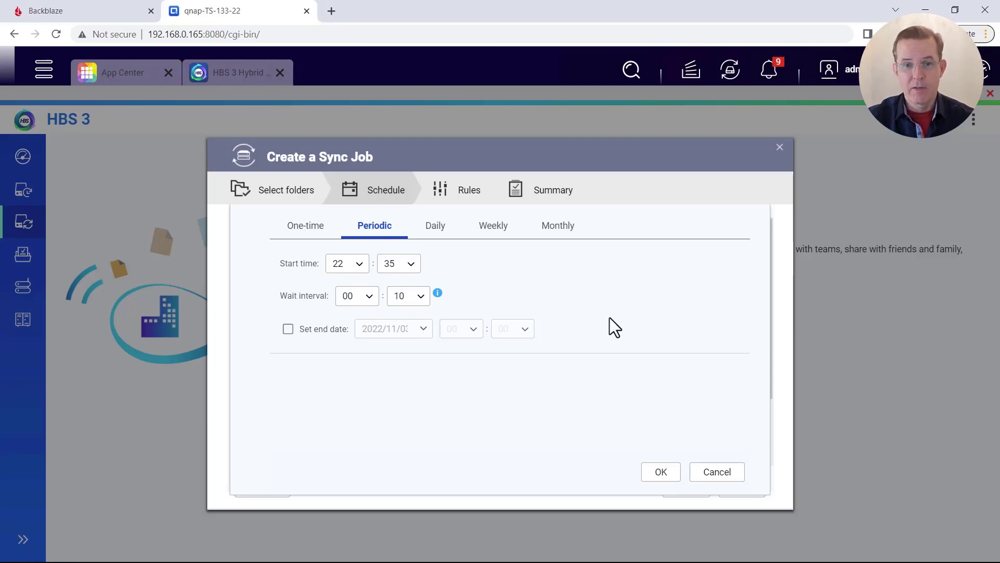
{"action": "mouse_move", "coordinate": [661, 471]}
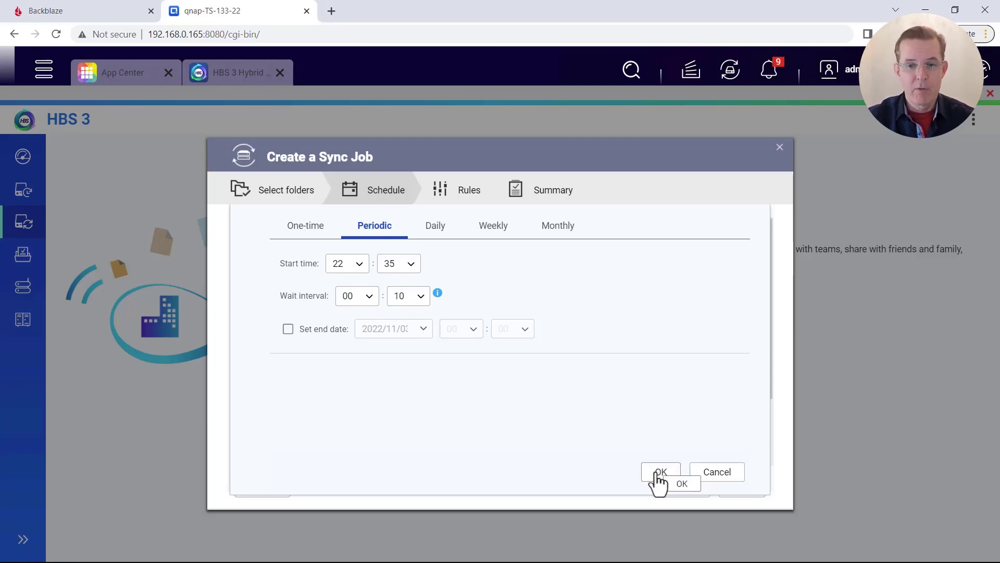
{"action": "mouse_move", "coordinate": [818, 384]}
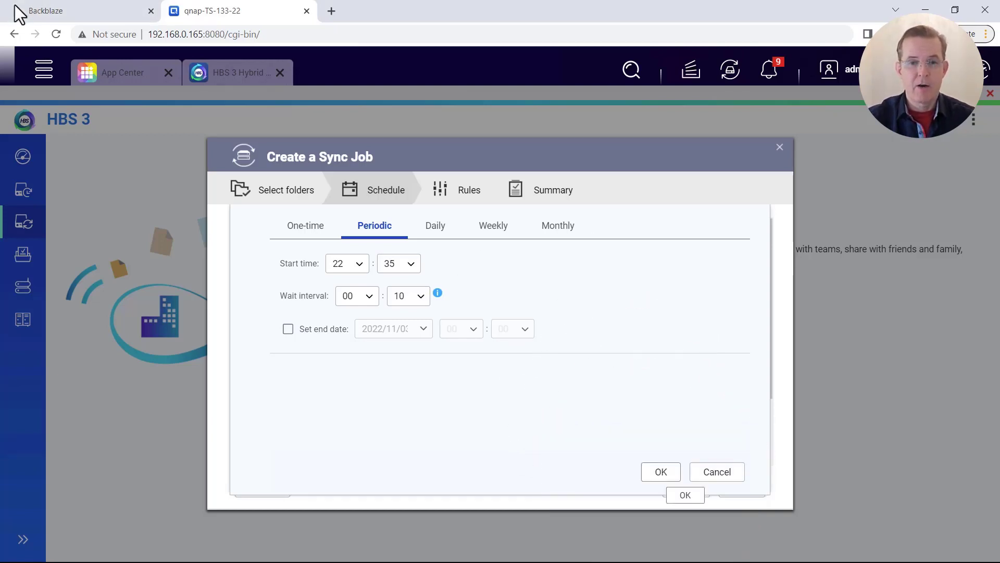
{"action": "left_click", "coordinate": [661, 472]}
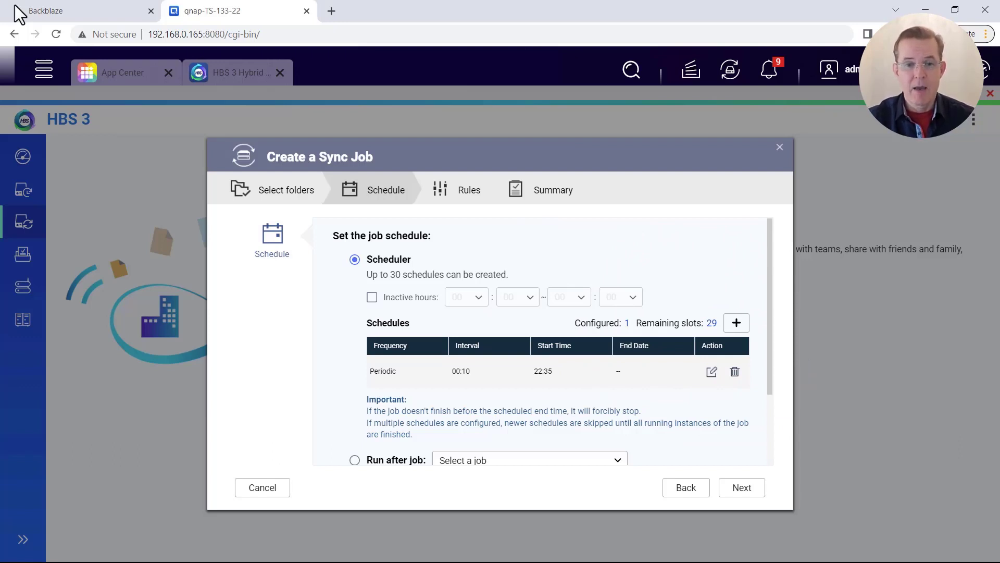
{"action": "mouse_move", "coordinate": [773, 278]}
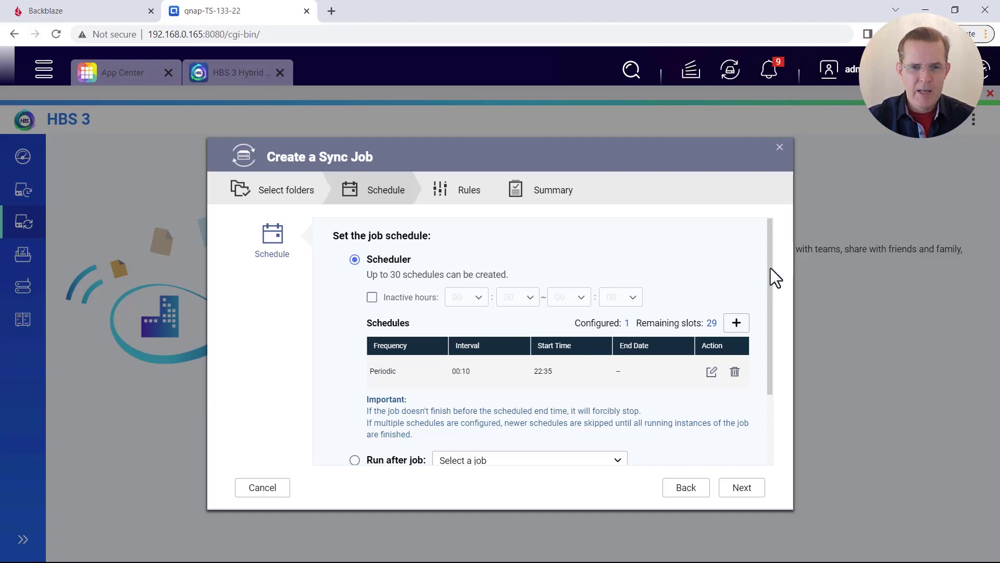
- Tick the Sync now checkbox below the 22:35 periodic schedule
{"action": "scroll", "scroll_direction": "down", "scroll_amount": 3}
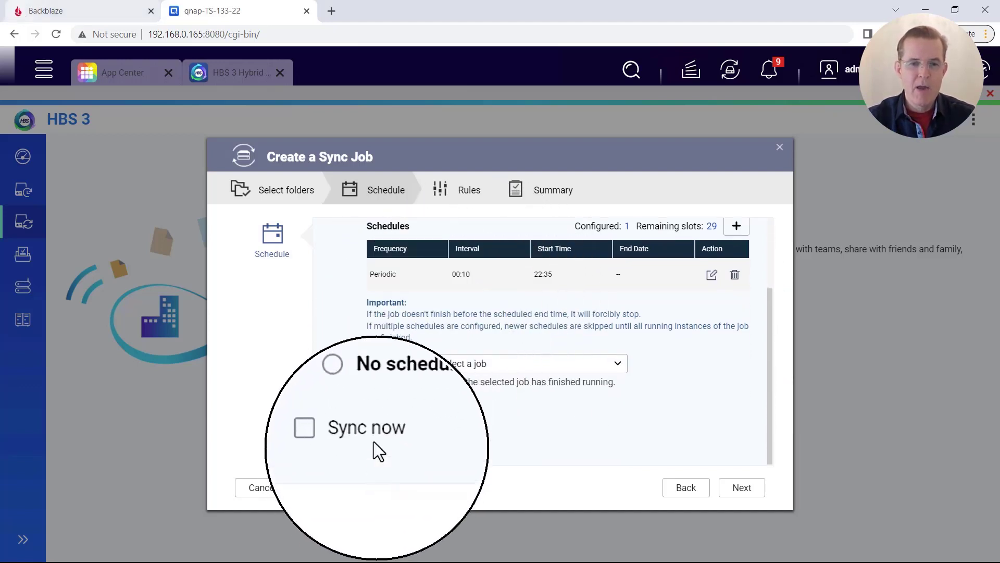
{"action": "left_click", "coordinate": [341, 437]}
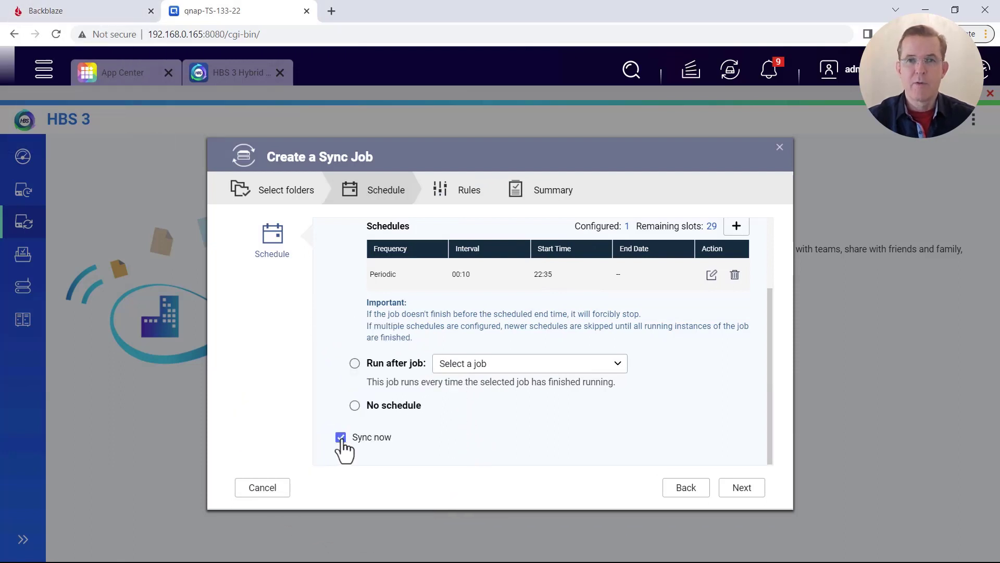
{"action": "mouse_move", "coordinate": [780, 496]}
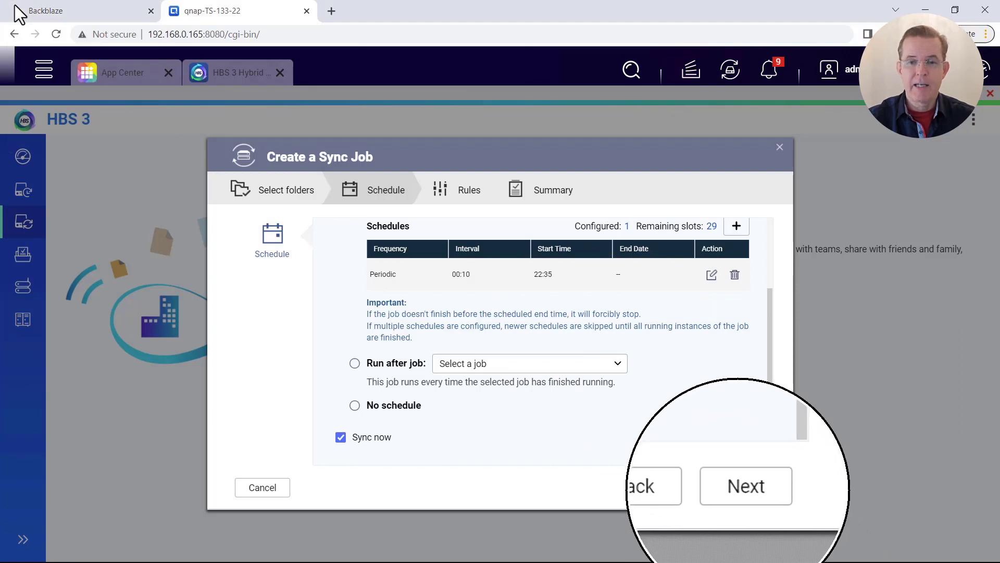
- Advance past the Rules and Summary pages and create the One-way Sync Demo job
{"action": "left_click", "coordinate": [746, 486]}
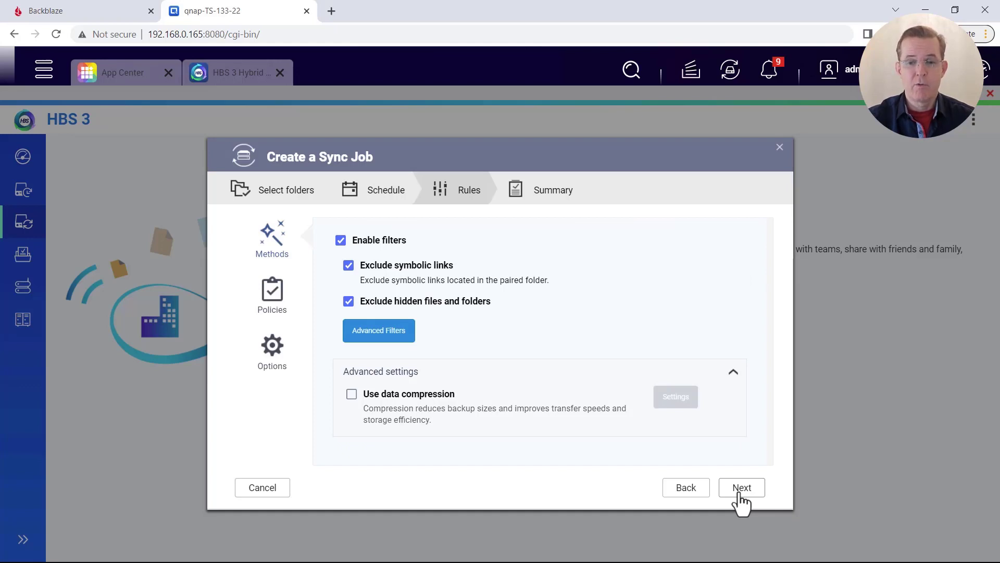
{"action": "mouse_move", "coordinate": [749, 499]}
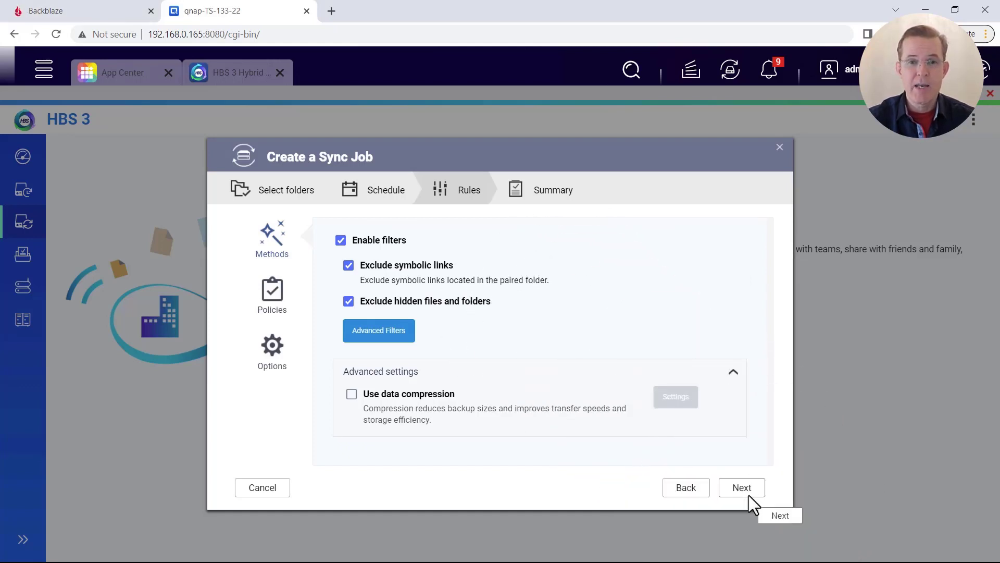
{"action": "left_click", "coordinate": [741, 488]}
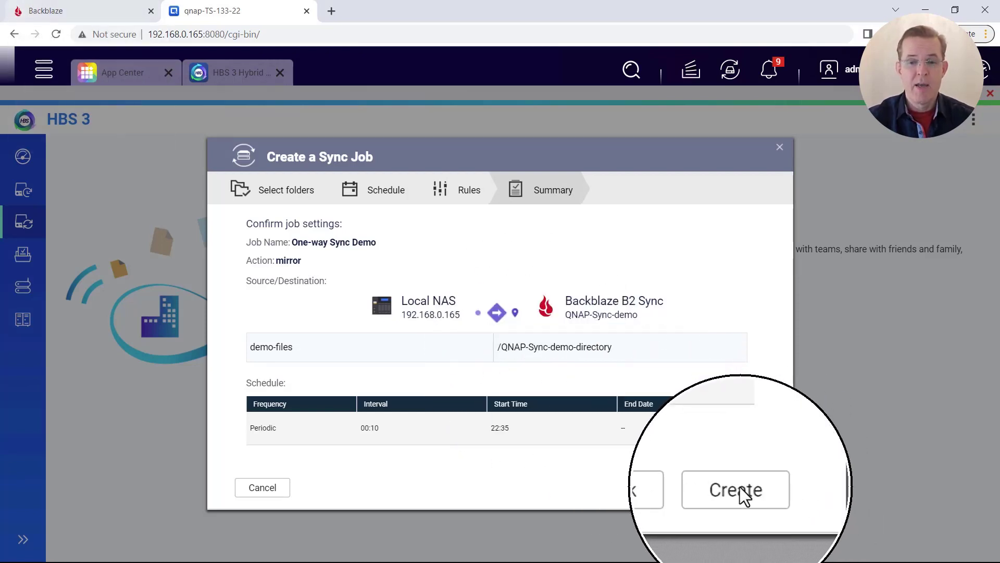
{"action": "left_click", "coordinate": [736, 488]}
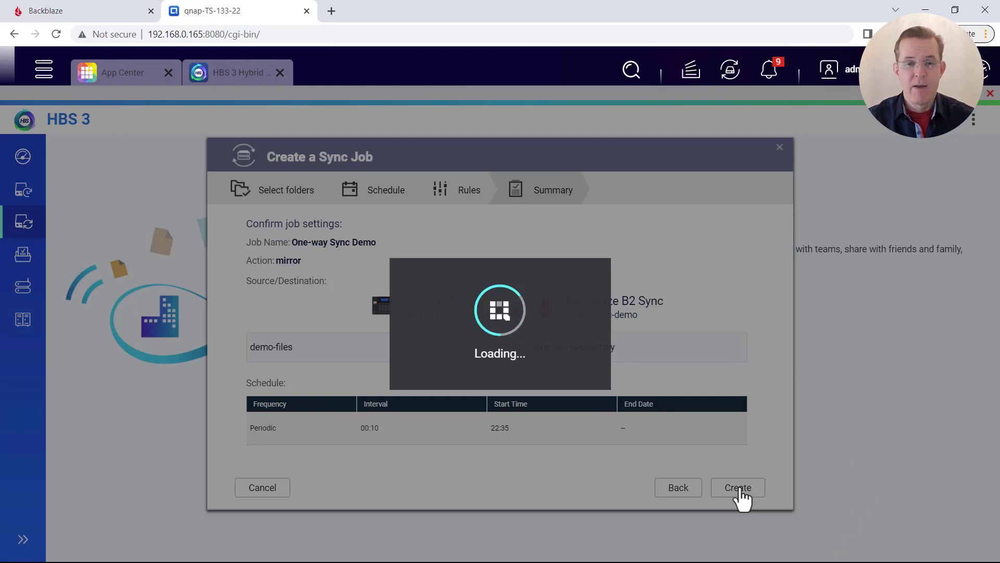
{"action": "left_click", "coordinate": [737, 488]}
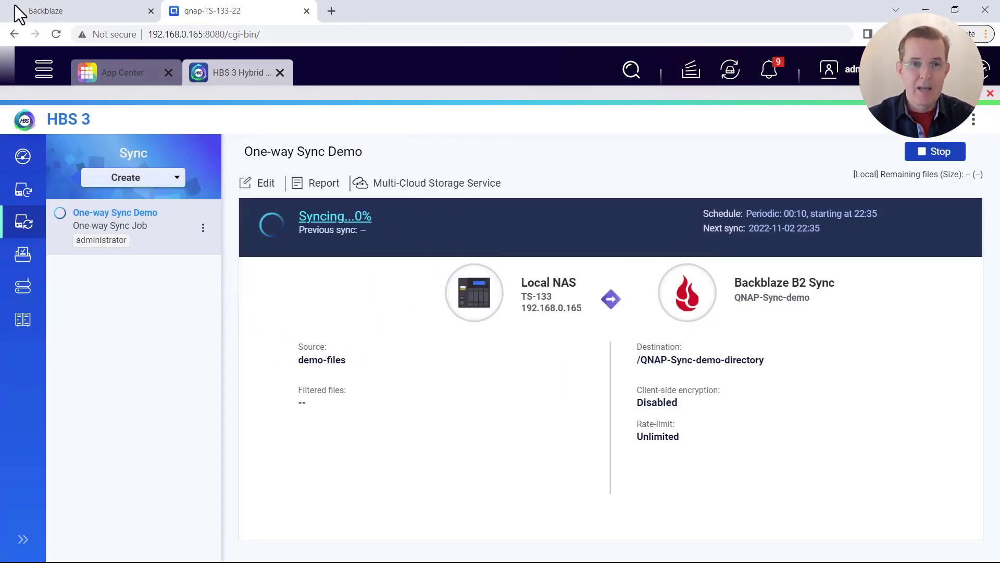
{"action": "mouse_move", "coordinate": [598, 203]}
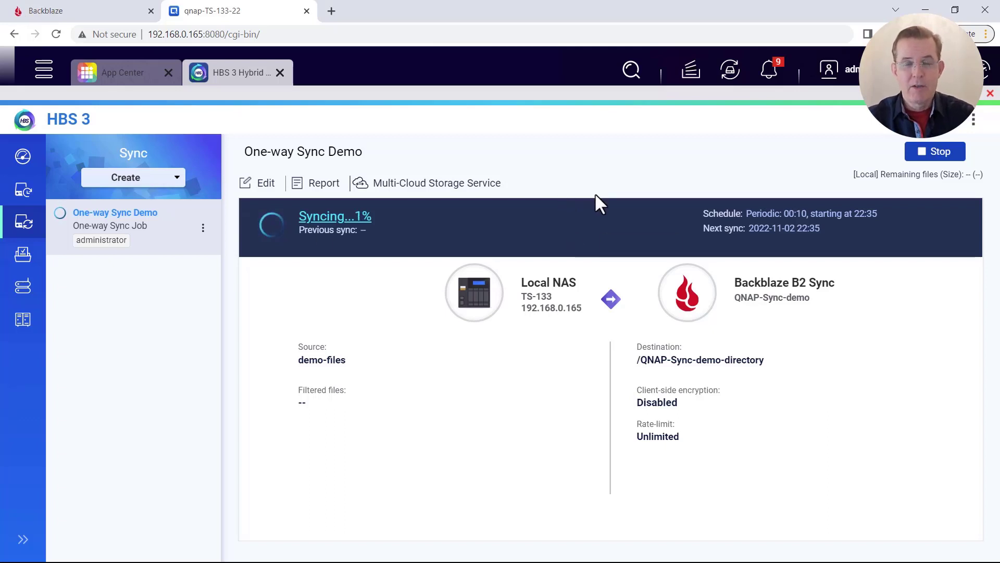
{"action": "mouse_move", "coordinate": [621, 197]}
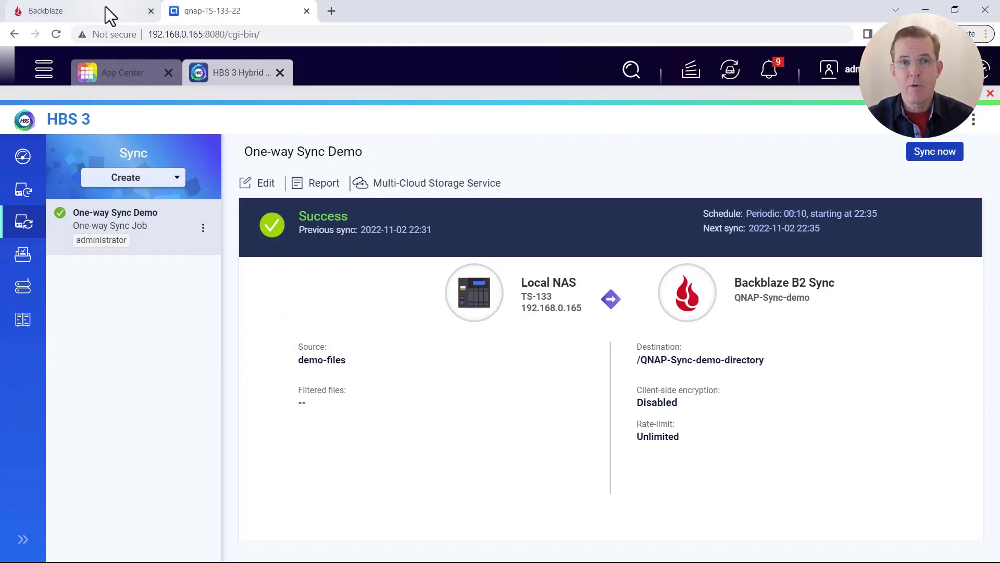
- After the first sync succeeds, return to the Backblaze B2 application keys page
{"action": "left_click", "coordinate": [44, 11]}
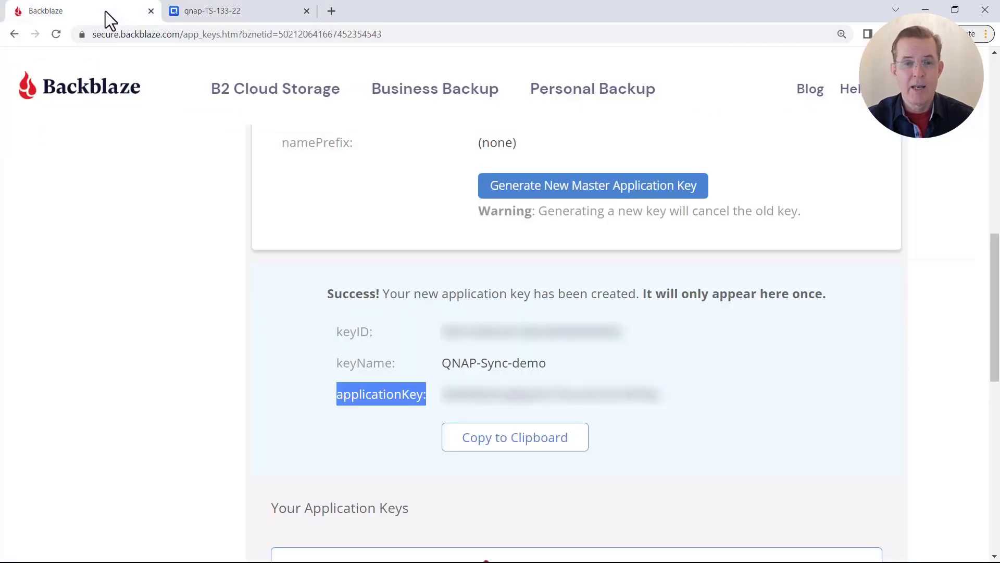
- Open Browse Files under B2 Cloud Storage to list the QNAP-Sync-demo bucket
{"action": "scroll", "scroll_direction": "up", "scroll_amount": 3}
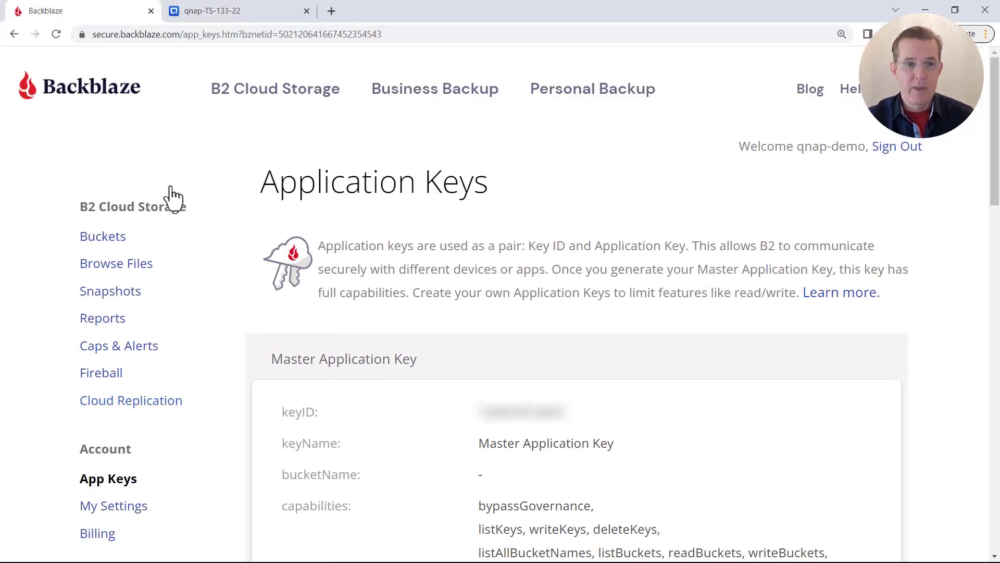
{"action": "mouse_move", "coordinate": [110, 291]}
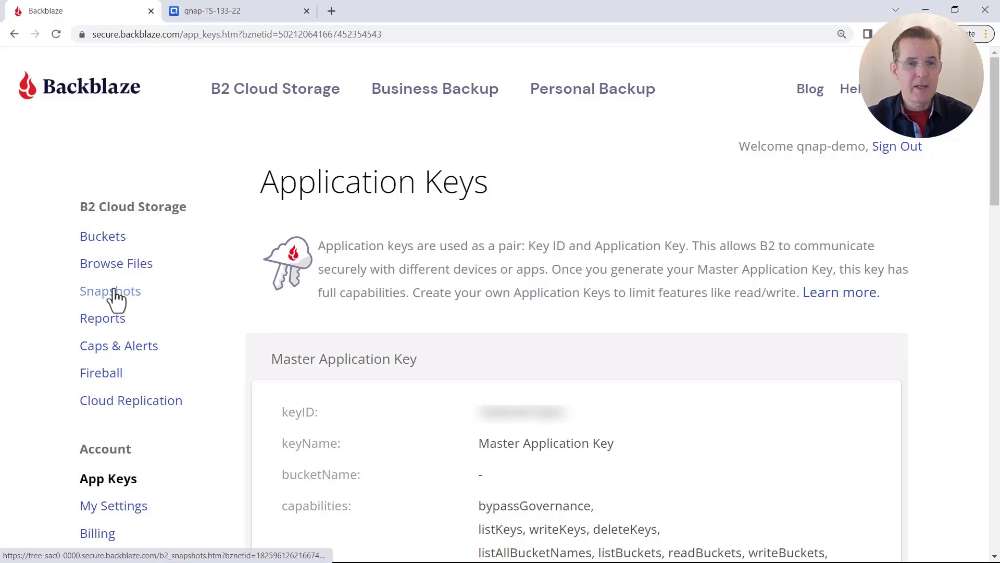
{"action": "mouse_move", "coordinate": [116, 262]}
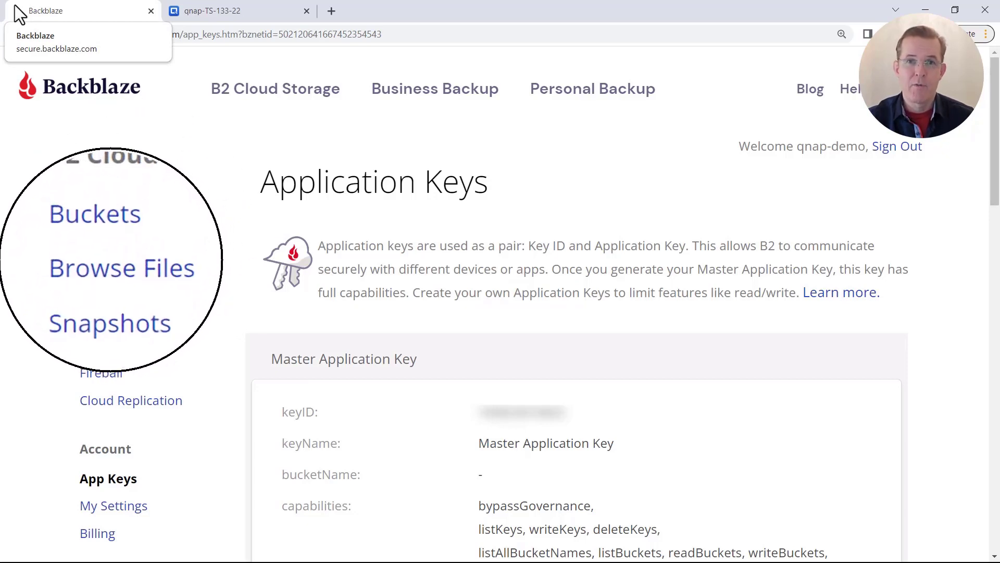
{"action": "left_click", "coordinate": [116, 262]}
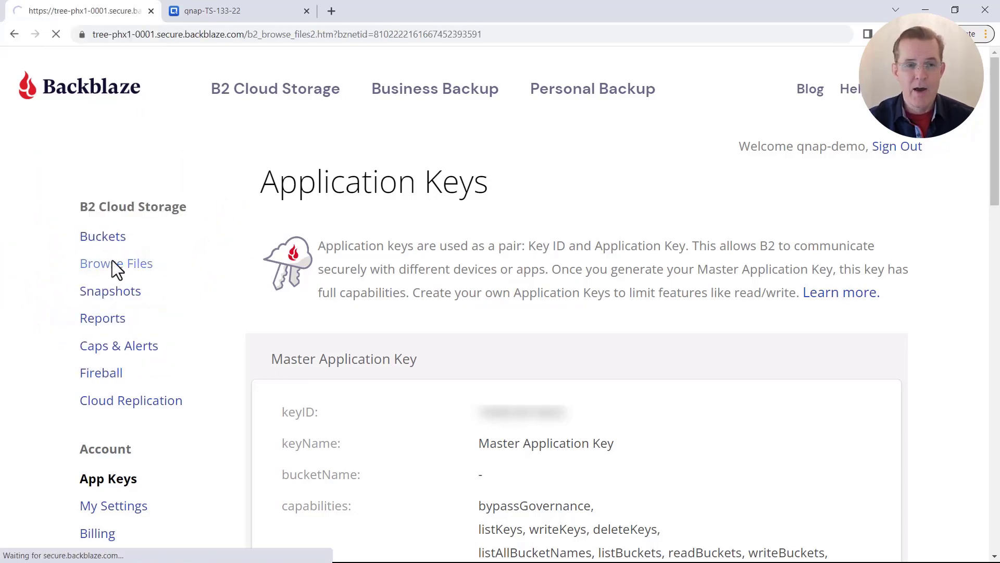
{"action": "left_click", "coordinate": [116, 262]}
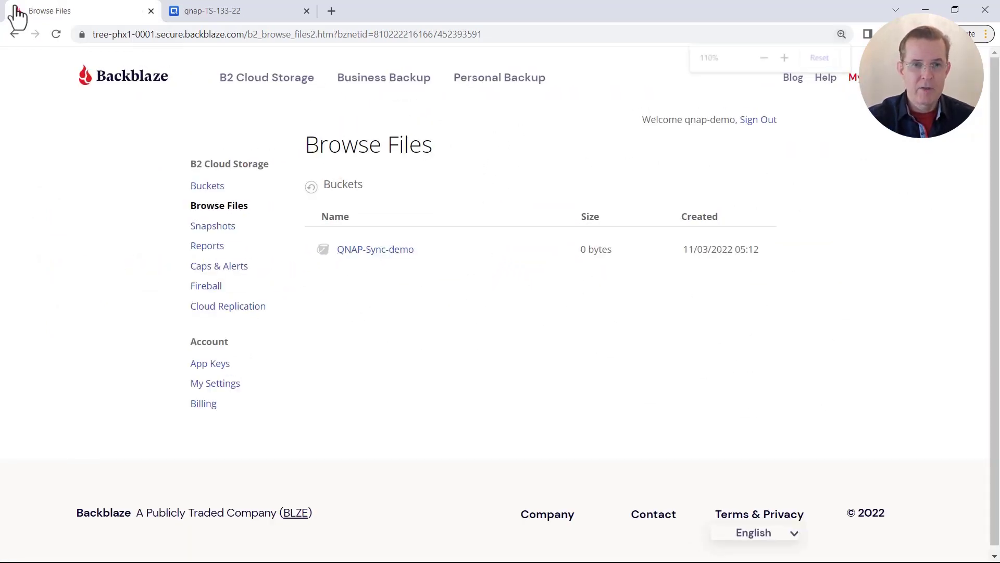
- Browse into QNAP-Sync-demo and its QNAP-Sync-demo-directory folder to find the 2.4 MB PDF
{"action": "left_click", "coordinate": [785, 57]}
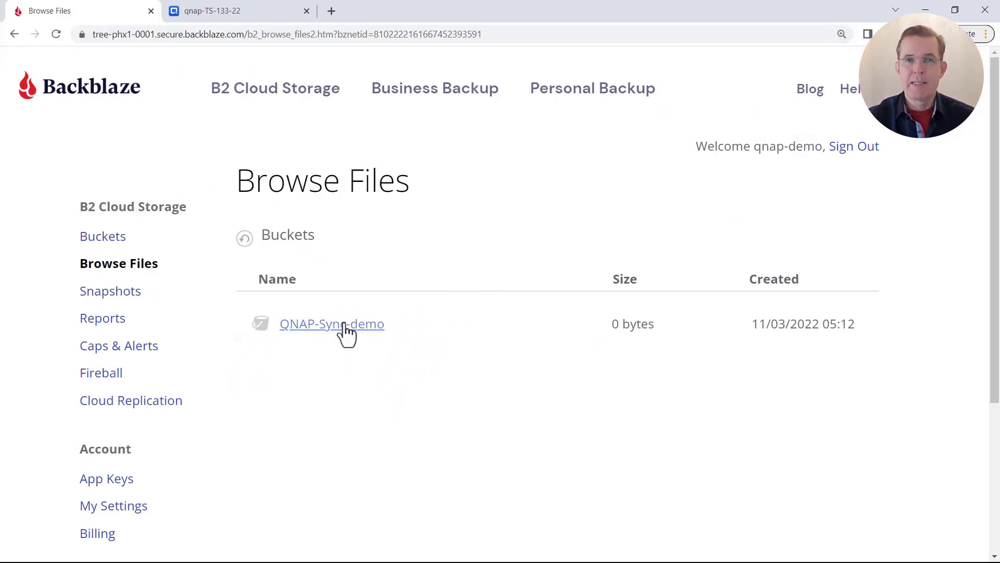
{"action": "left_click", "coordinate": [332, 323]}
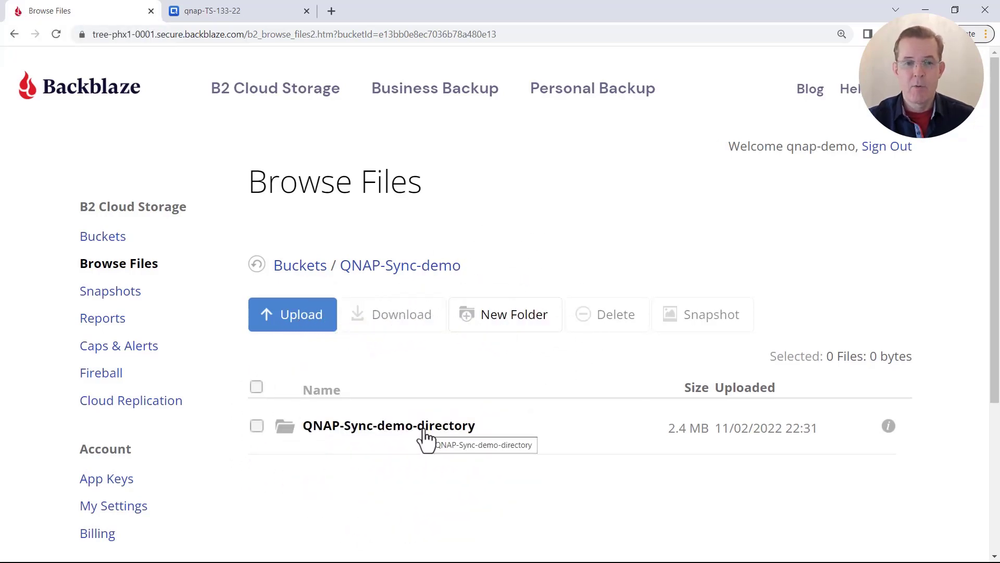
{"action": "left_click", "coordinate": [388, 425]}
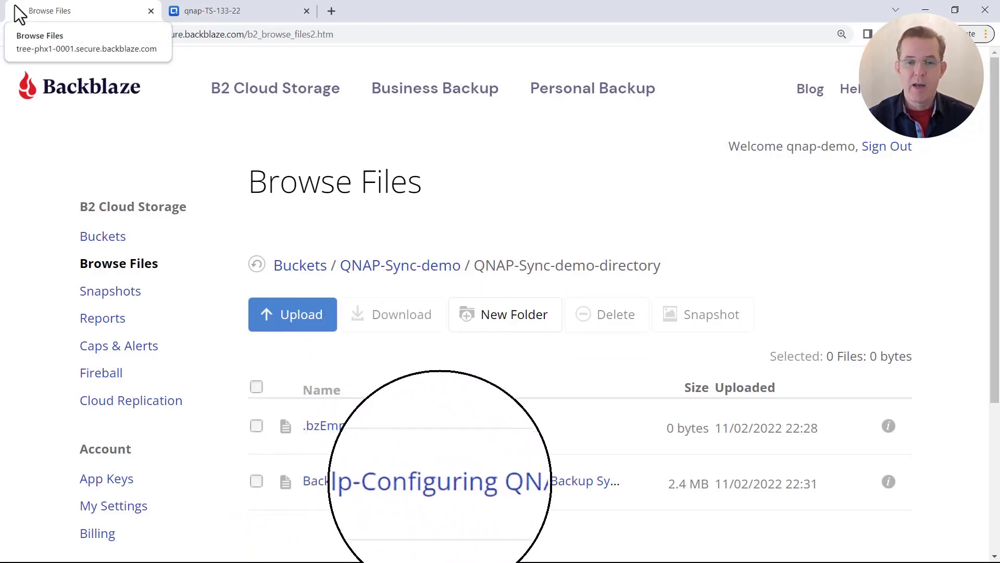
{"action": "mouse_move", "coordinate": [456, 480]}
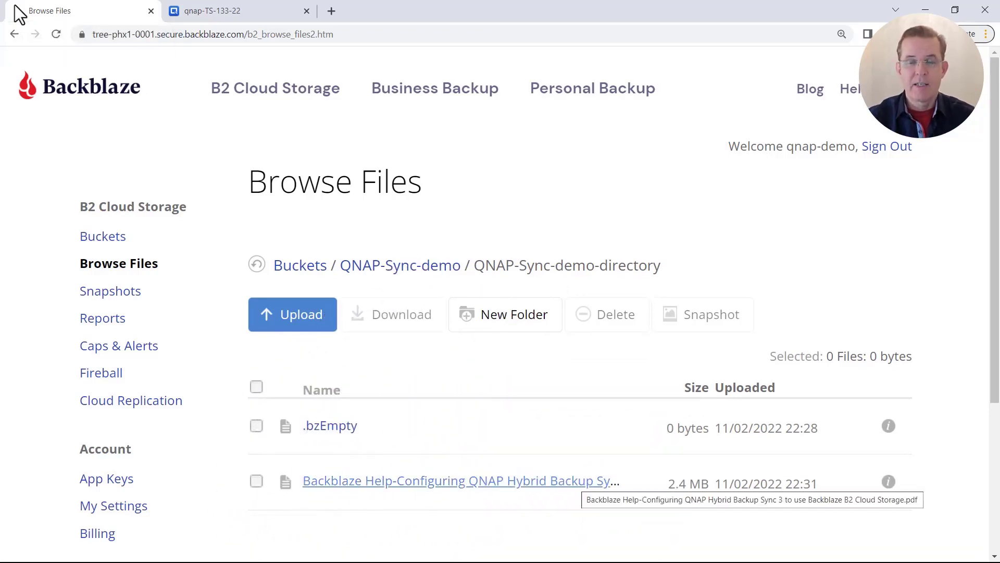